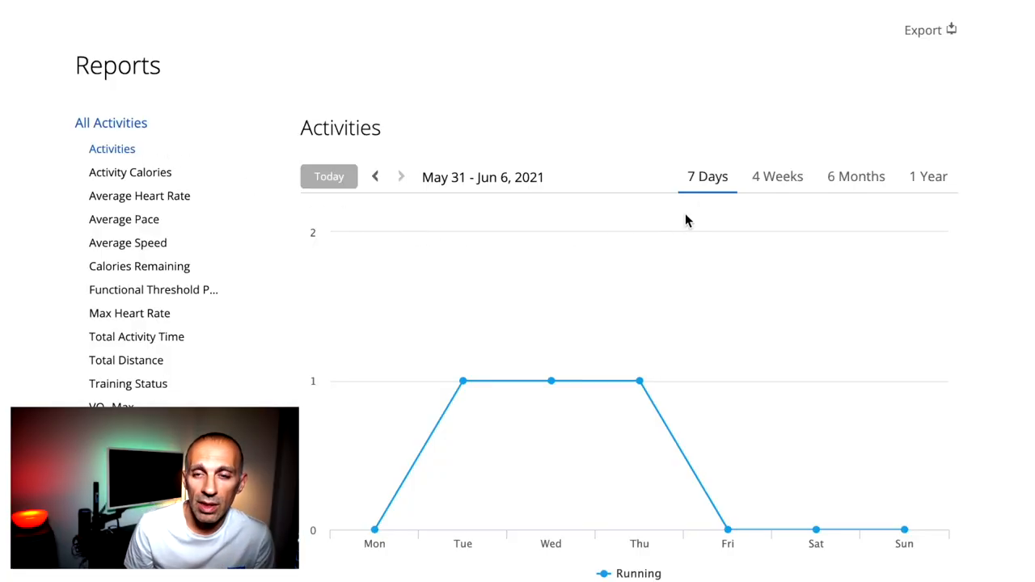
# - Compare all-activity counts over 4 weeks, 6 months and 1 year
pyautogui.click(777, 176)
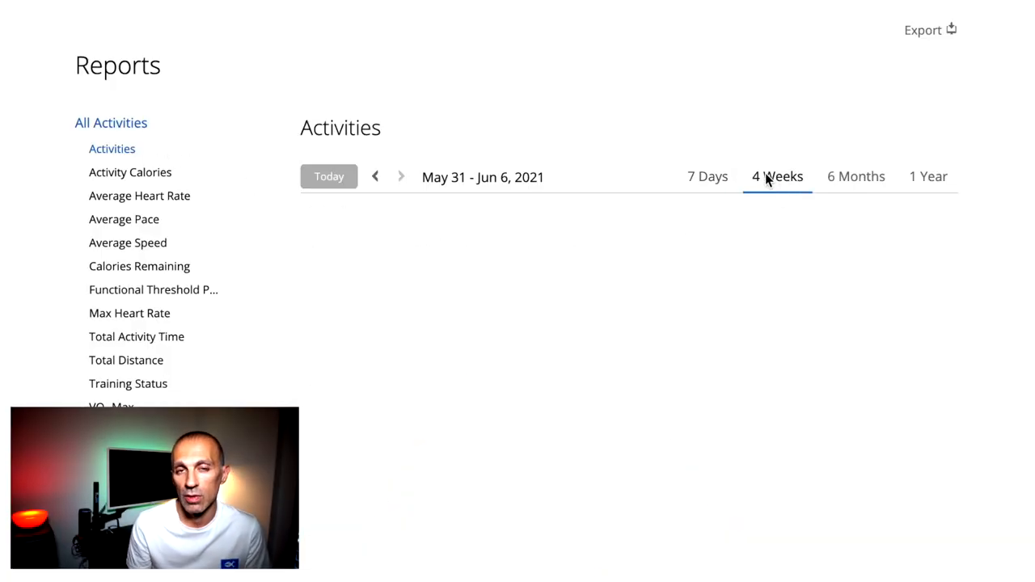
pyautogui.click(777, 176)
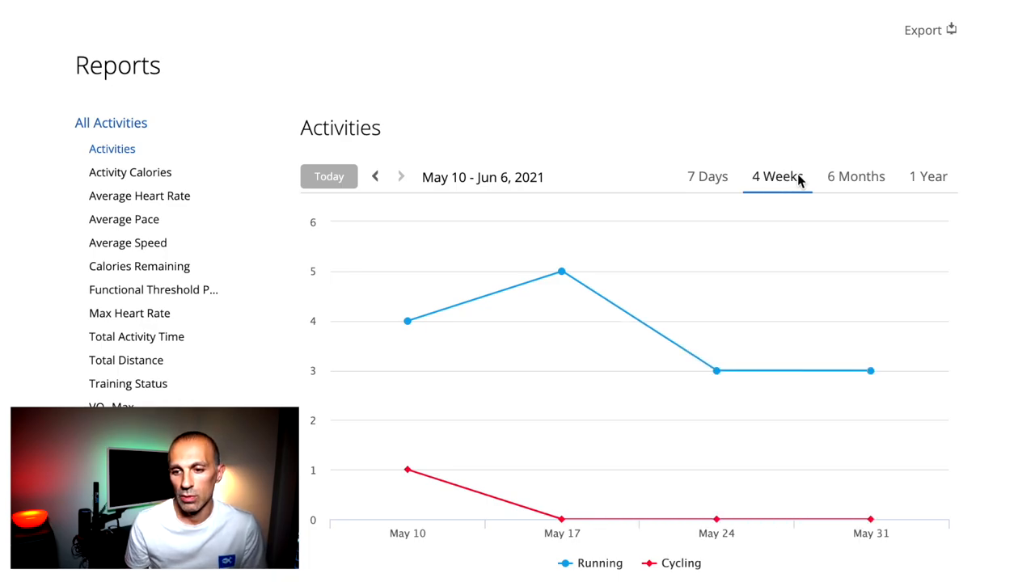
pyautogui.click(855, 177)
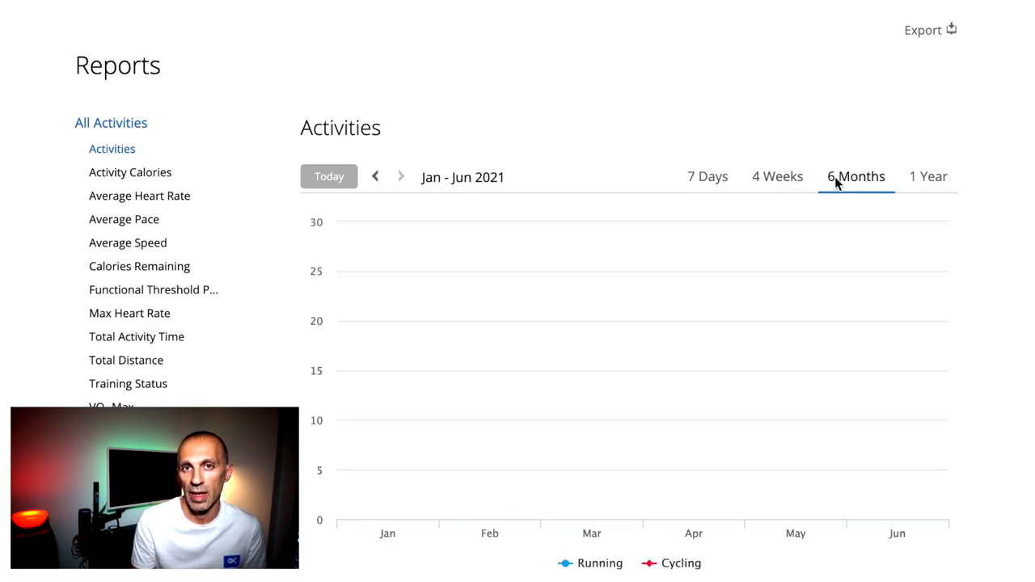
pyautogui.click(855, 176)
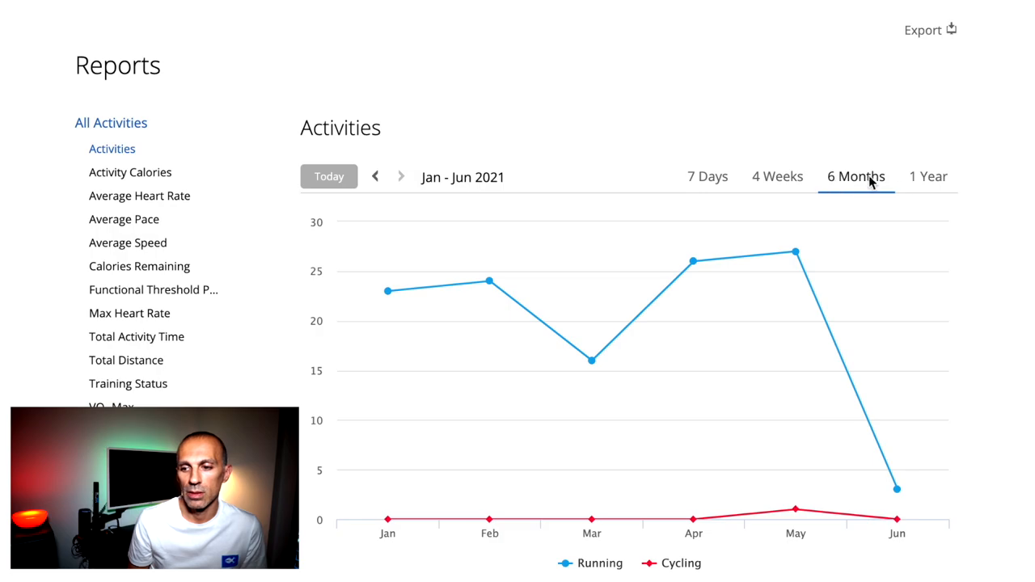
pyautogui.click(928, 176)
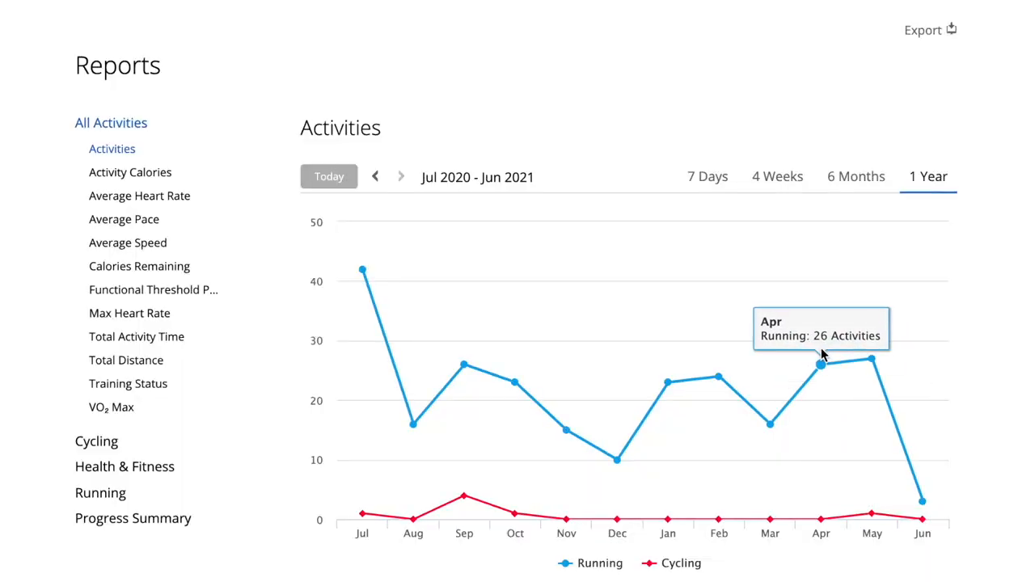
pyautogui.moveTo(719, 379)
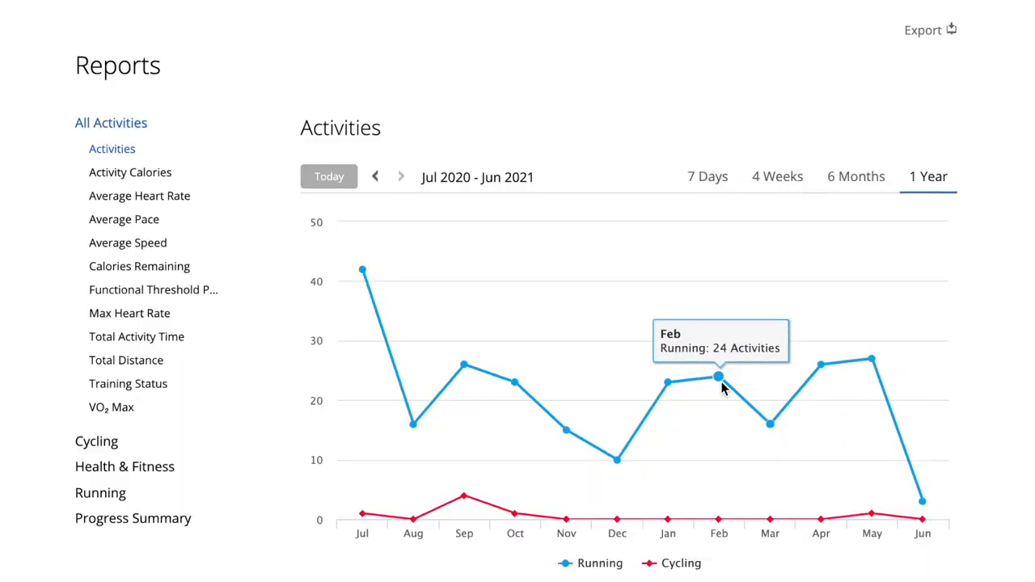
pyautogui.moveTo(464, 365)
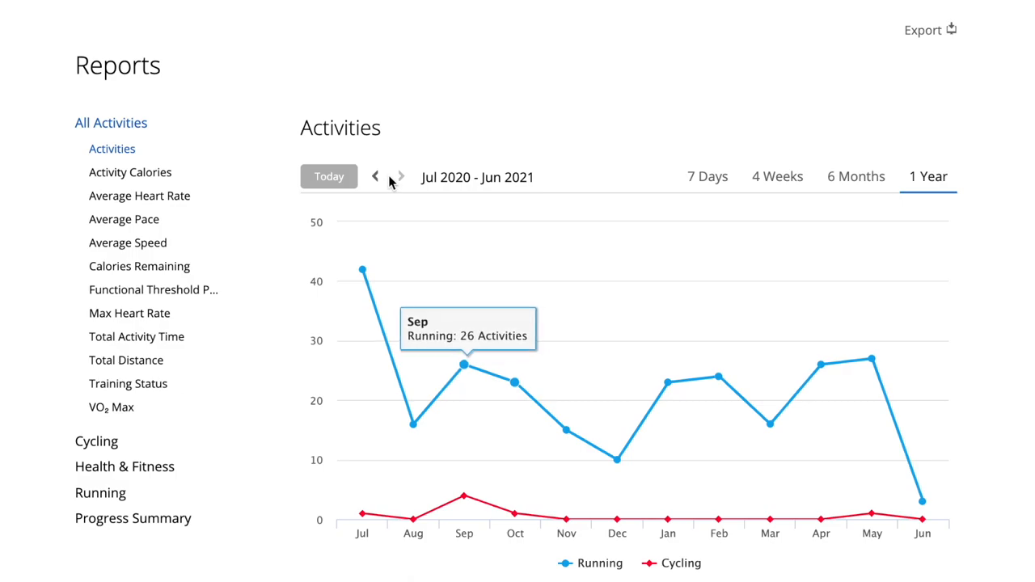
# - Step yearly activity counts back to Jul 2018–Jun 2019, then open Activity Calories
pyautogui.click(374, 176)
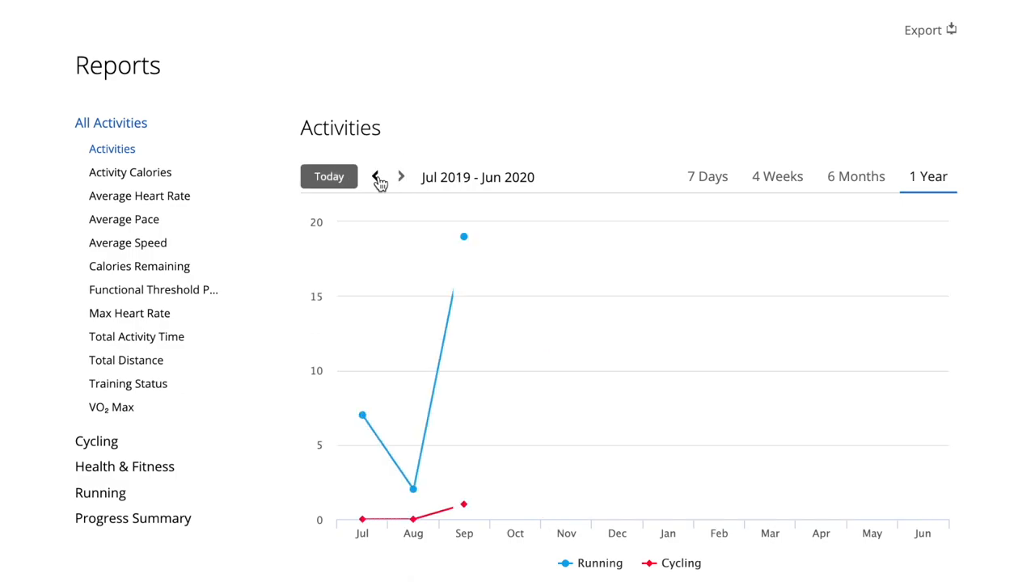
pyautogui.click(379, 176)
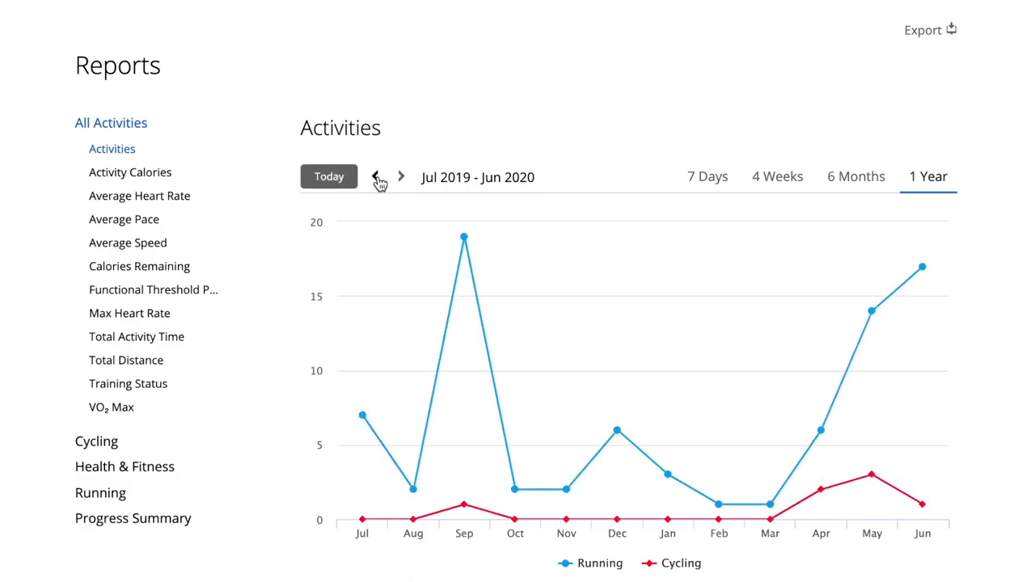
pyautogui.click(380, 176)
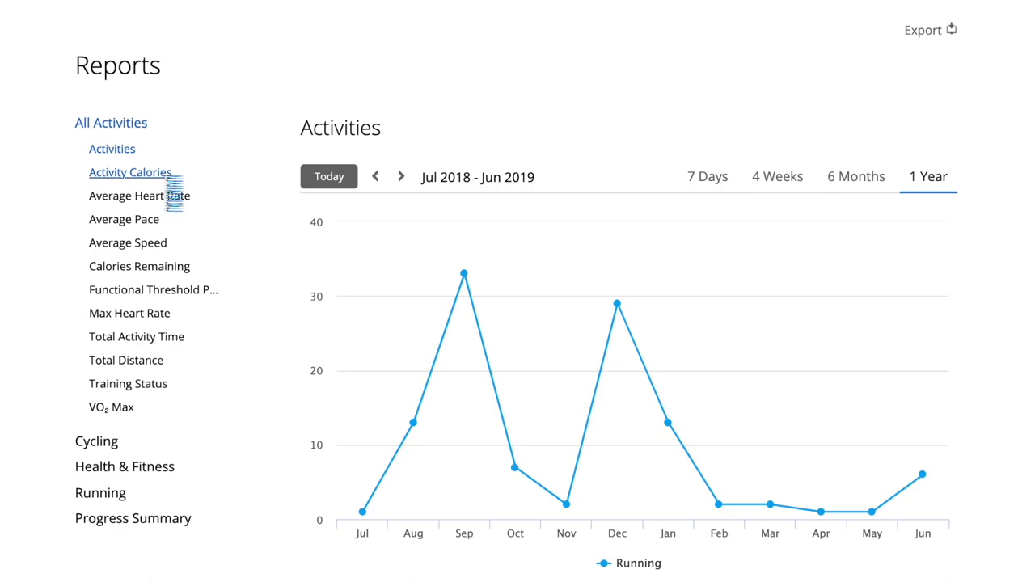
pyautogui.click(130, 171)
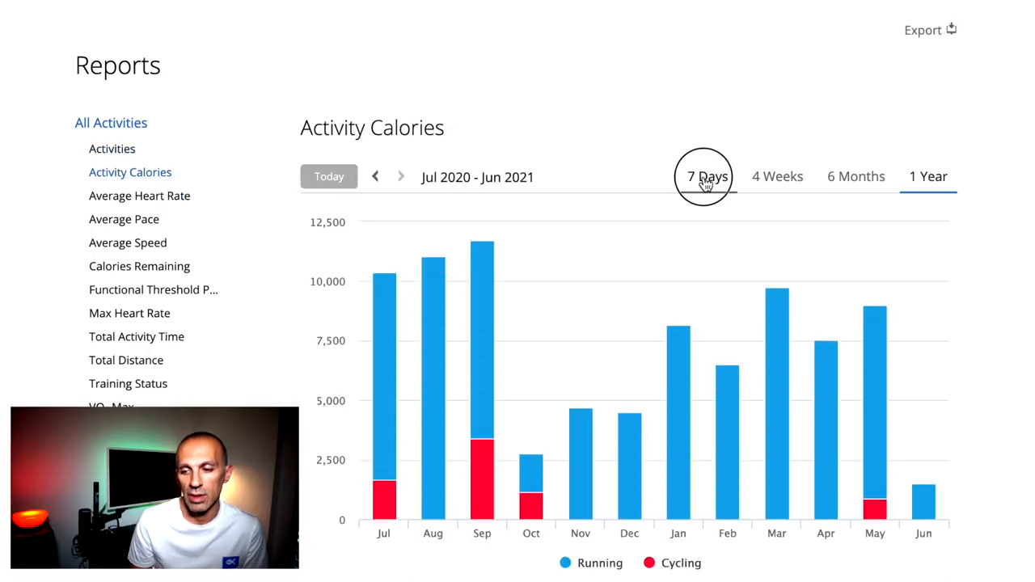
pyautogui.click(707, 177)
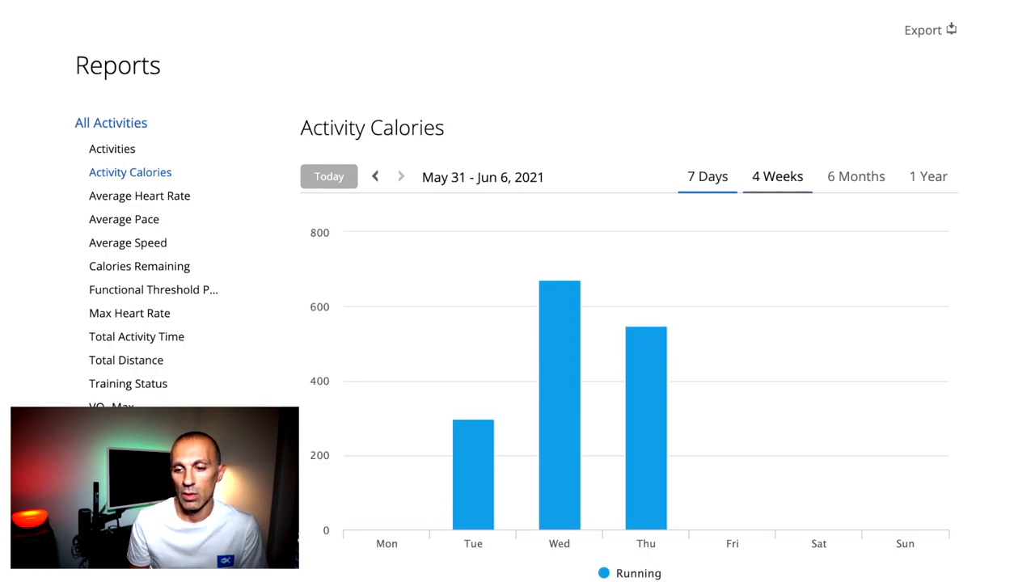
pyautogui.click(856, 176)
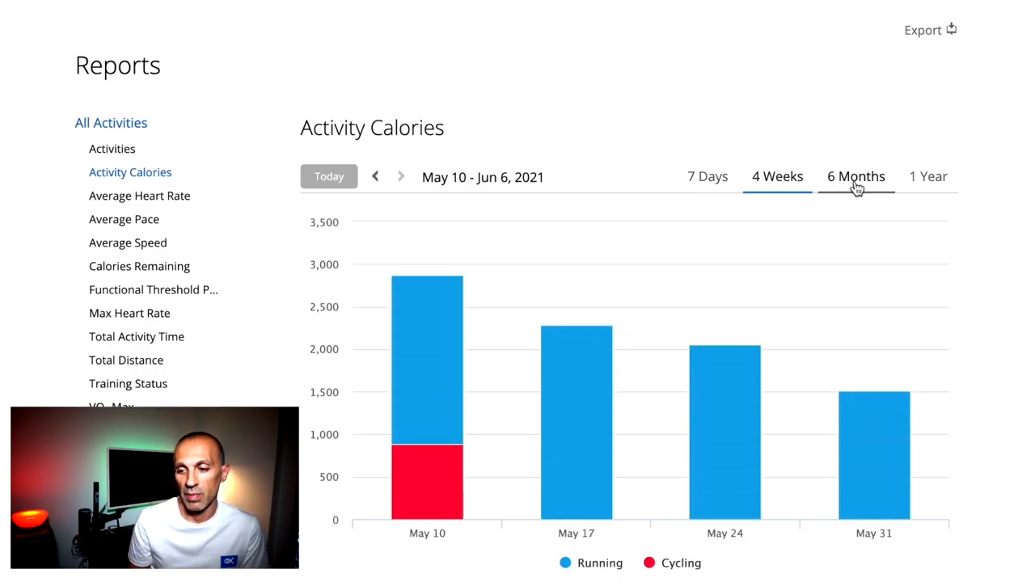
pyautogui.click(855, 176)
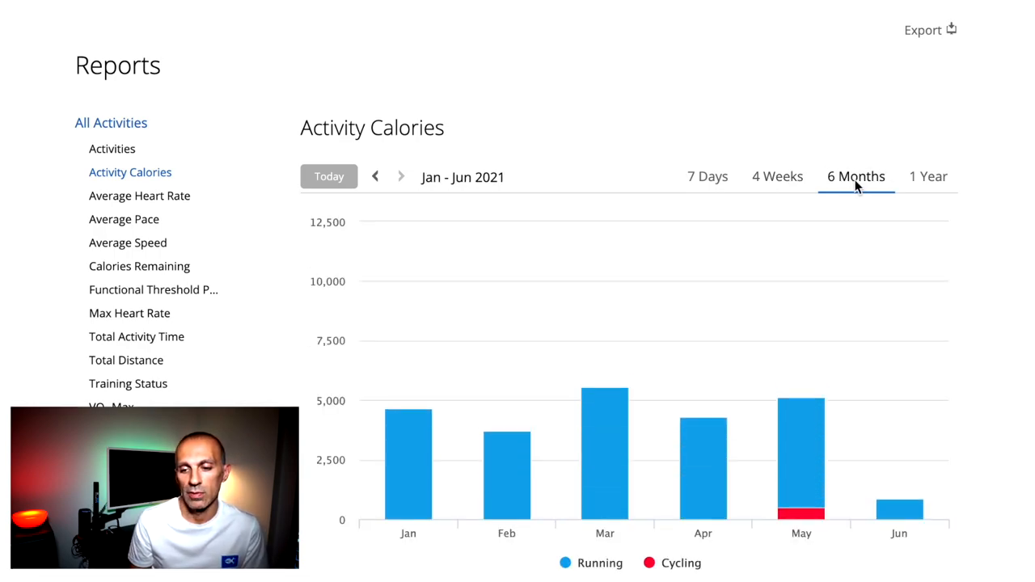
pyautogui.click(927, 176)
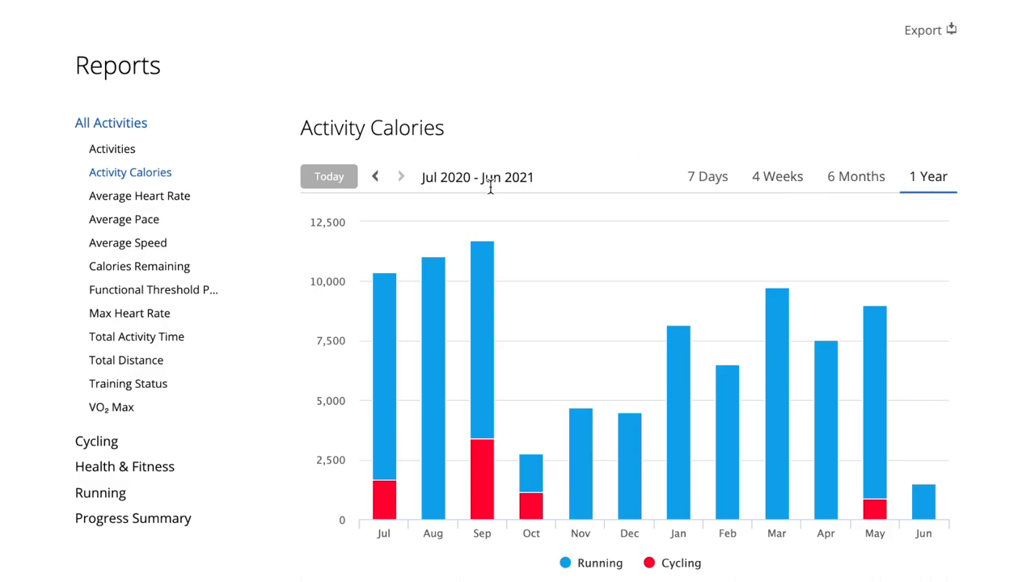
pyautogui.moveTo(136, 336)
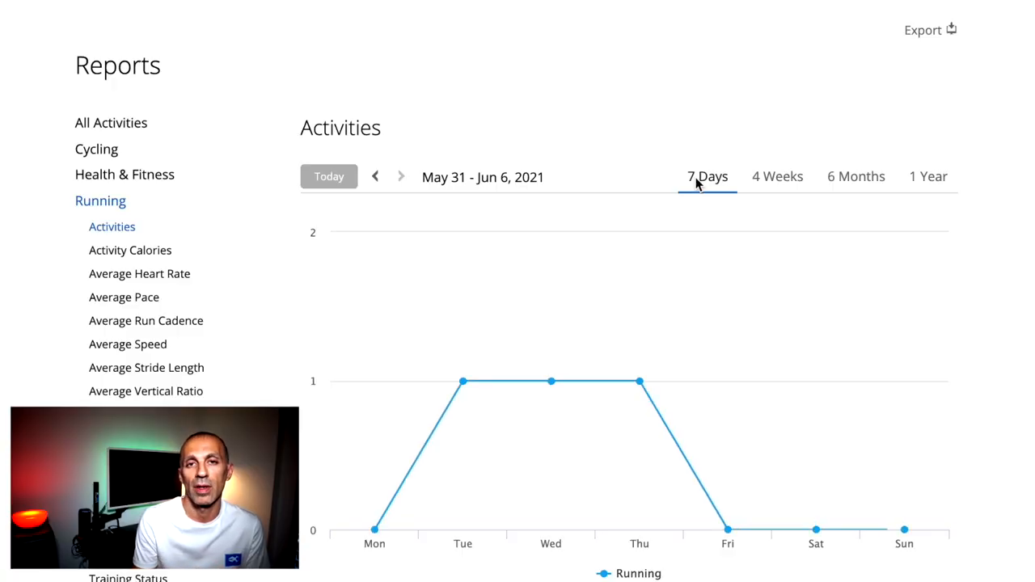
# - View running activity counts for 4 weeks, 6 months, then Jul 2020–Jun 2021
pyautogui.click(777, 176)
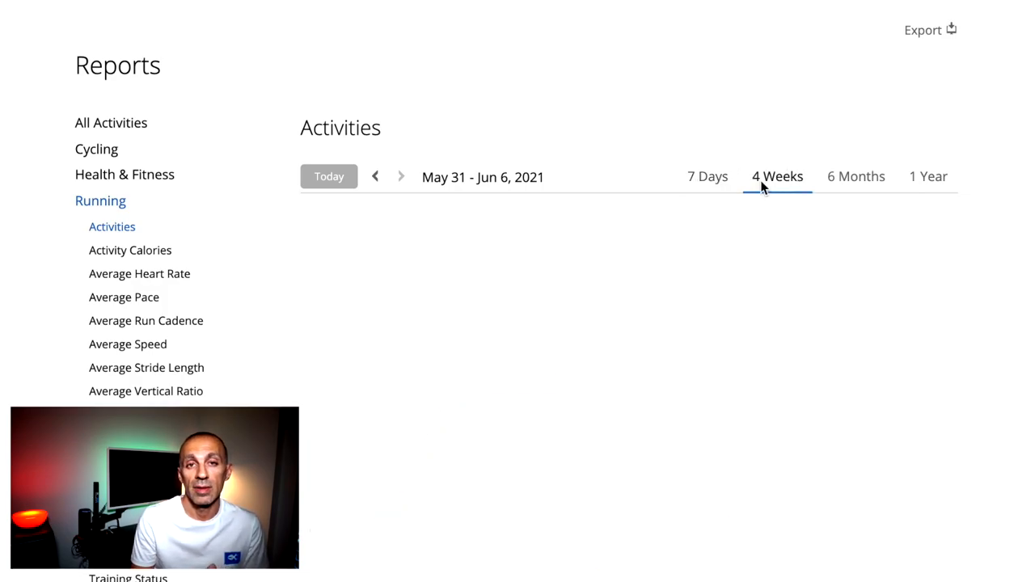
pyautogui.click(855, 176)
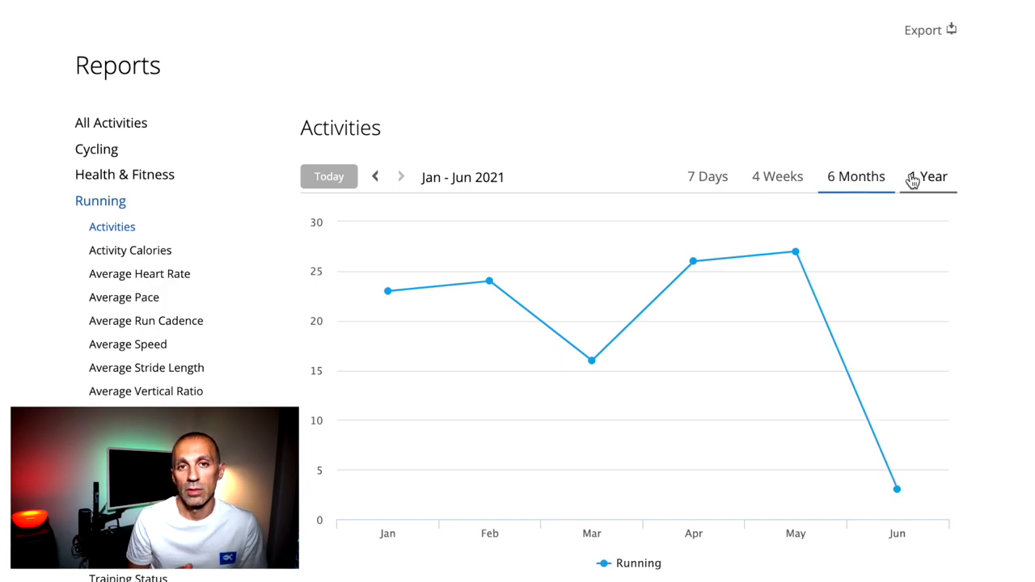
pyautogui.click(928, 176)
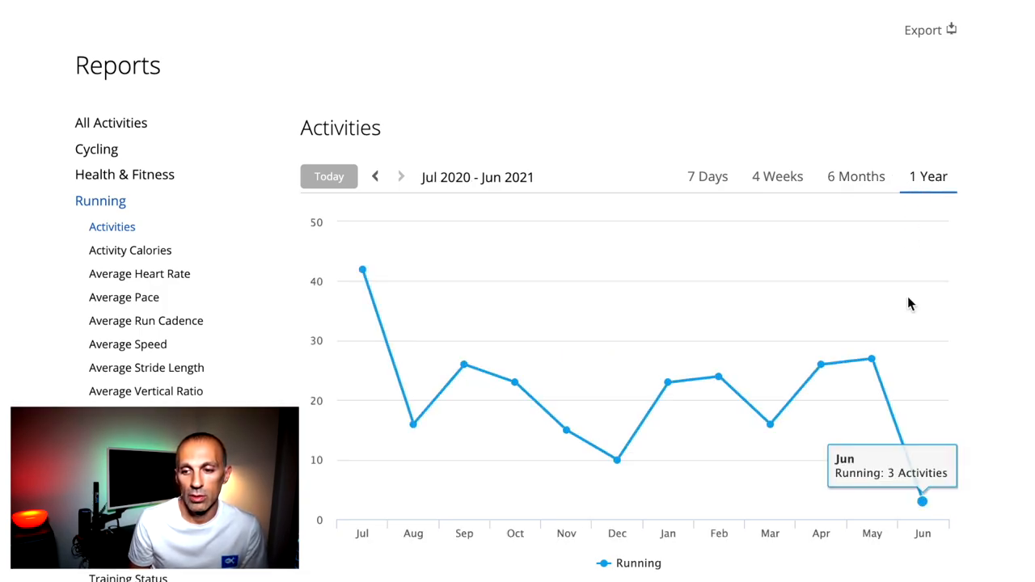
pyautogui.click(131, 249)
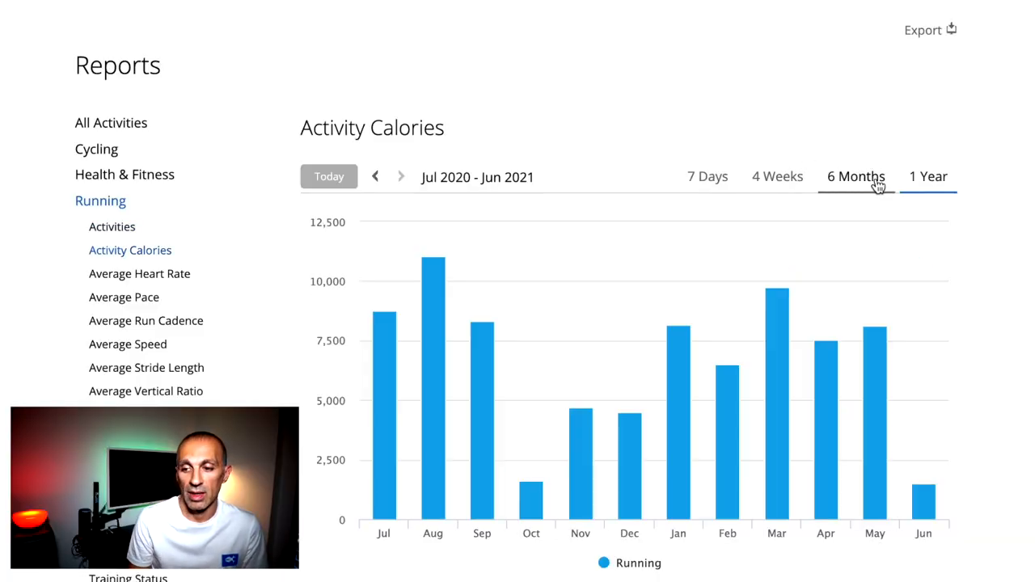
# - Review yearly running calories, then narrow the chart to Jan–Jun 2021
pyautogui.click(928, 176)
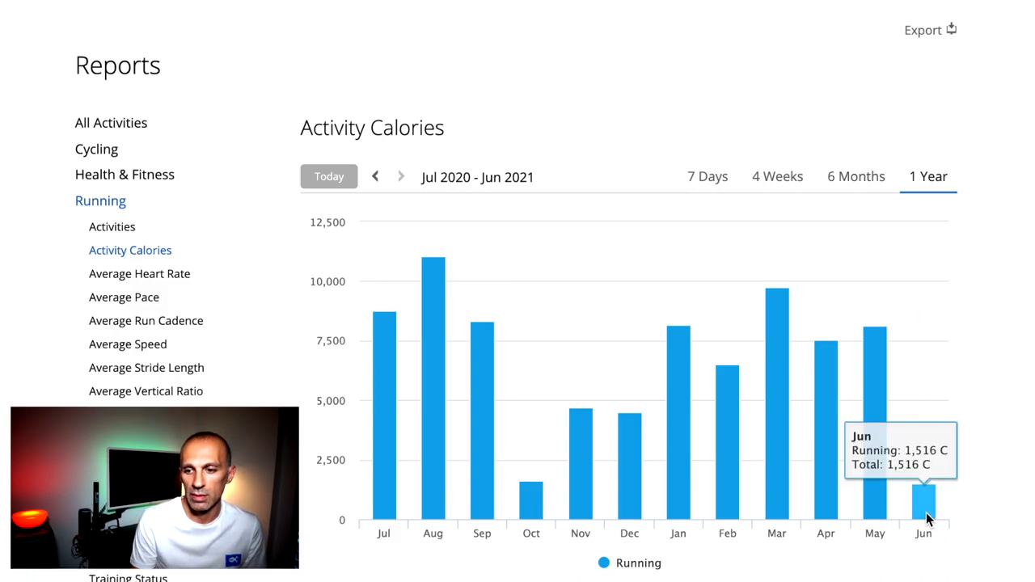
pyautogui.moveTo(776, 485)
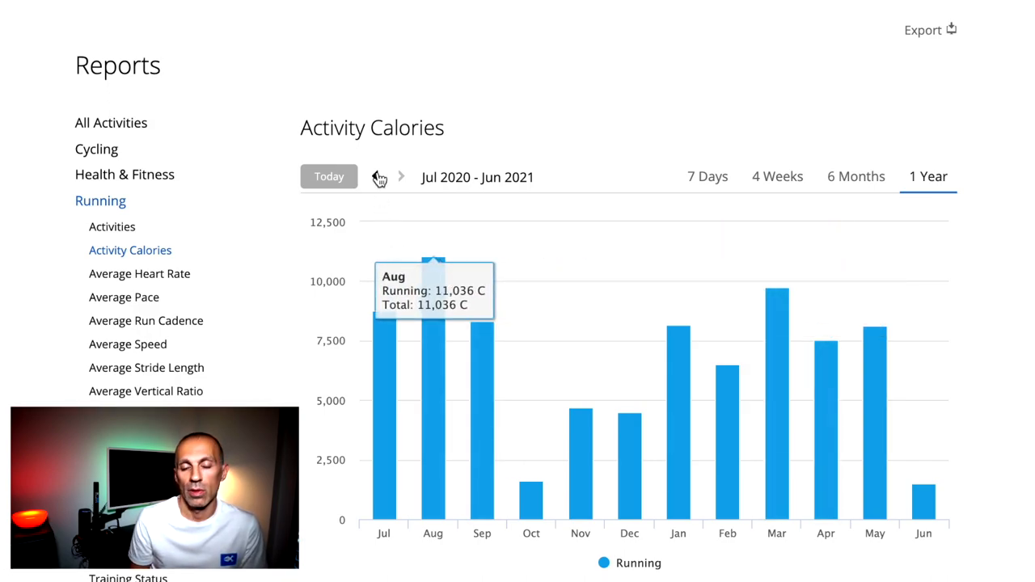
pyautogui.click(855, 176)
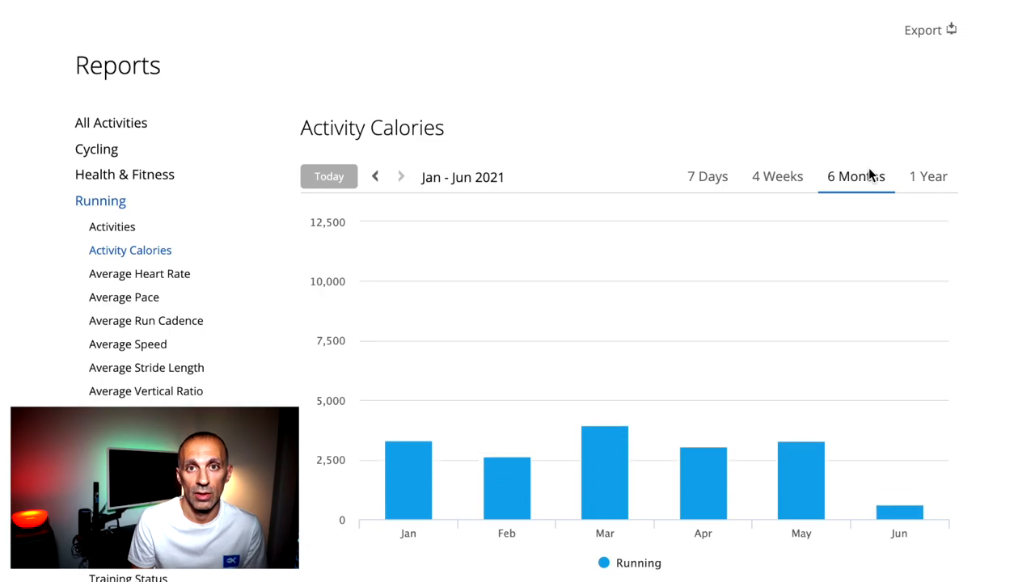
pyautogui.click(139, 273)
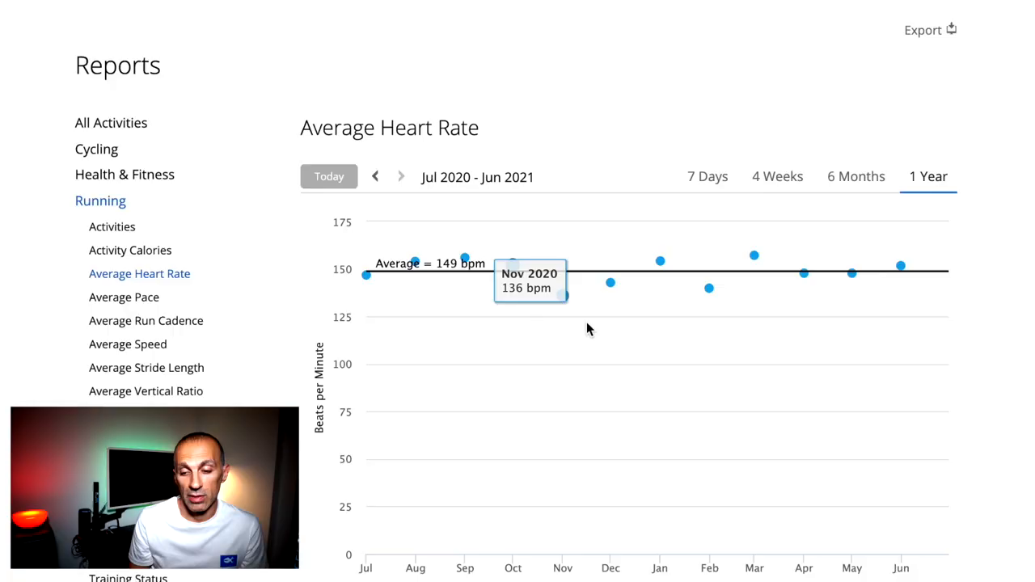
pyautogui.moveTo(709, 265)
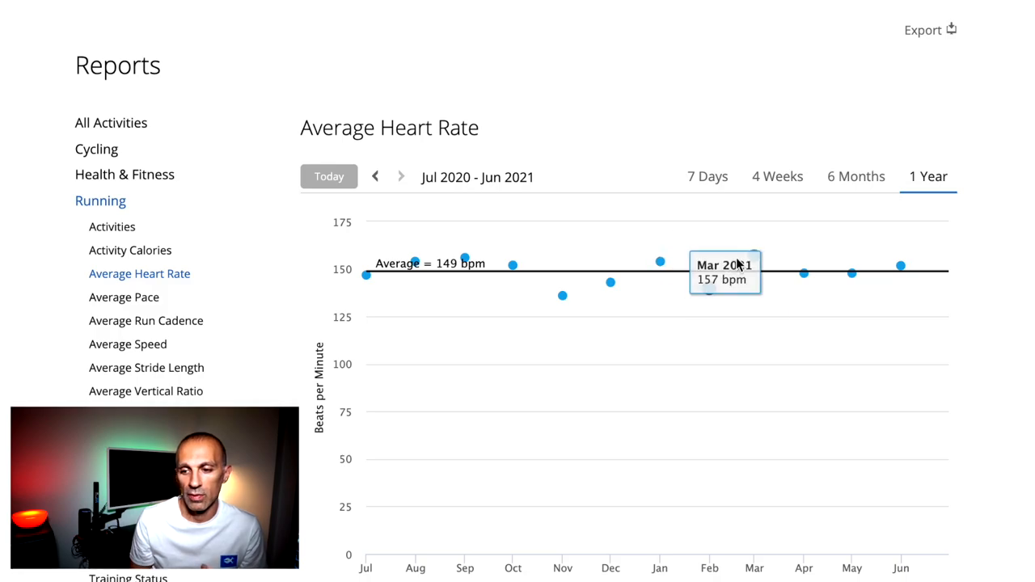
pyautogui.moveTo(850, 271)
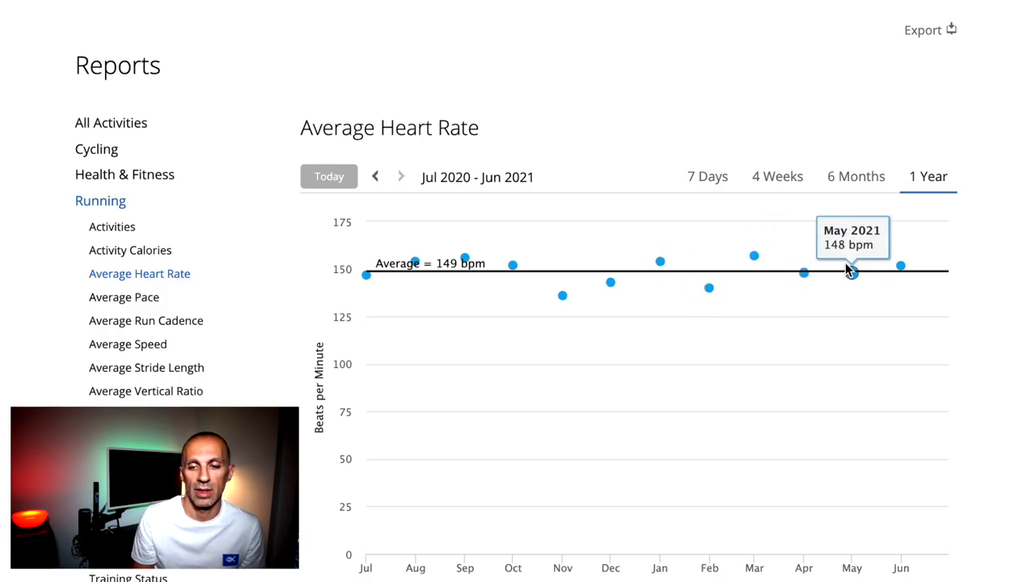
# - Compare running heart rate for this week, last week and the 149 bpm yearly view
pyautogui.click(706, 176)
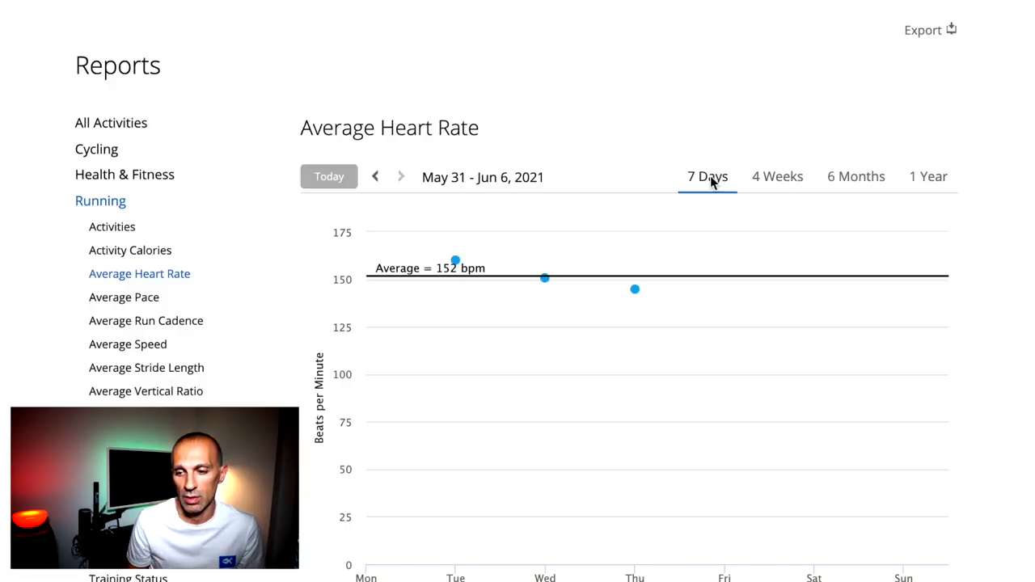
pyautogui.click(375, 176)
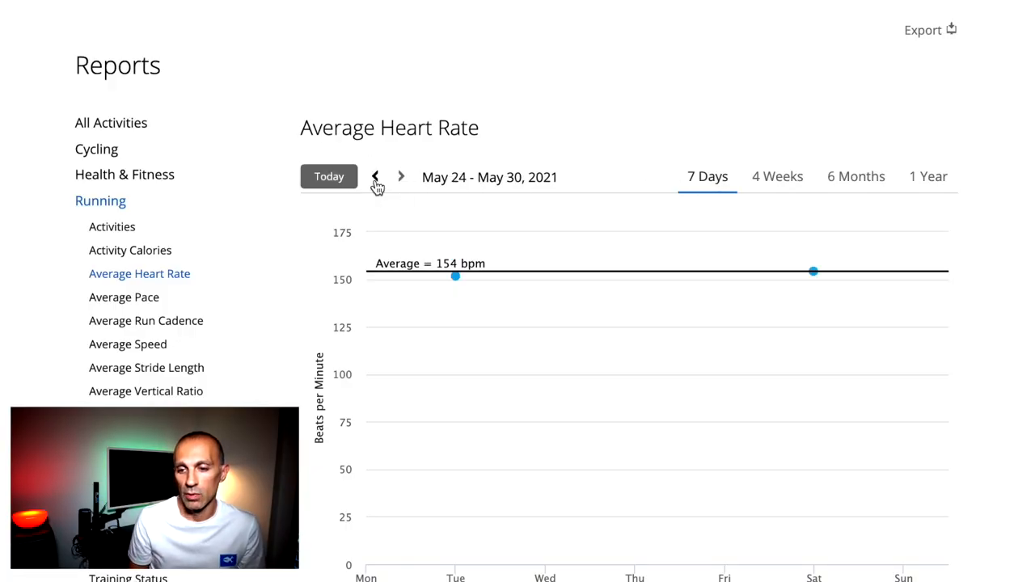
pyautogui.click(928, 176)
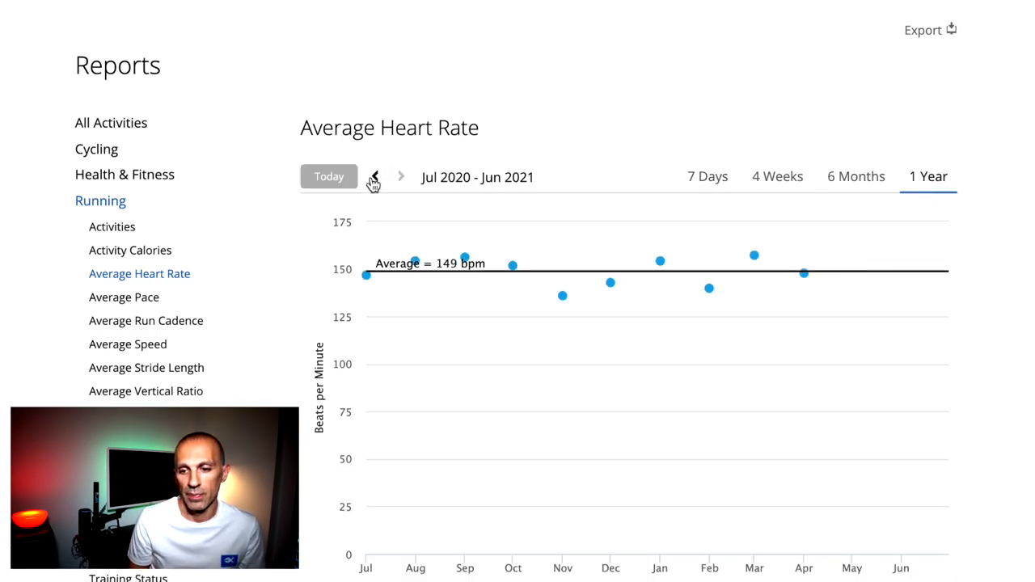
pyautogui.click(372, 176)
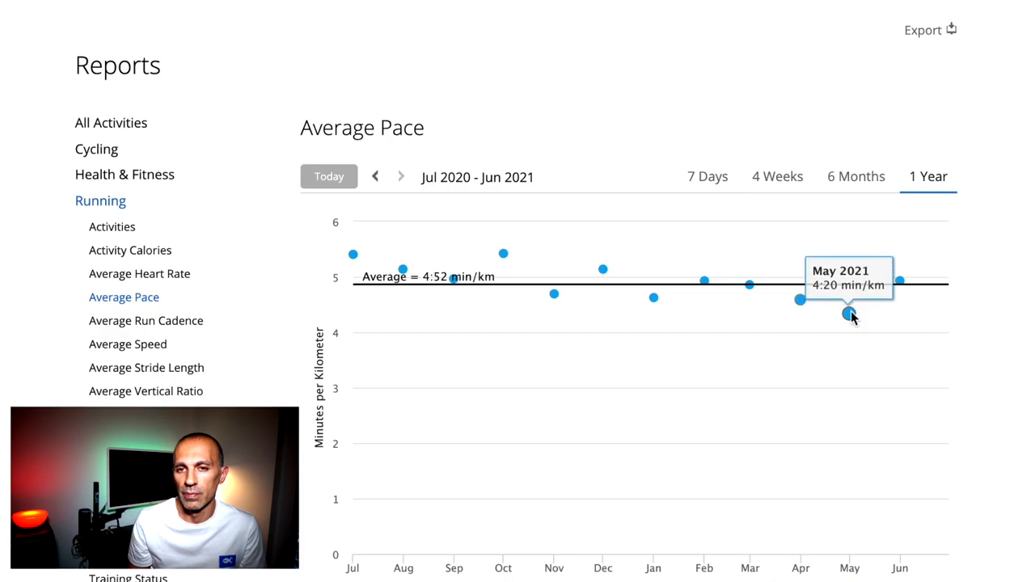
pyautogui.moveTo(570, 317)
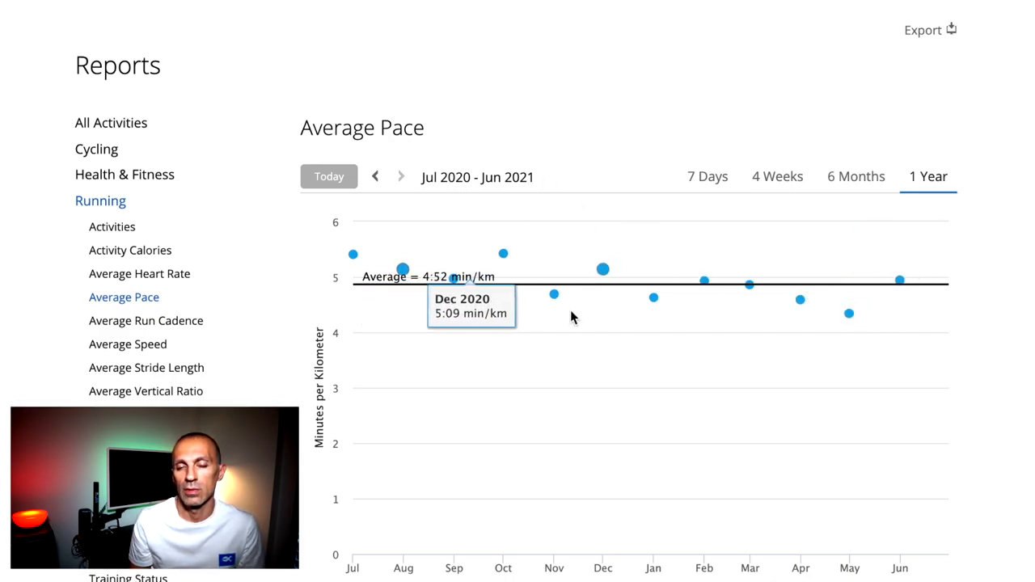
pyautogui.moveTo(374, 177)
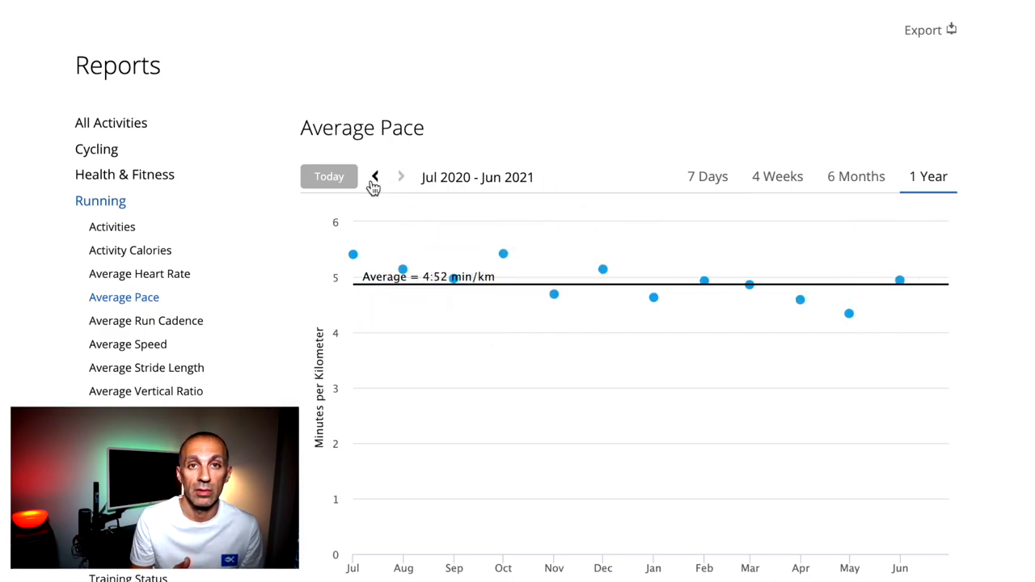
# - Narrow Average Pace to May 10–Jun 6, 2021, averaging 4:29 min/km
pyautogui.click(375, 176)
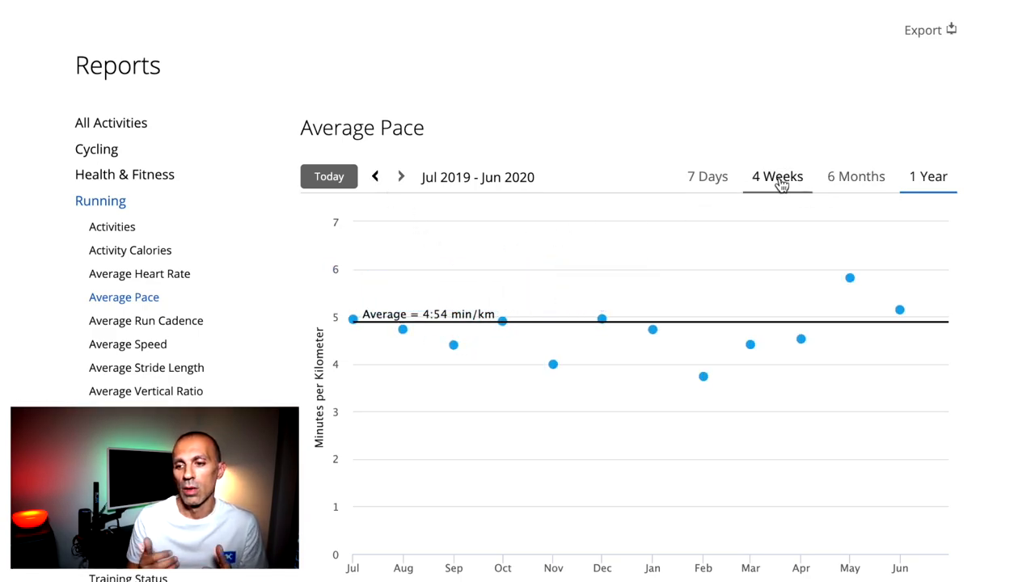
pyautogui.click(777, 176)
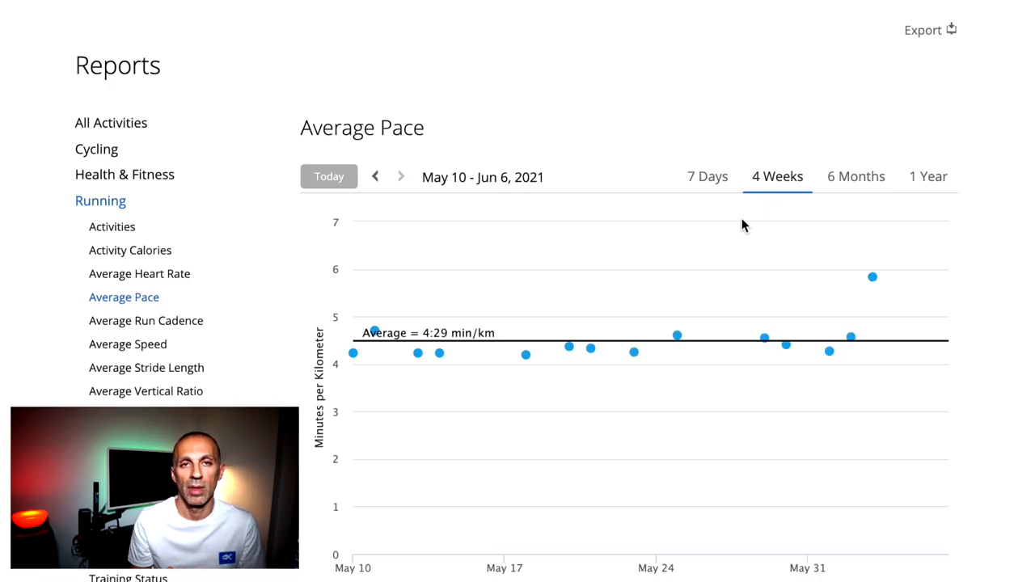
pyautogui.moveTo(146, 320)
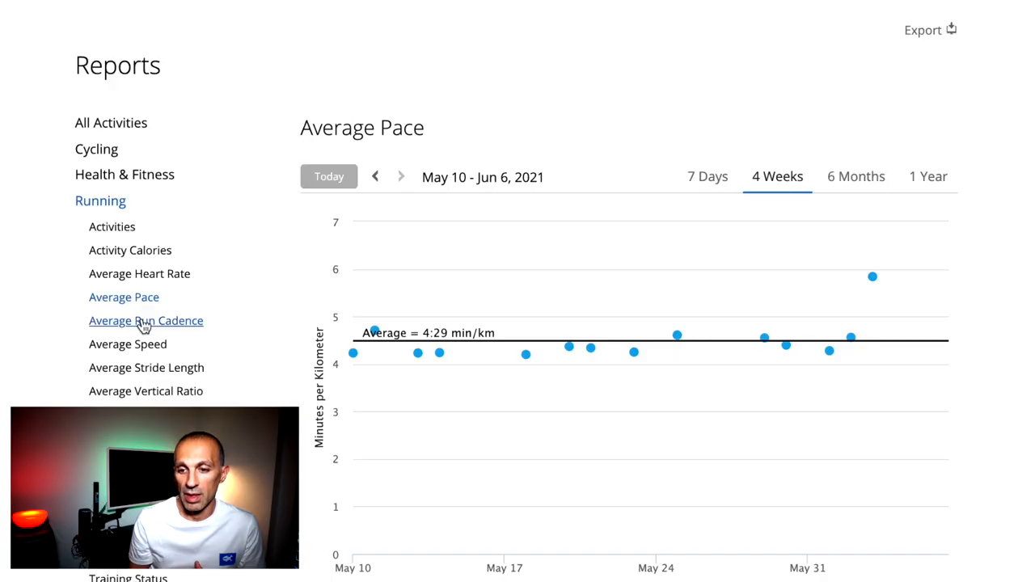
# - Open Average Run Cadence and view it over 6 months and 1 year
pyautogui.click(145, 321)
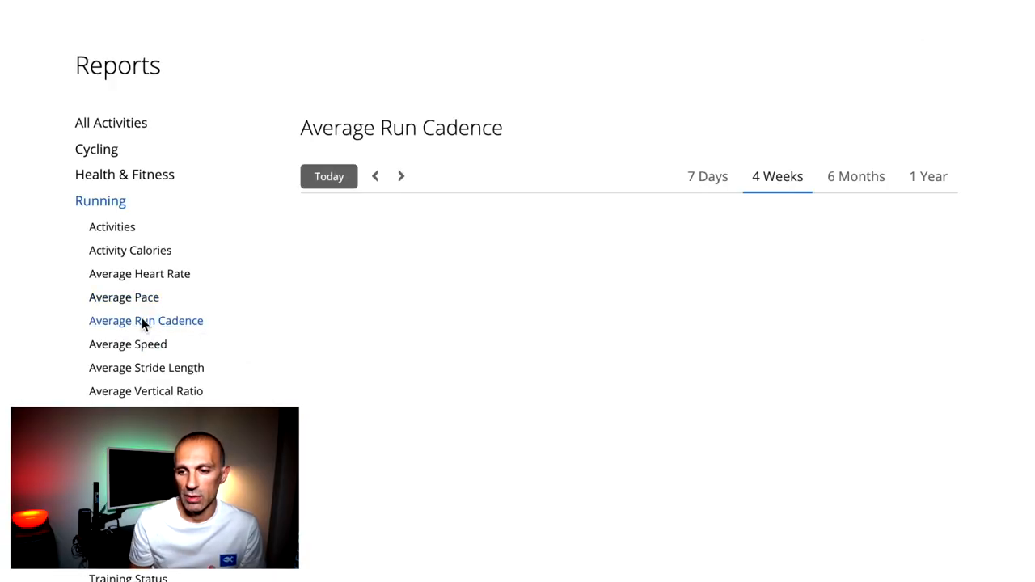
pyautogui.click(145, 321)
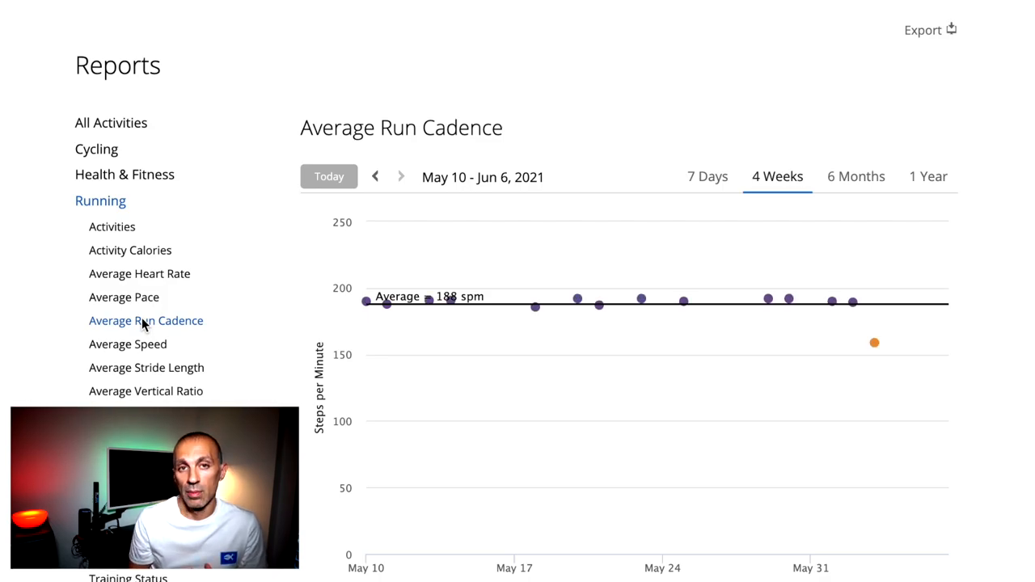
pyautogui.moveTo(450, 300)
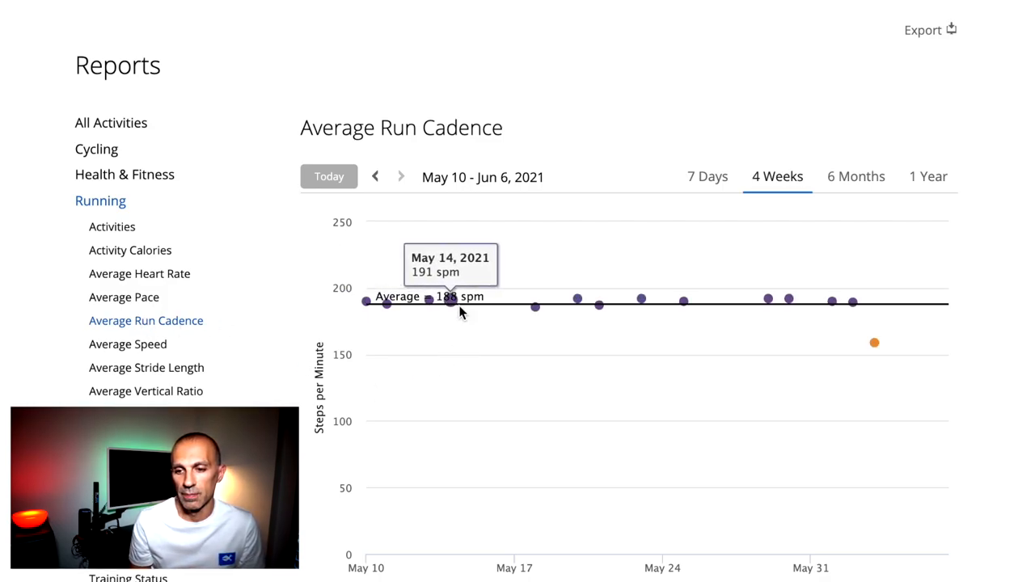
pyautogui.moveTo(532, 307)
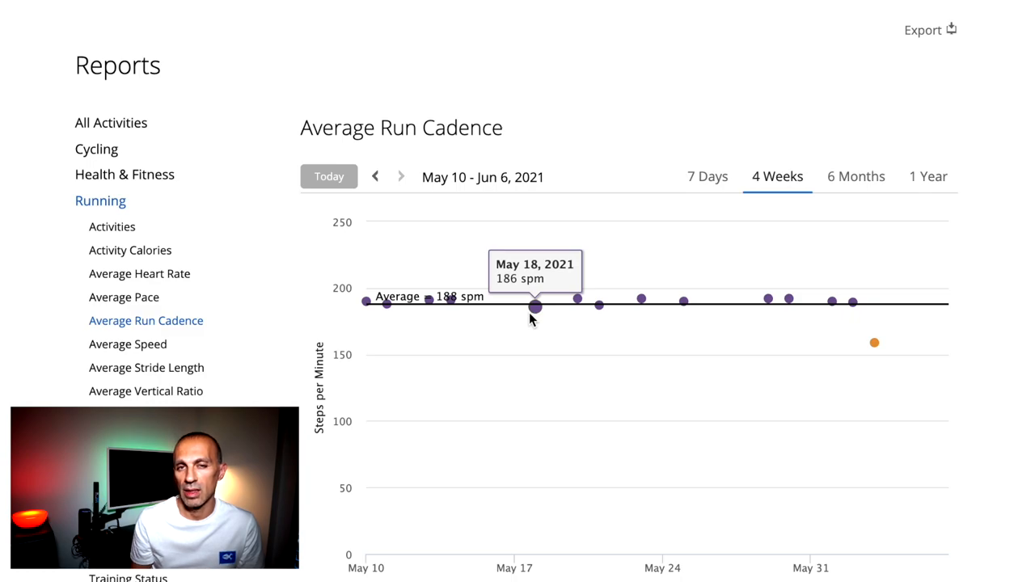
pyautogui.click(855, 176)
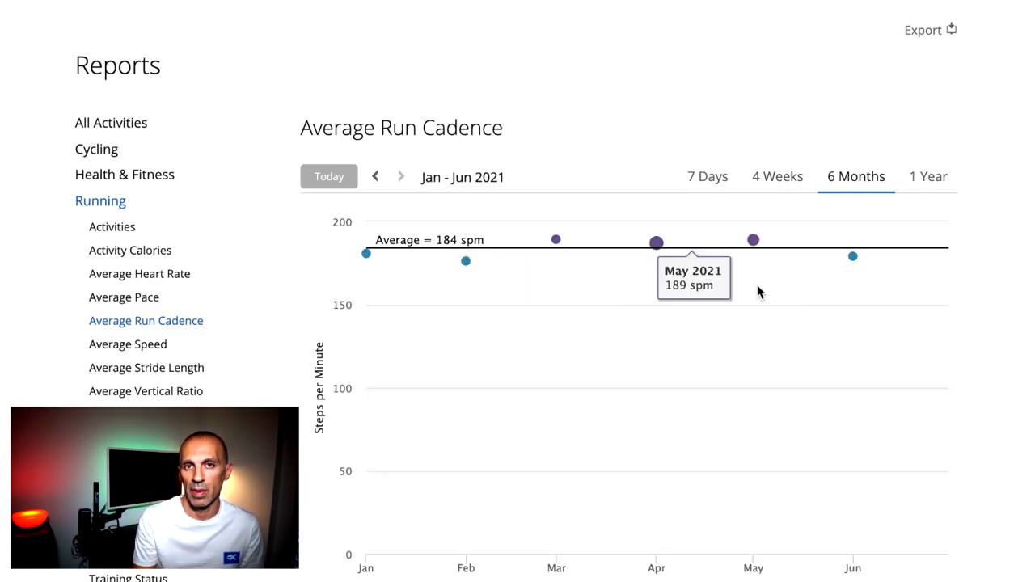
pyautogui.click(928, 176)
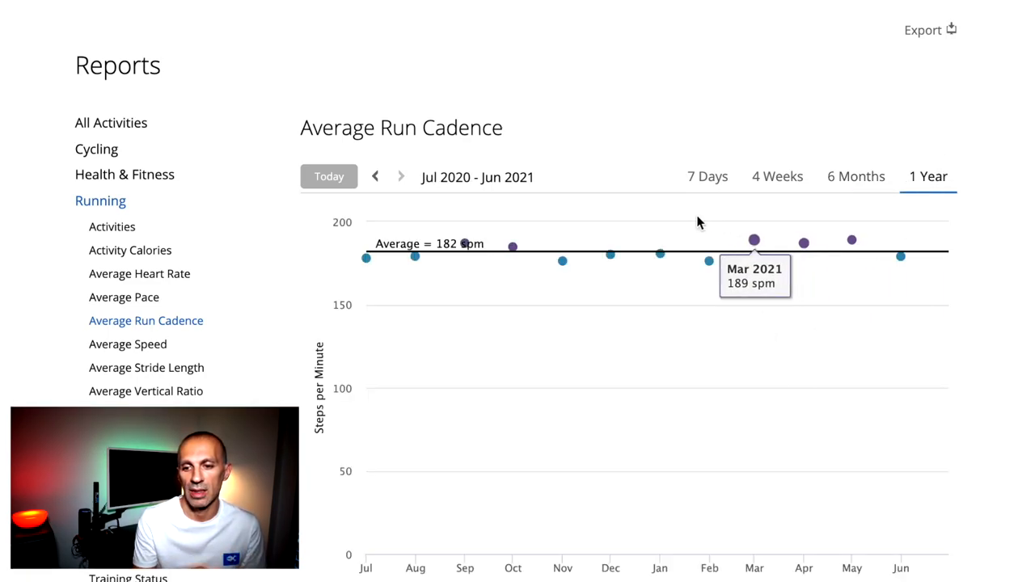
pyautogui.moveTo(375, 178)
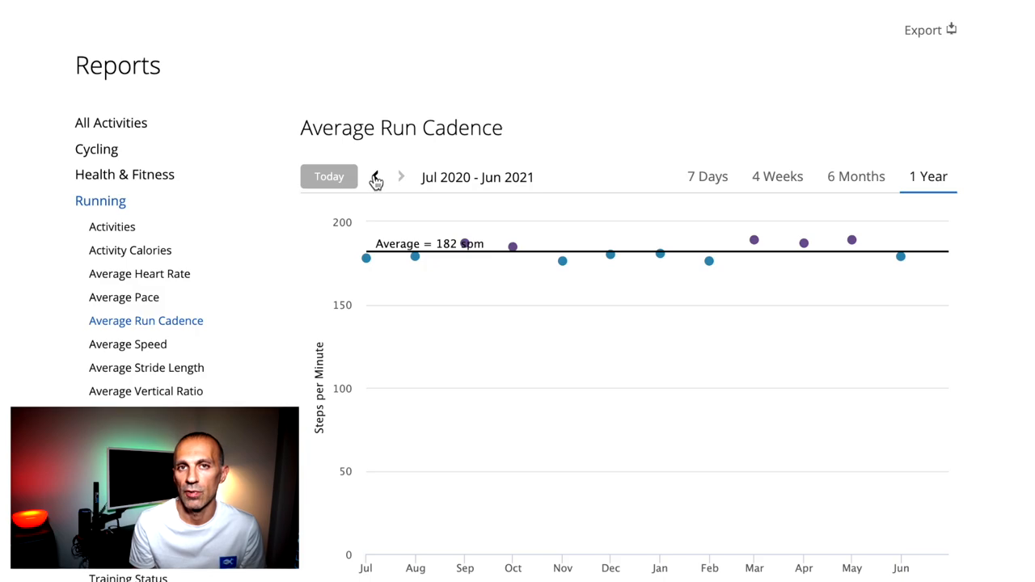
# - Step cadence back year by year to Jul 2017–Jun 2018
pyautogui.click(376, 176)
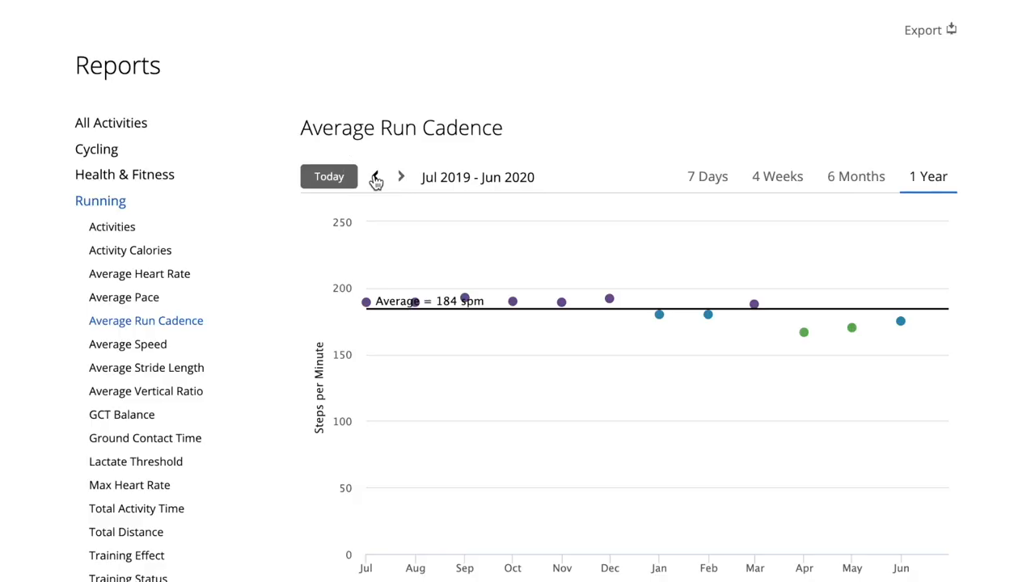
pyautogui.click(375, 176)
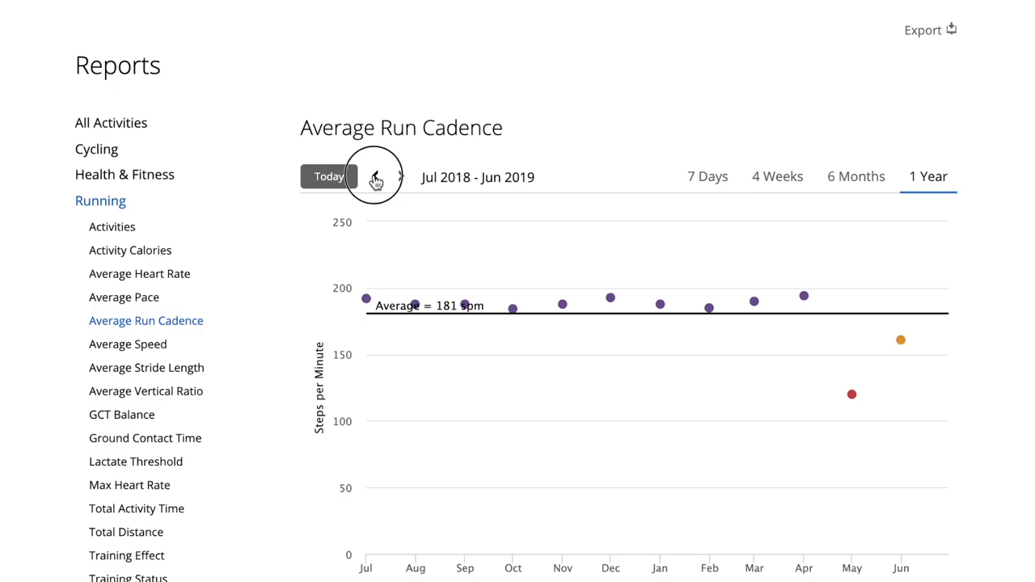
pyautogui.click(375, 176)
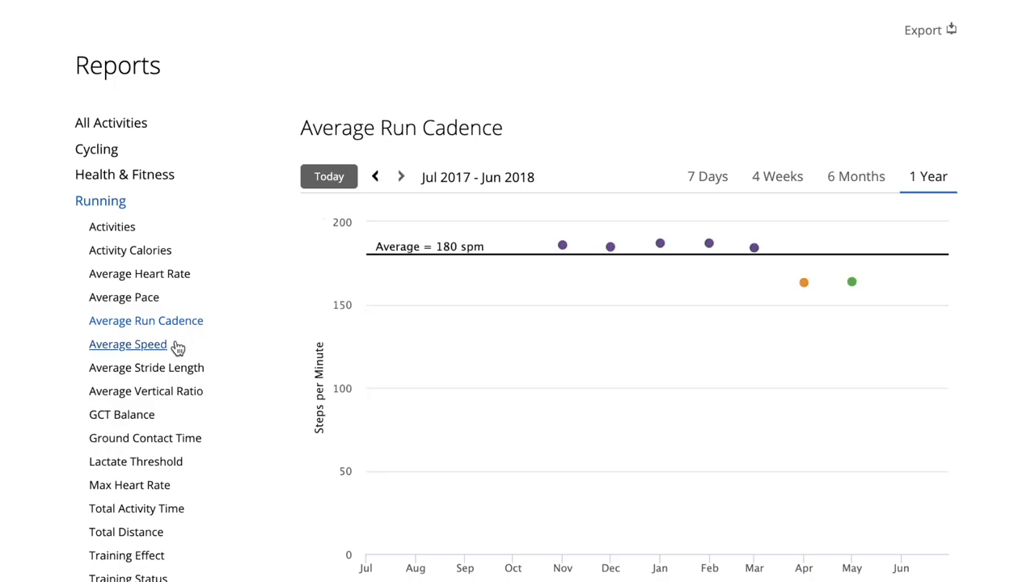
pyautogui.click(128, 344)
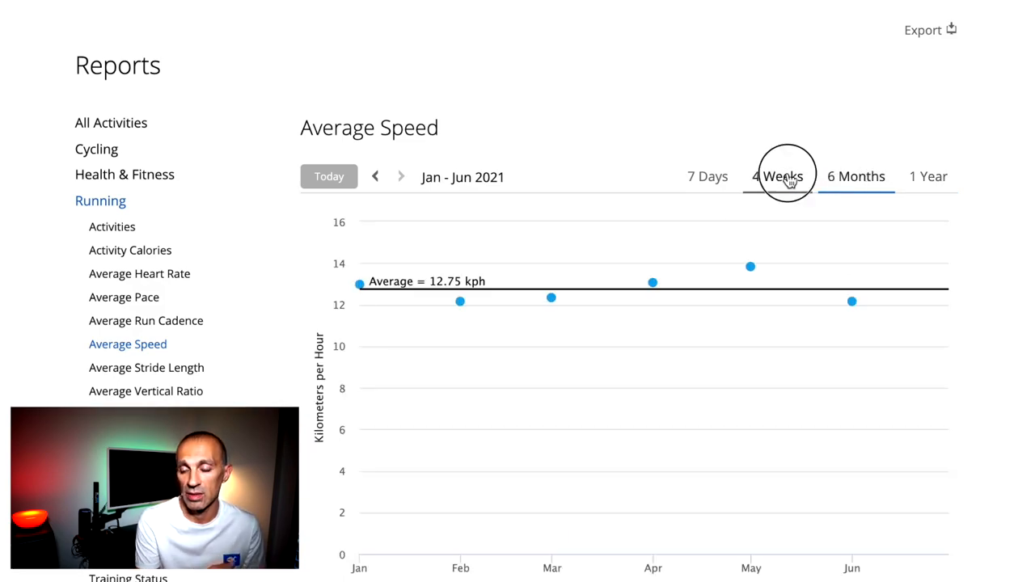
# - View Average Speed for 7 days and 1 year, then step back to empty Jul 2016–Jun 2017
pyautogui.click(707, 176)
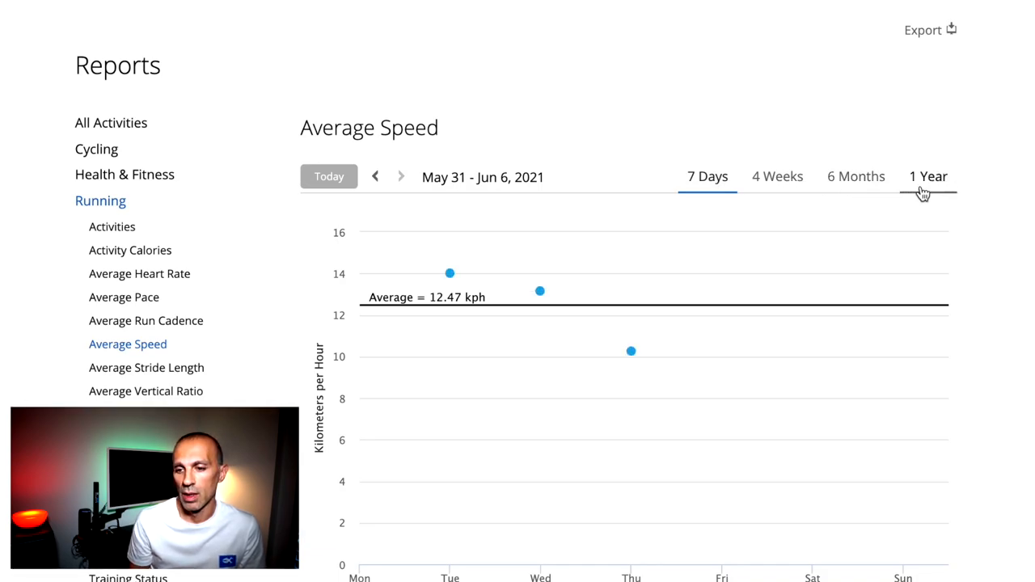
pyautogui.click(928, 176)
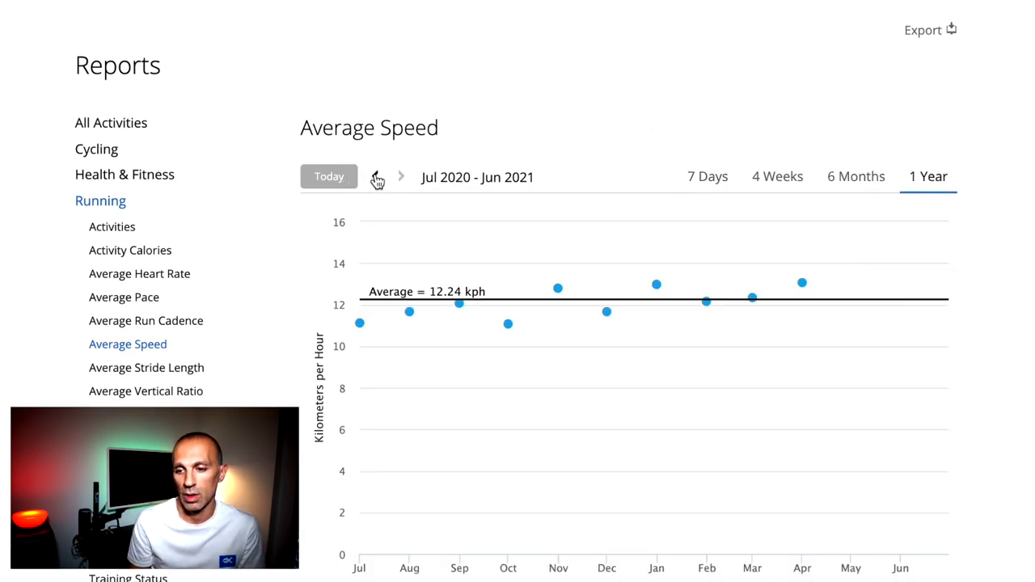
pyautogui.click(377, 177)
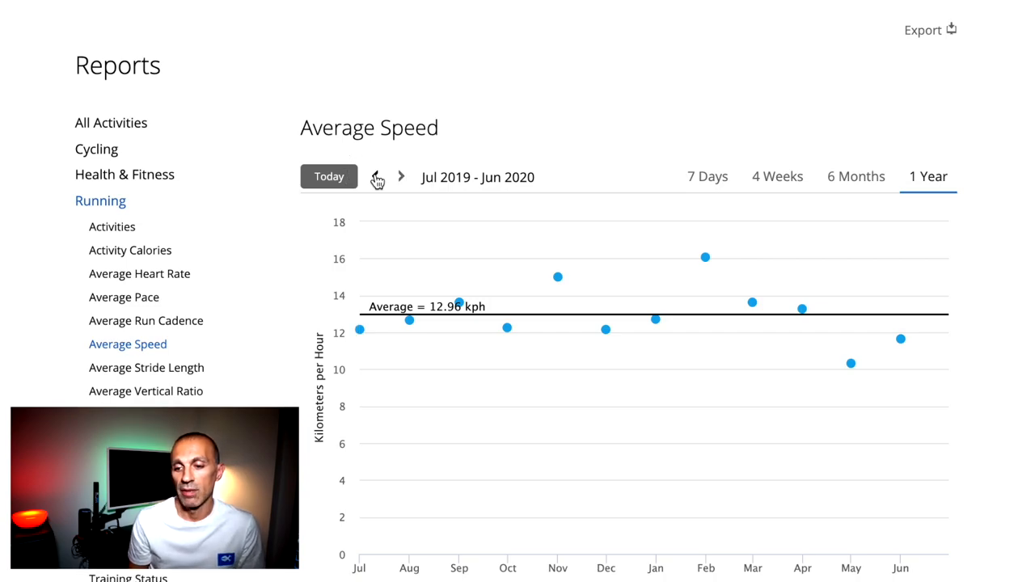
pyautogui.click(376, 176)
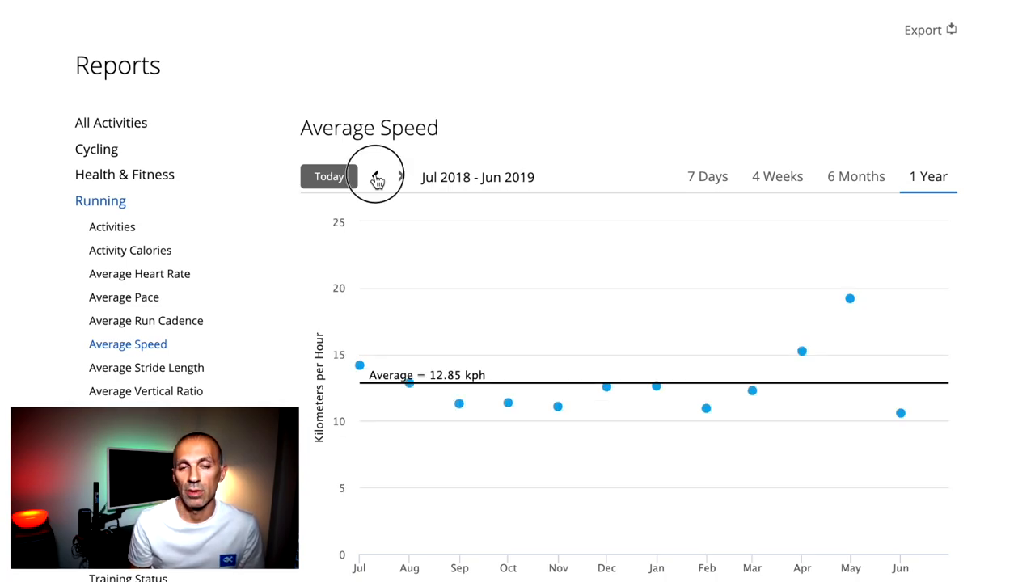
pyautogui.click(377, 177)
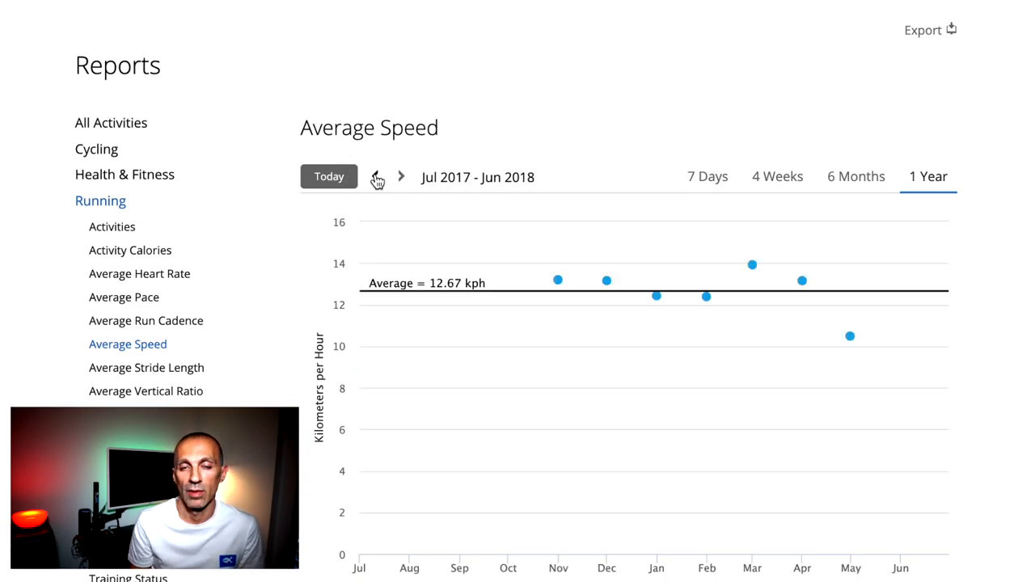
pyautogui.click(376, 177)
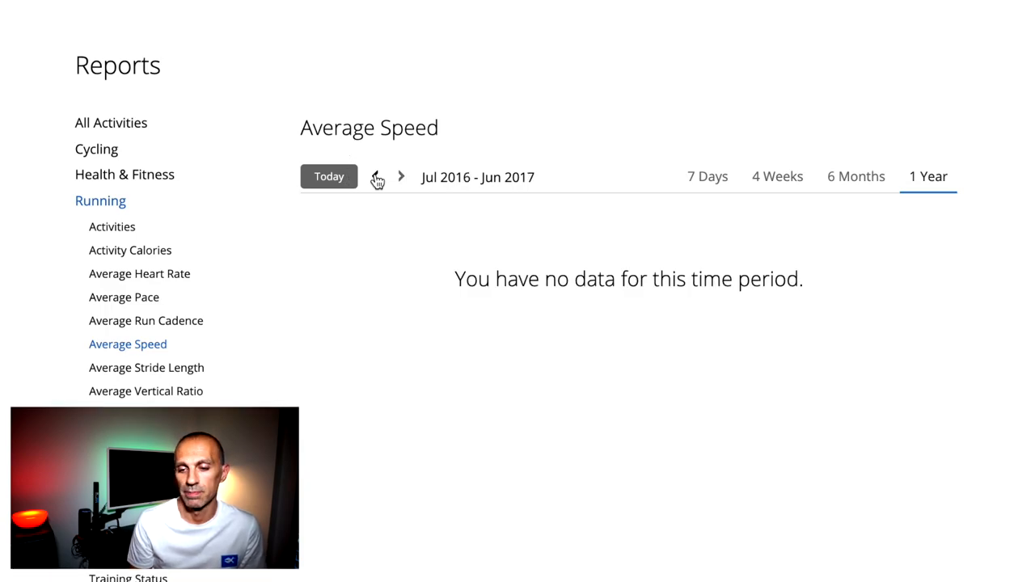
pyautogui.moveTo(147, 367)
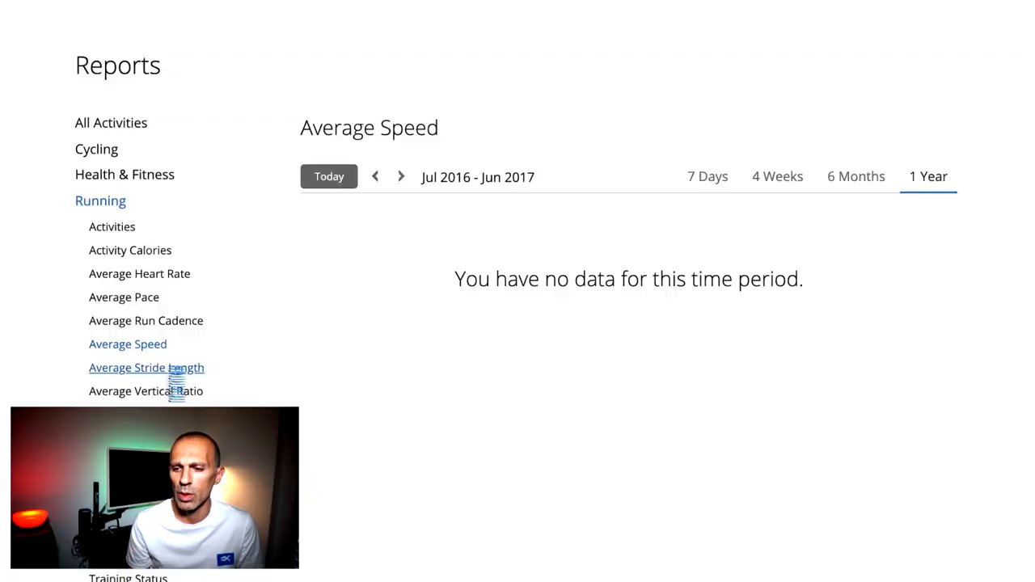
# - Open Average Stride Length for Jul 2020–Jun 2021 and review its monthly points
pyautogui.click(146, 367)
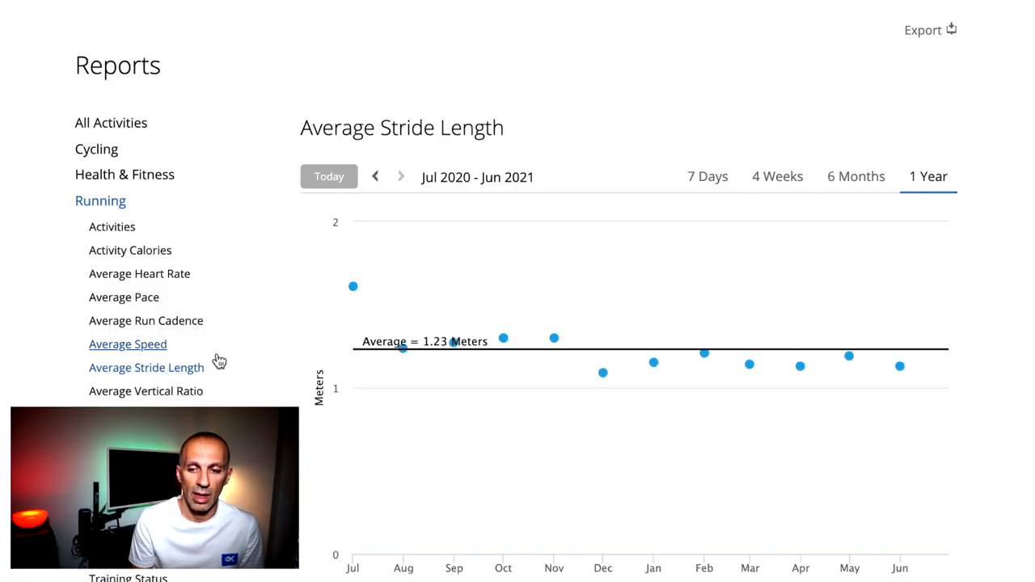
pyautogui.moveTo(703, 353)
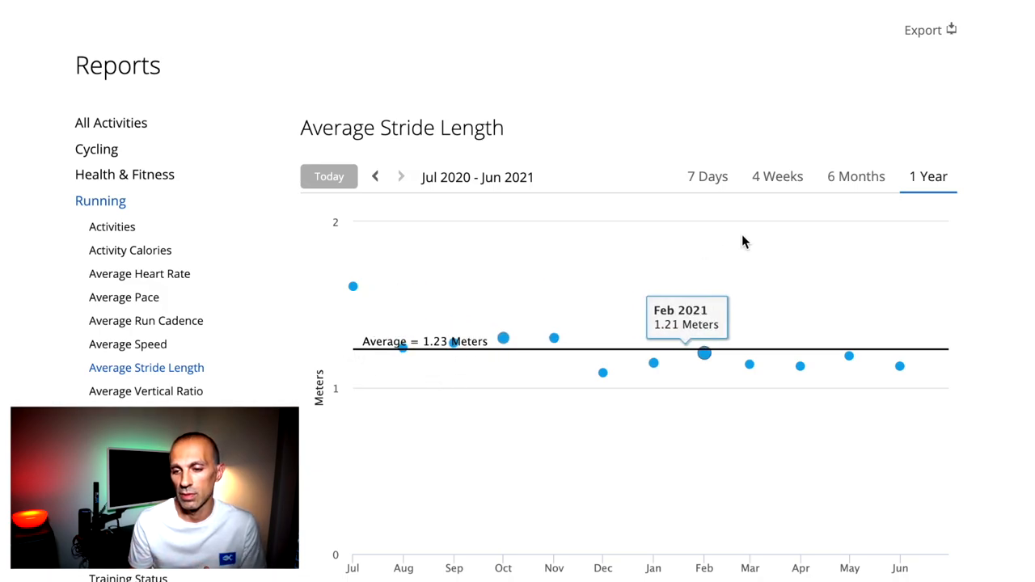
pyautogui.moveTo(873, 263)
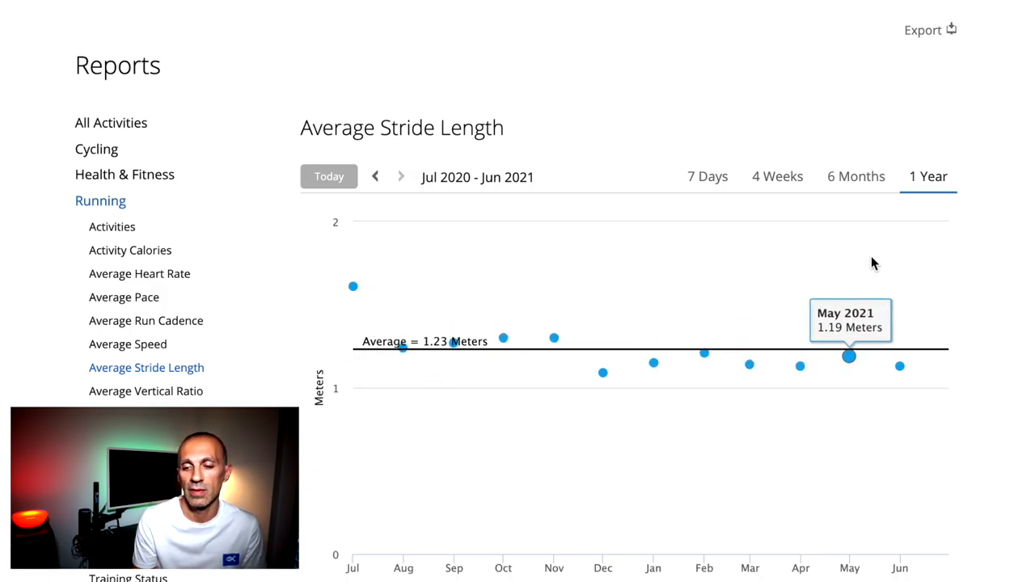
pyautogui.click(374, 176)
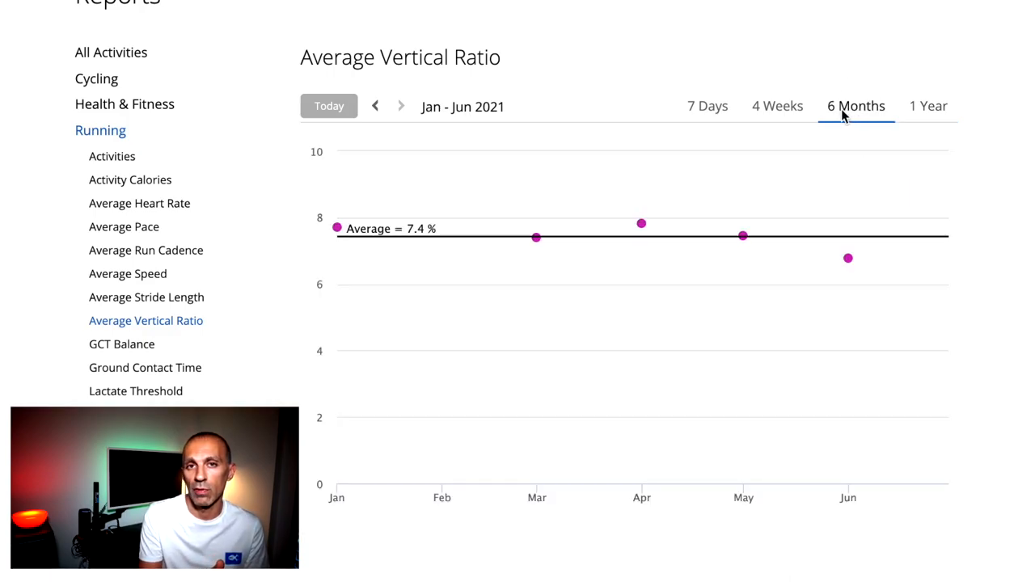
# - Check vertical ratio for 4 weeks and 7 days, then show Jul 2020–Jun 2021
pyautogui.click(776, 106)
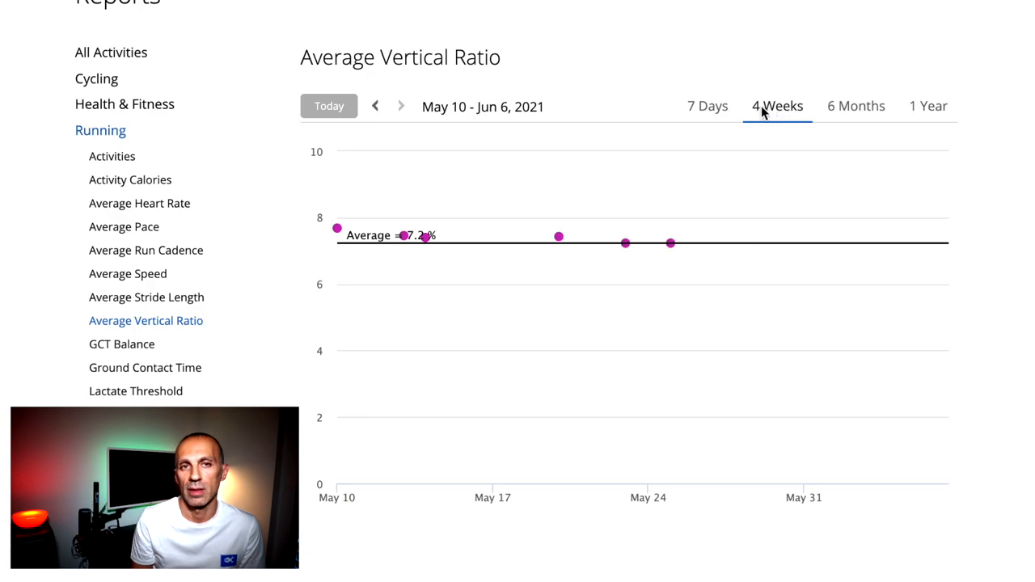
pyautogui.click(707, 106)
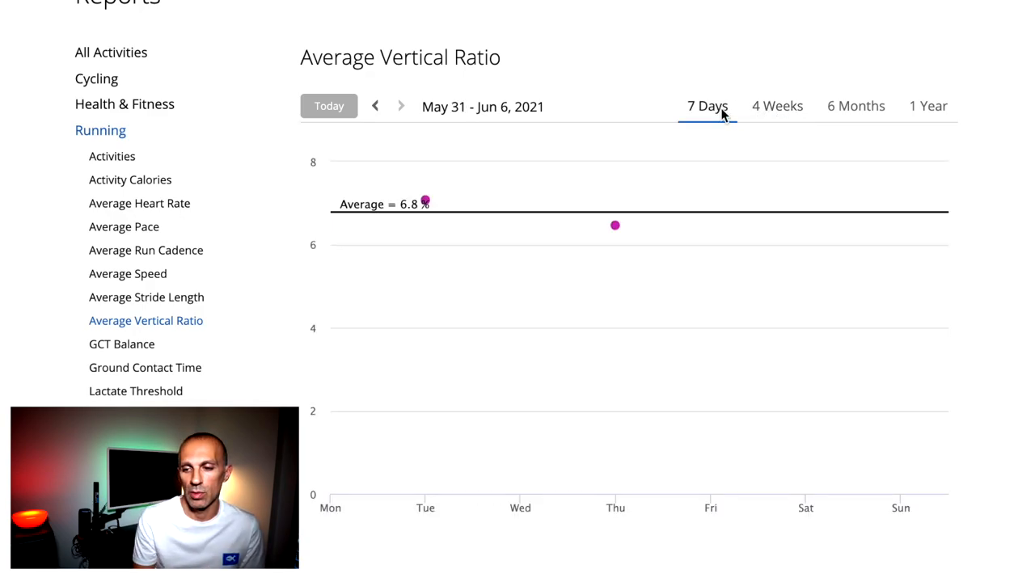
pyautogui.moveTo(427, 200)
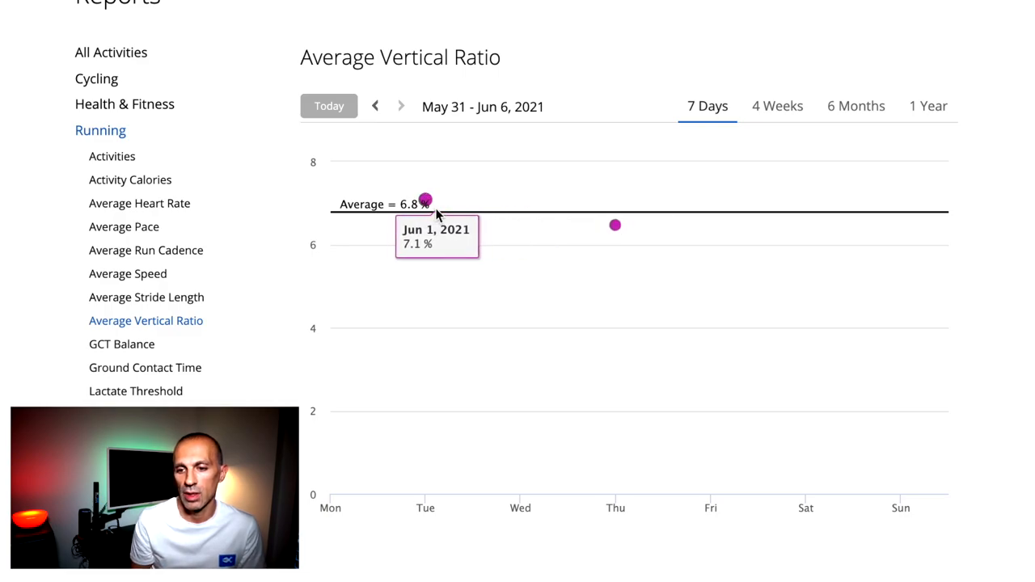
pyautogui.moveTo(396, 100)
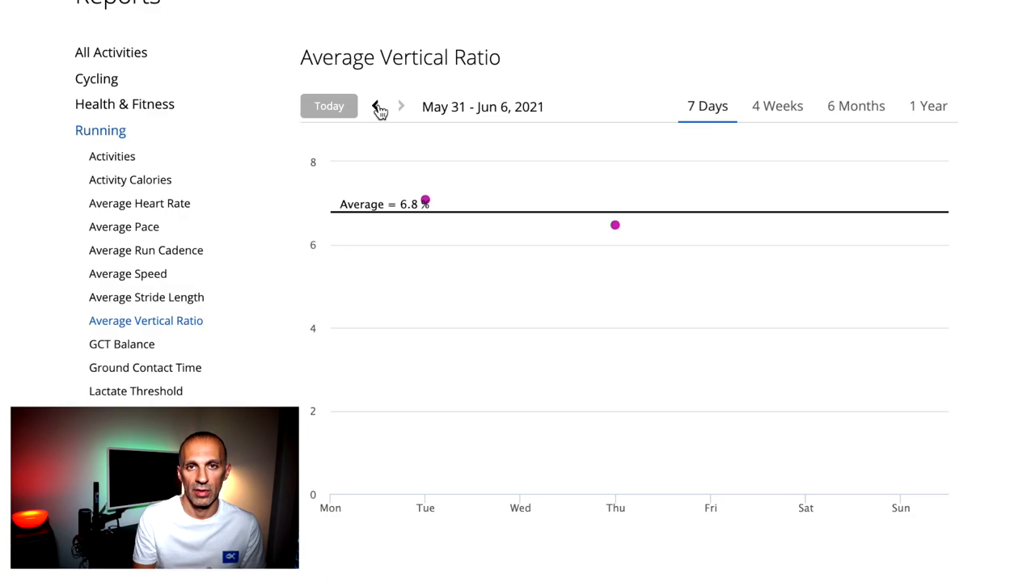
pyautogui.click(928, 106)
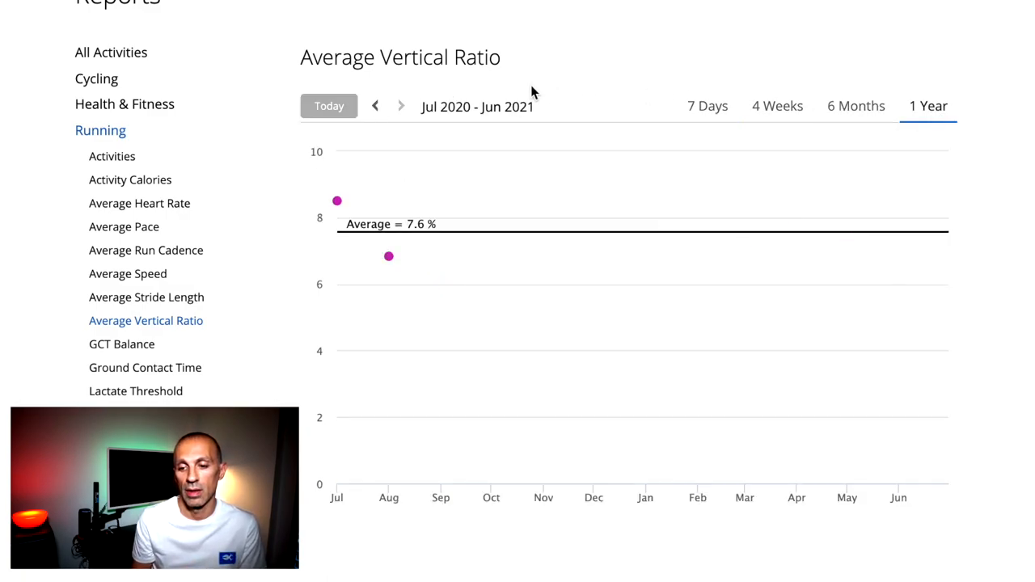
pyautogui.click(375, 106)
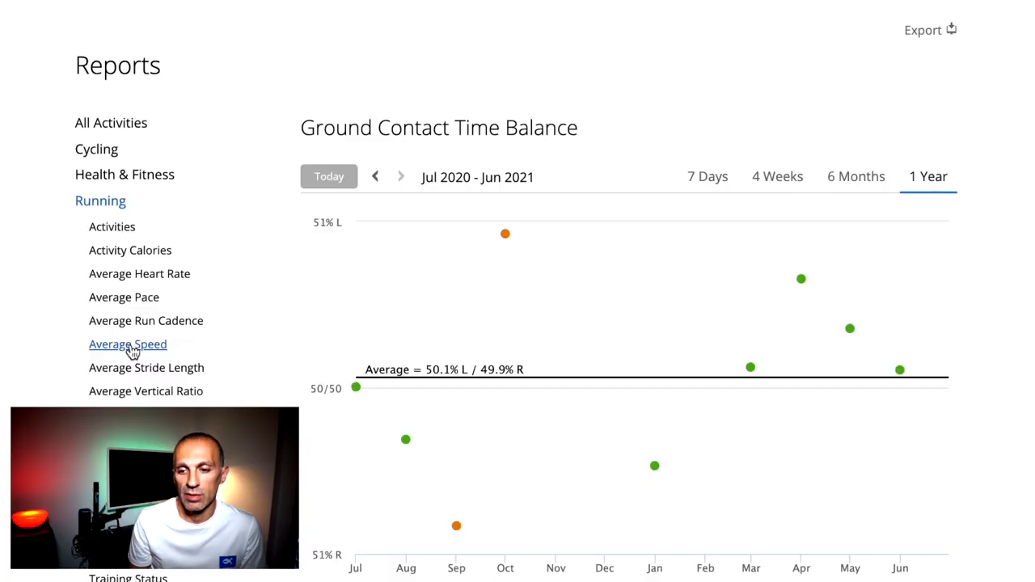
pyautogui.moveTo(316, 325)
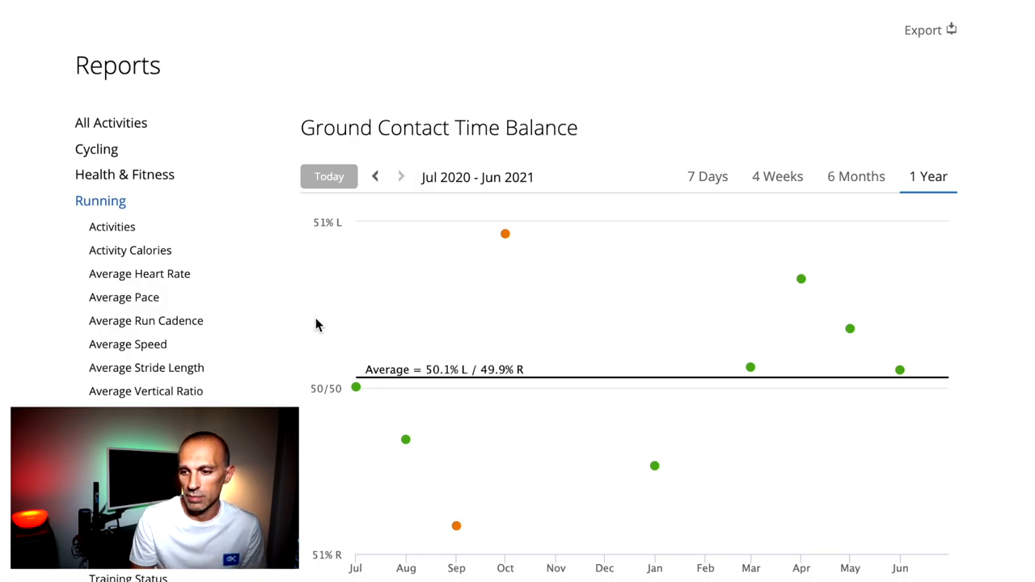
pyautogui.moveTo(800, 278)
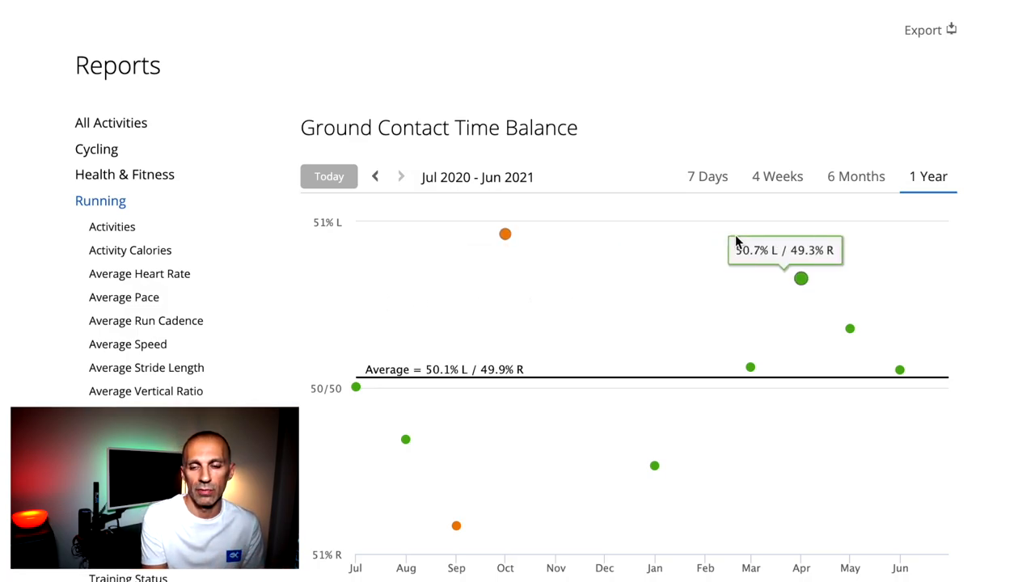
pyautogui.moveTo(405, 439)
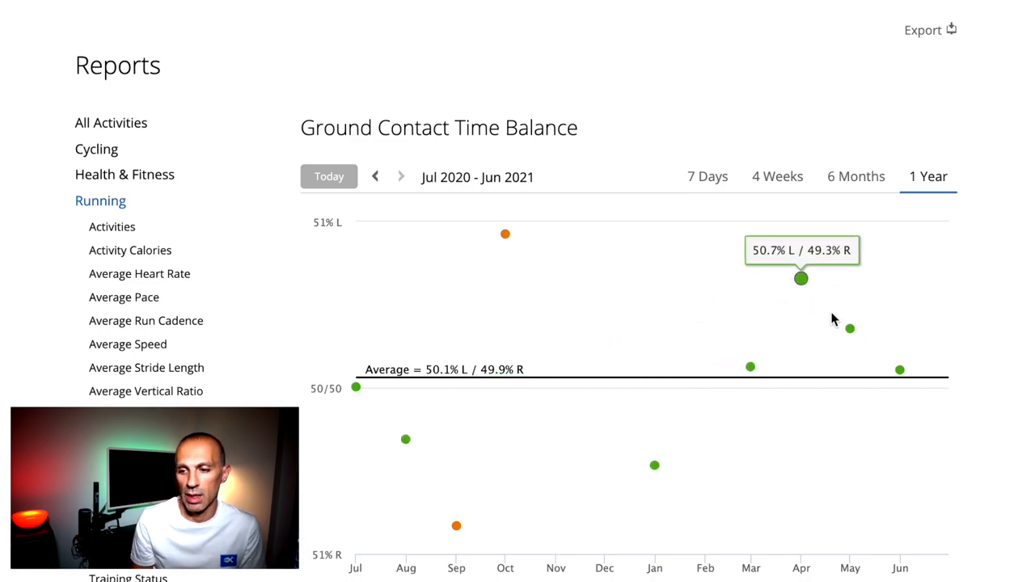
pyautogui.moveTo(505, 234)
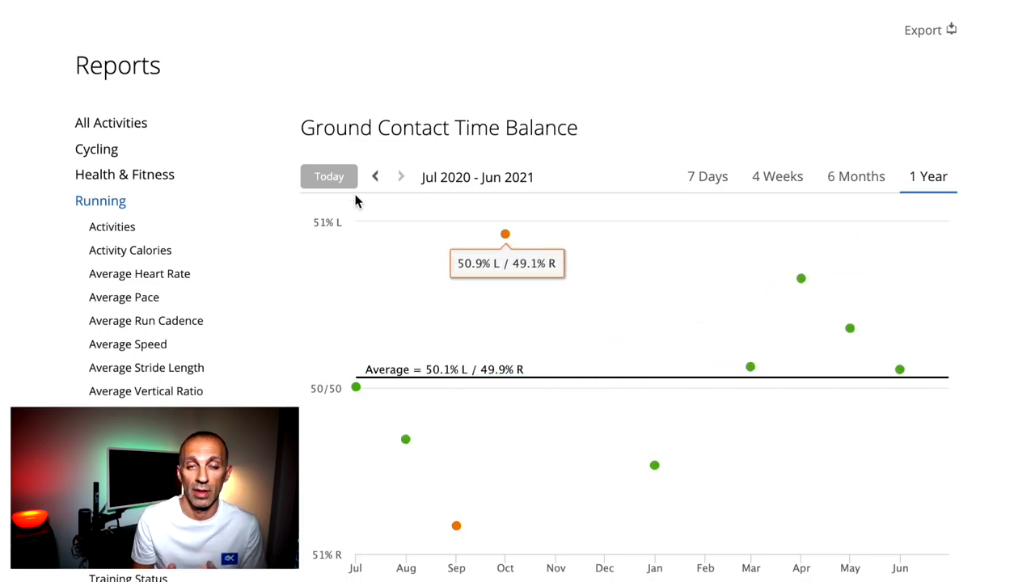
# - Step GCT Balance back a period, then narrow to 4 weeks and 7 days
pyautogui.click(375, 176)
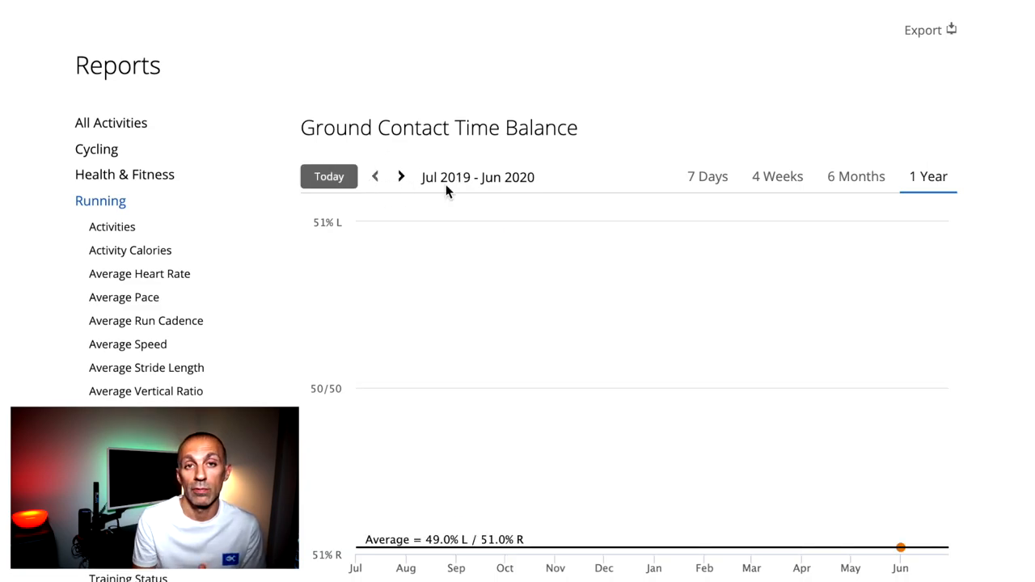
pyautogui.click(776, 177)
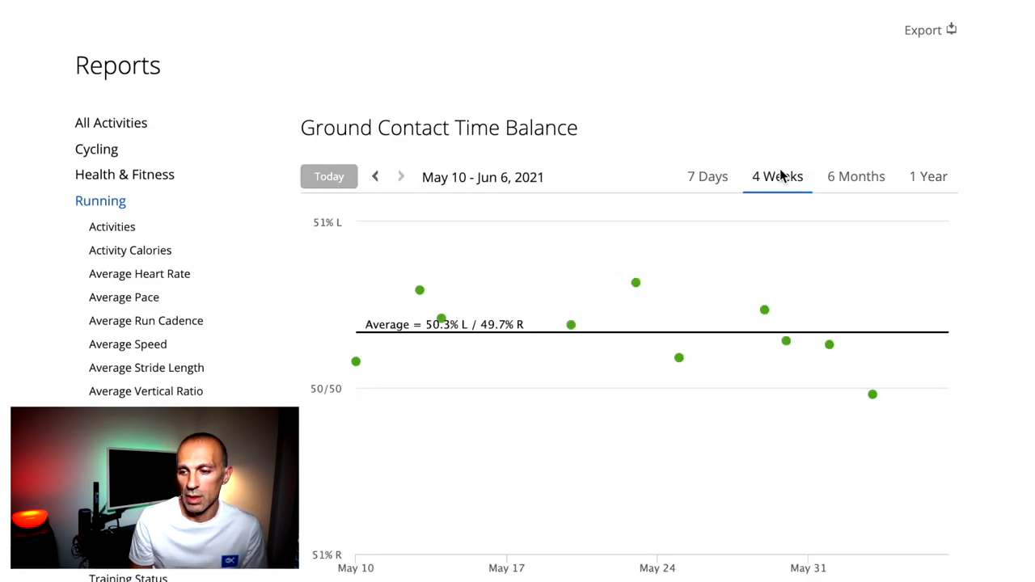
pyautogui.click(706, 176)
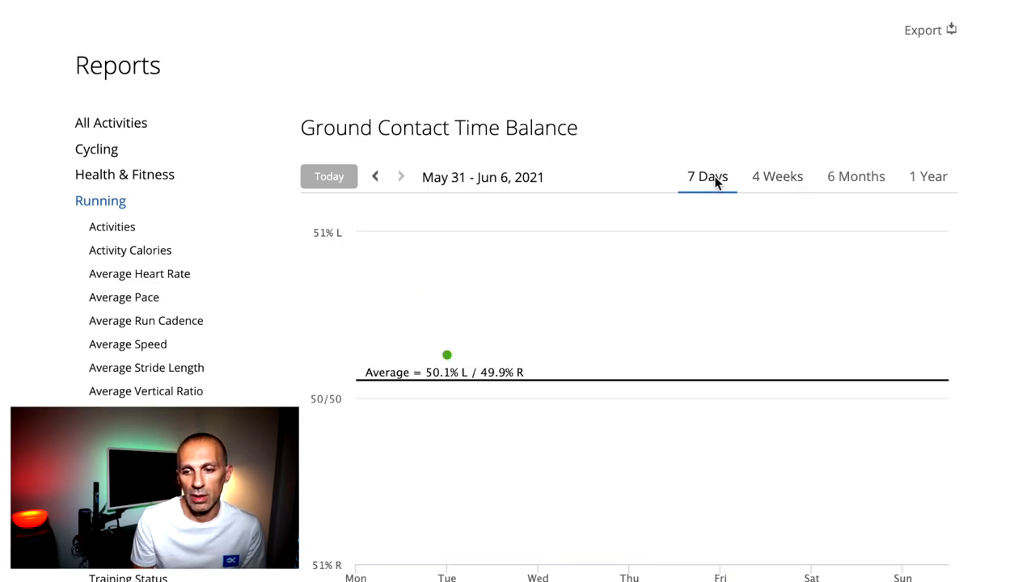
pyautogui.moveTo(446, 354)
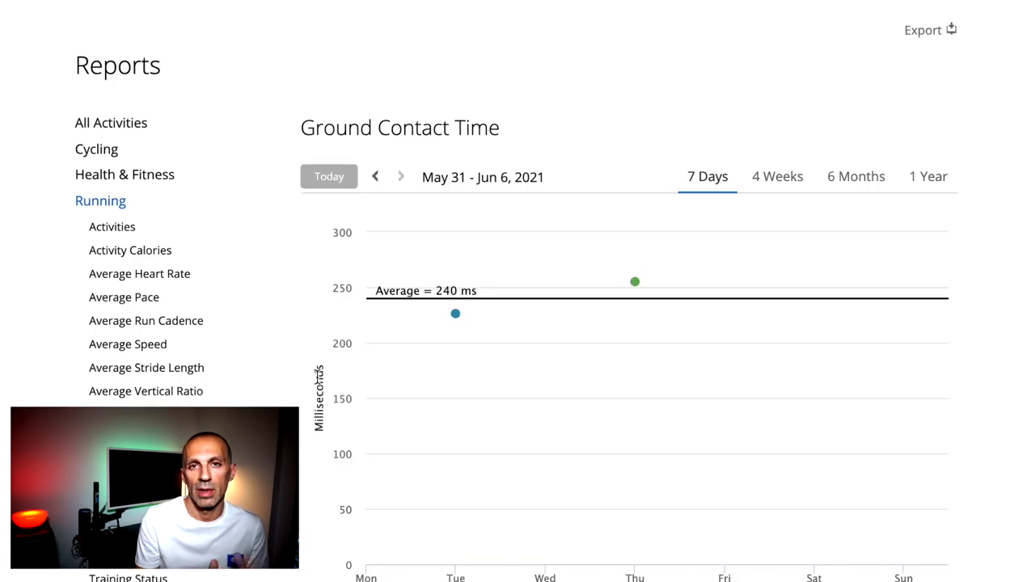
# - Widen the Ground Contact Time report from 4 Weeks to 6 Months (Jan – Jun 2021)
pyautogui.click(776, 176)
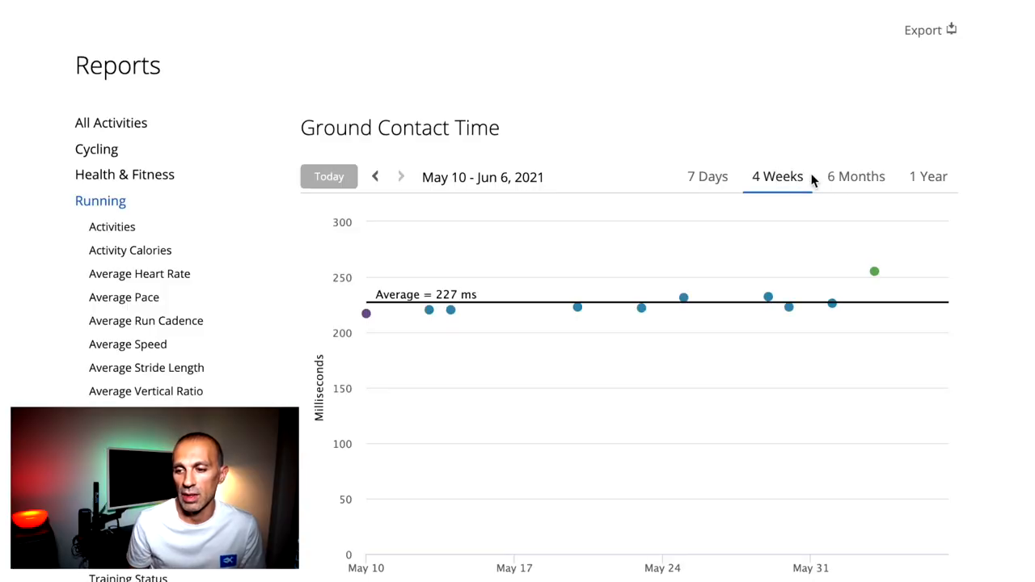
pyautogui.moveTo(855, 176)
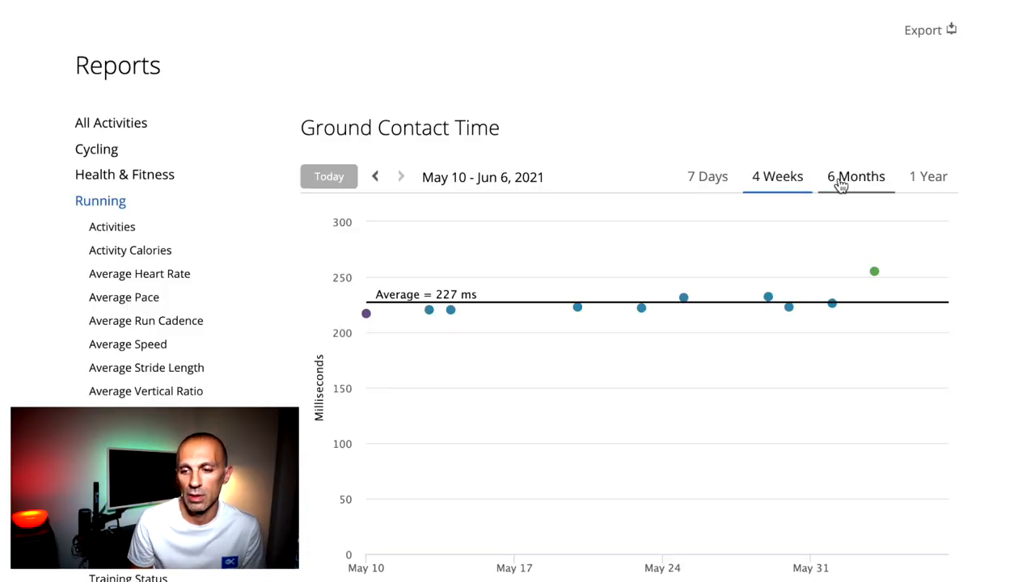
pyautogui.click(855, 177)
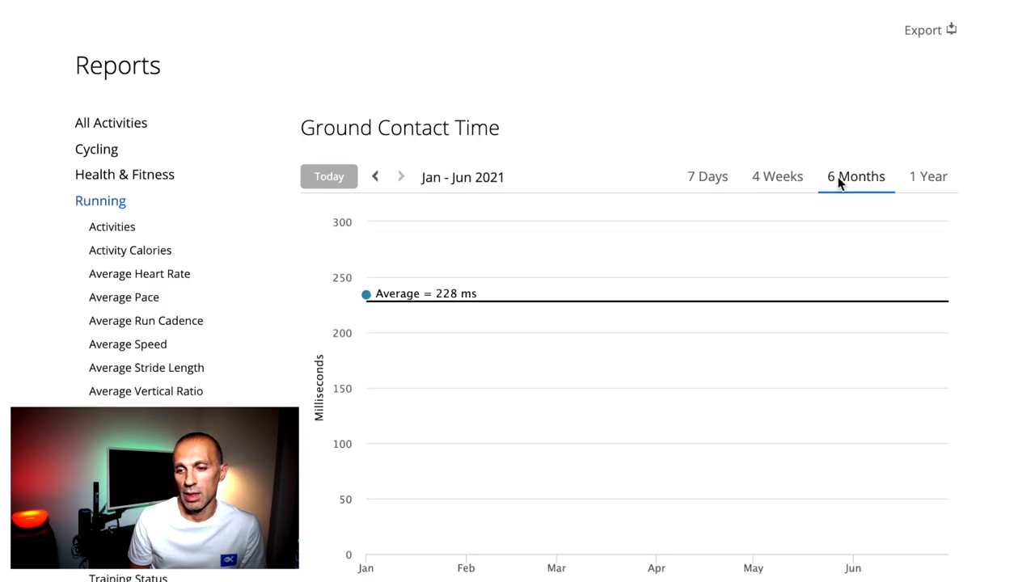
pyautogui.click(928, 176)
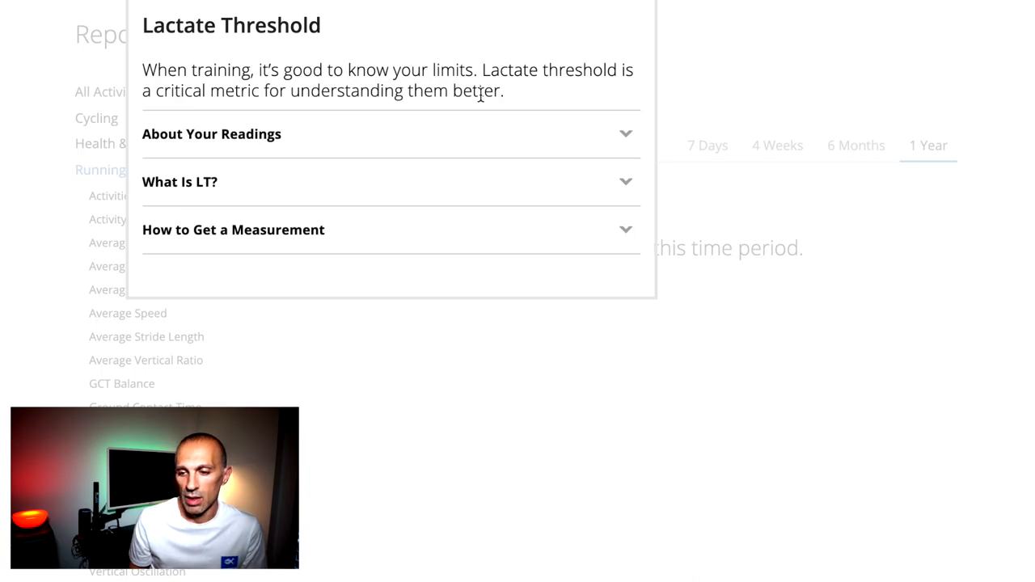
pyautogui.moveTo(542, 120)
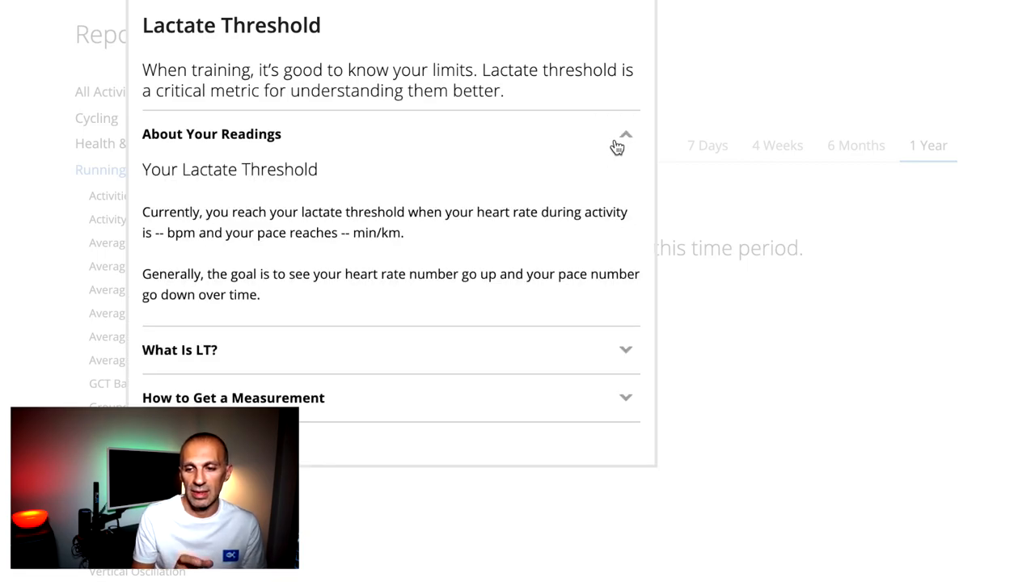
pyautogui.moveTo(331, 261)
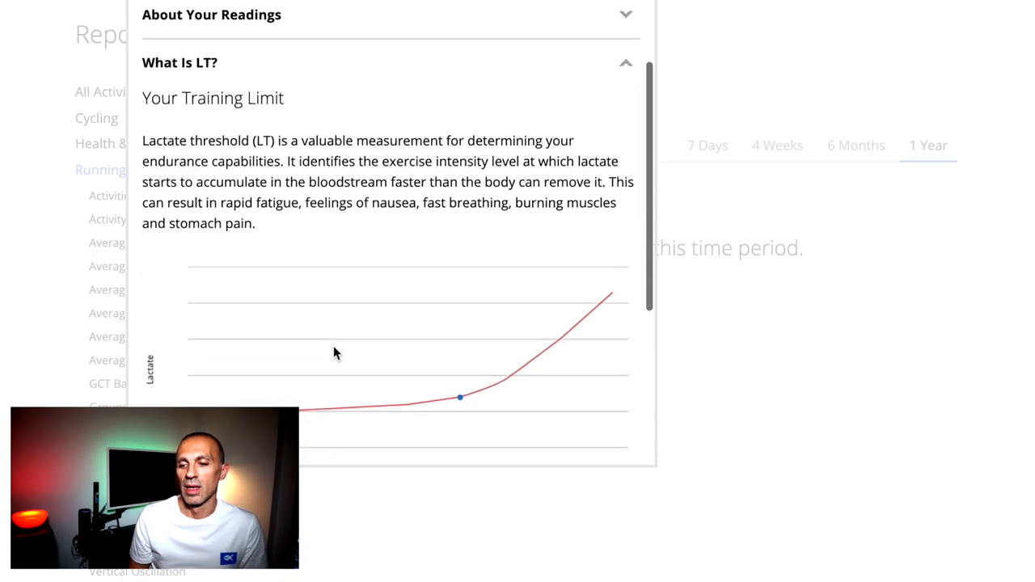
# - Scroll through the About Your Readings and What Is LT? explanations
pyautogui.scroll(-3)
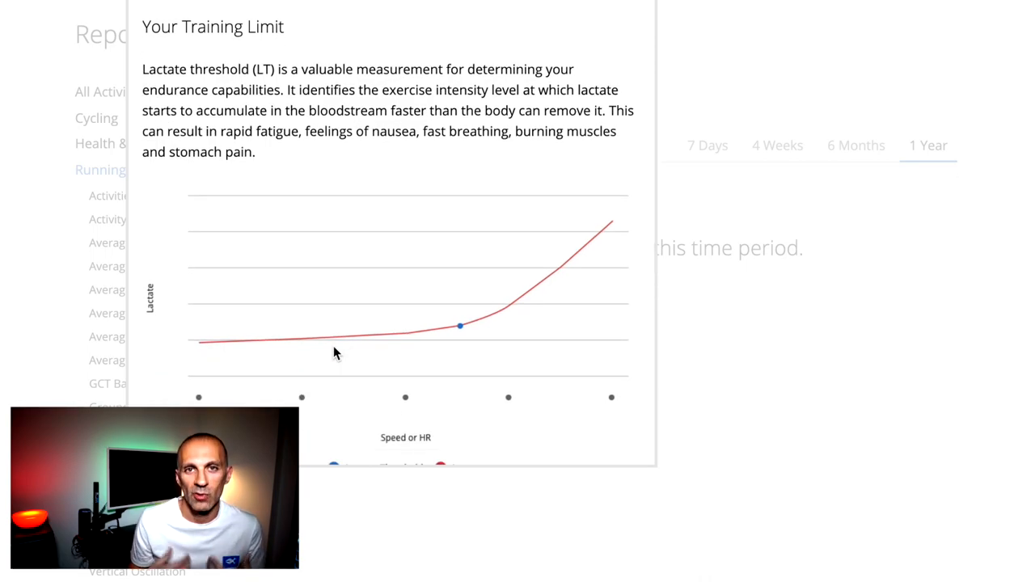
pyautogui.scroll(-3)
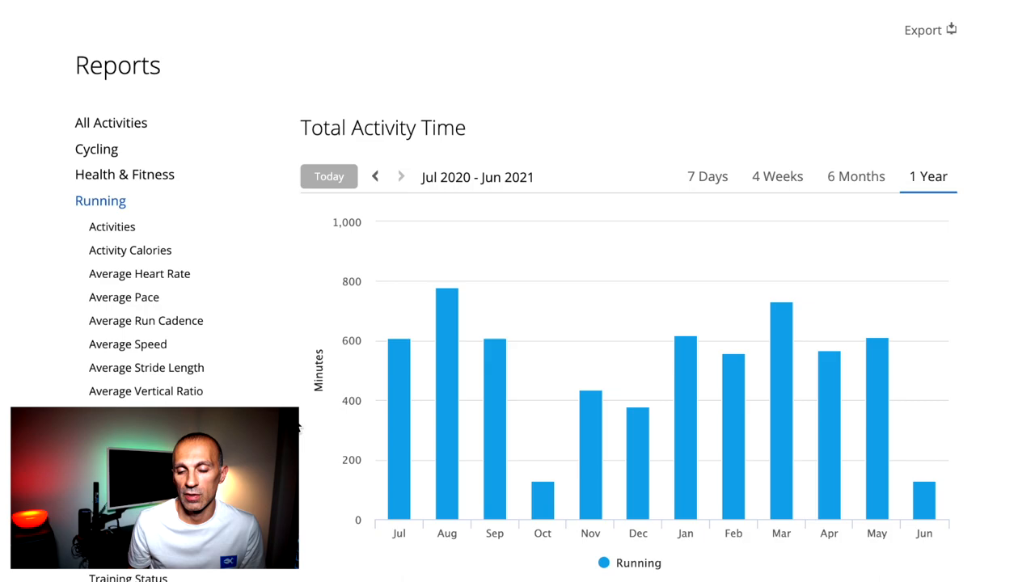
pyautogui.moveTo(924, 493)
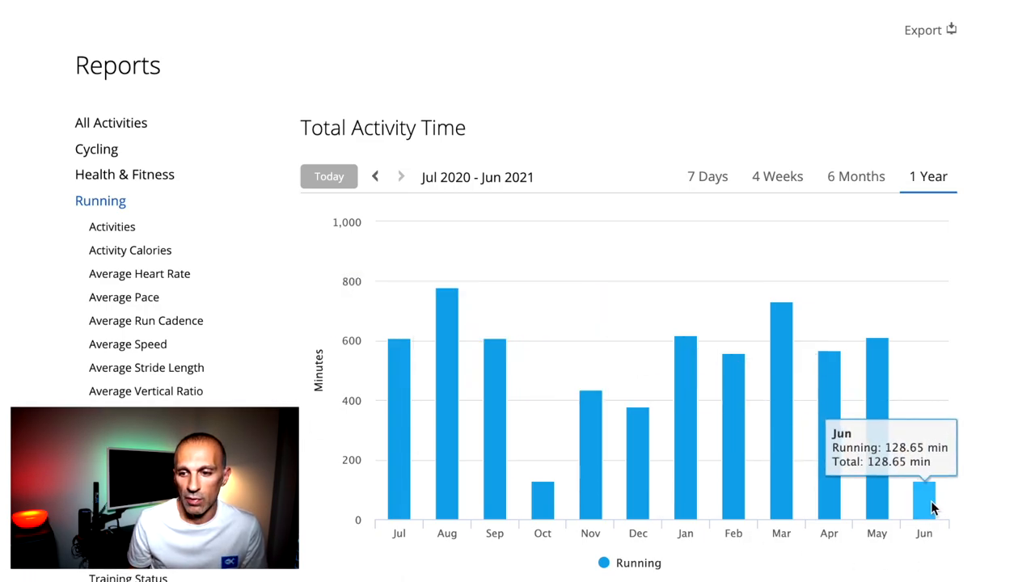
pyautogui.moveTo(894, 511)
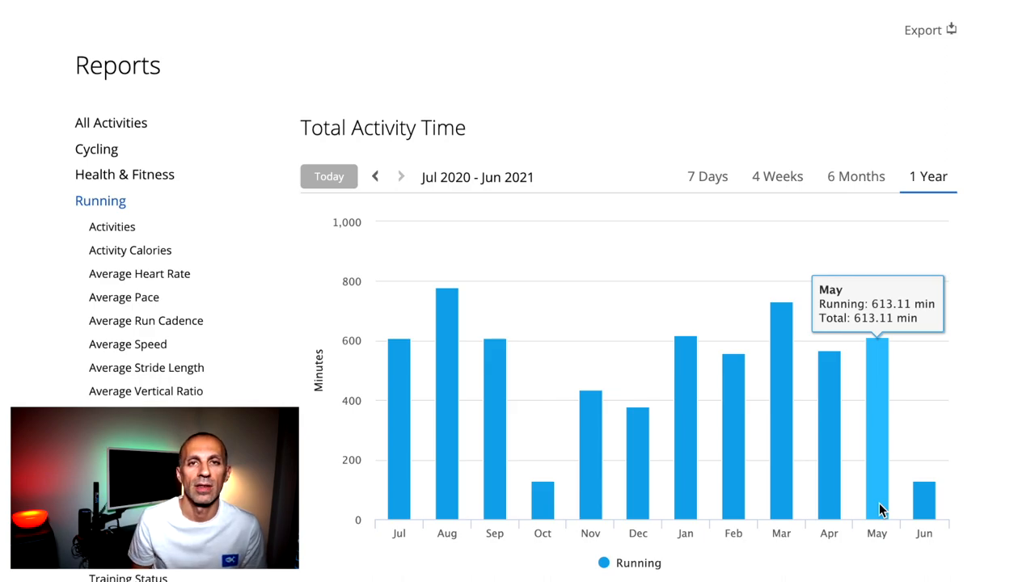
pyautogui.moveTo(827, 497)
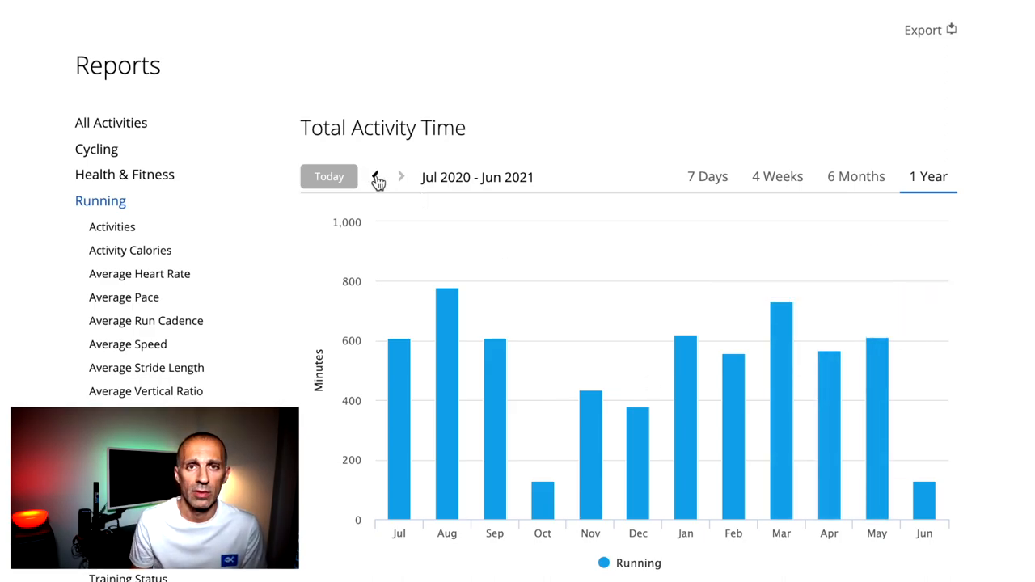
# - Step the Total Activity Time report back to Jul 2019 – Jun 2020
pyautogui.click(377, 177)
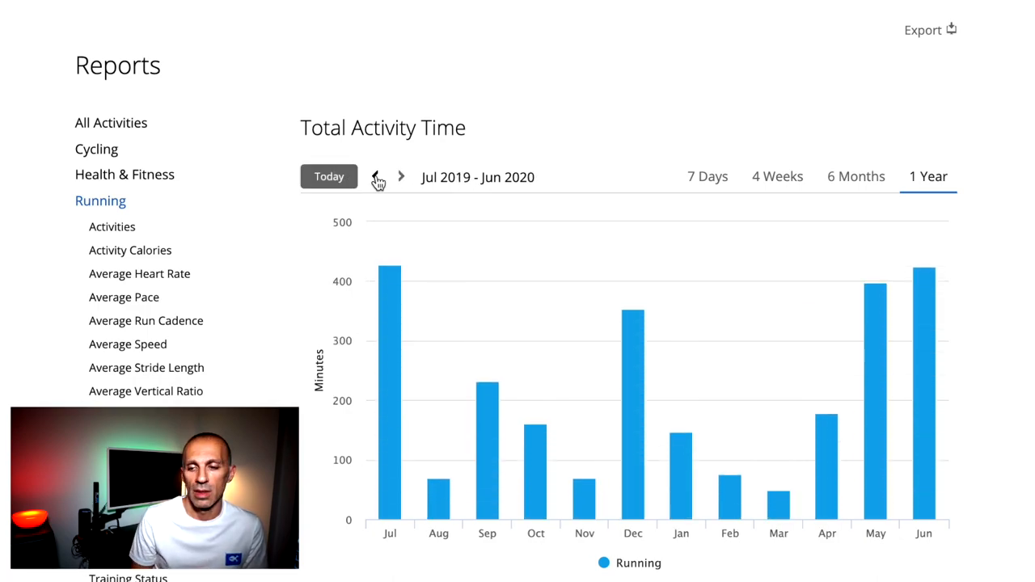
pyautogui.click(376, 176)
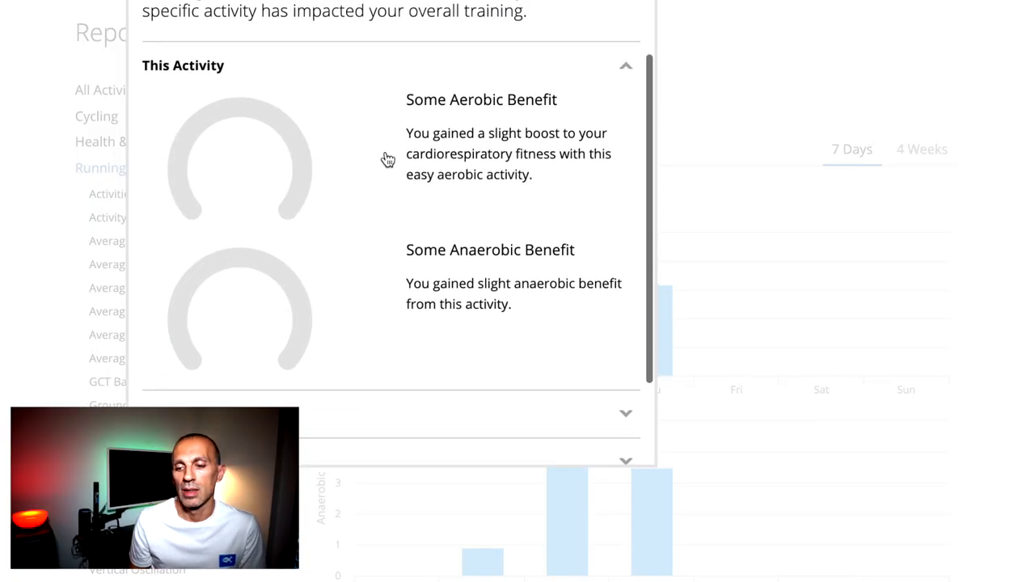
# - Read the Training Effect help panel down to Planning How You Train
pyautogui.doubleClick(475, 97)
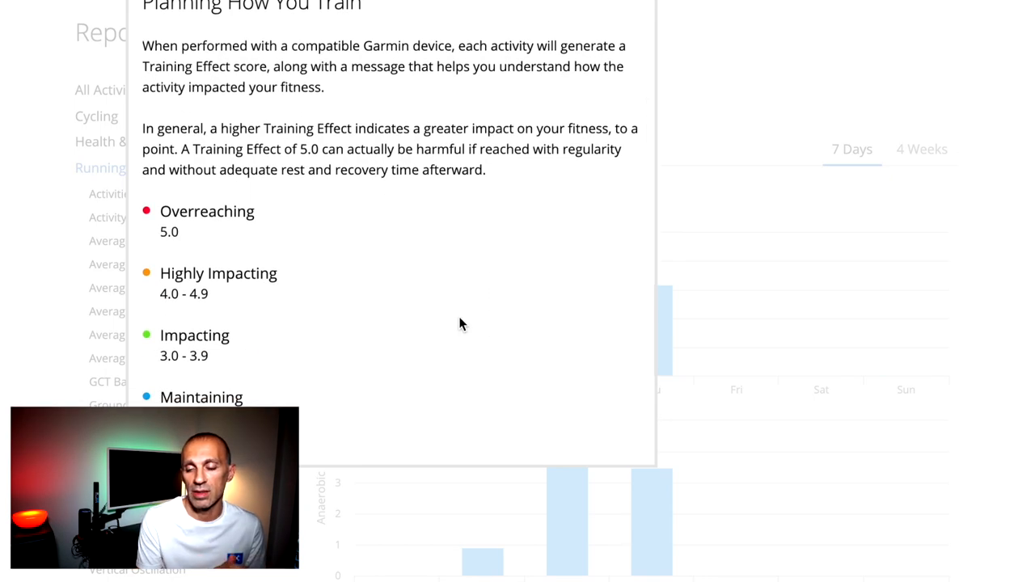
pyautogui.scroll(-3)
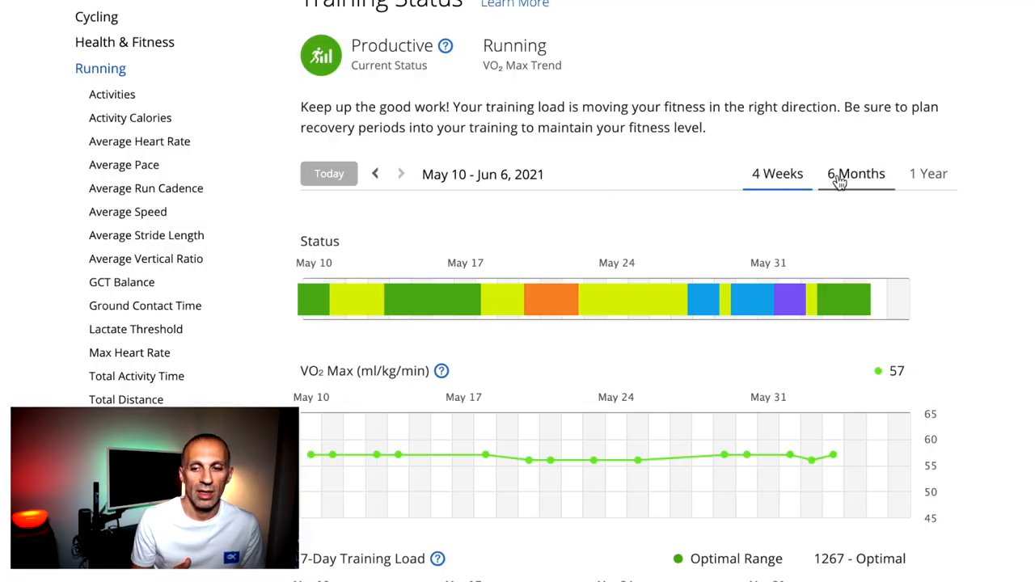
pyautogui.click(855, 173)
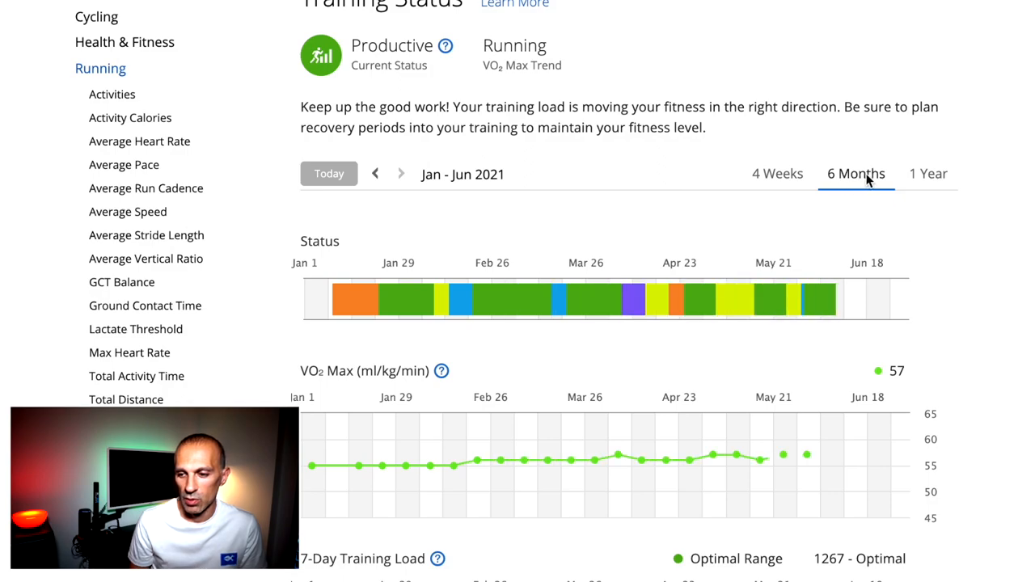
pyautogui.click(928, 173)
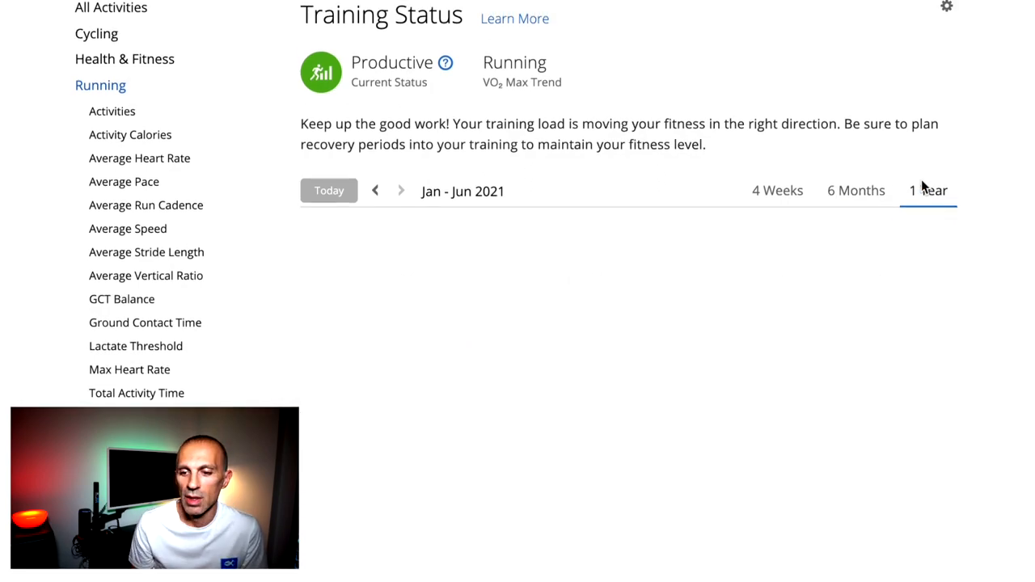
pyautogui.click(927, 190)
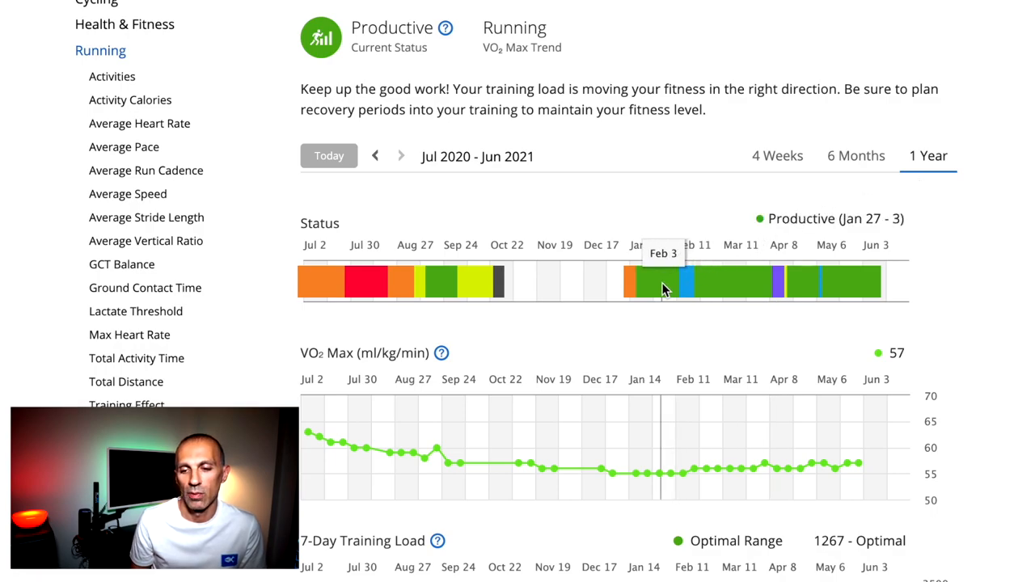
pyautogui.moveTo(736, 291)
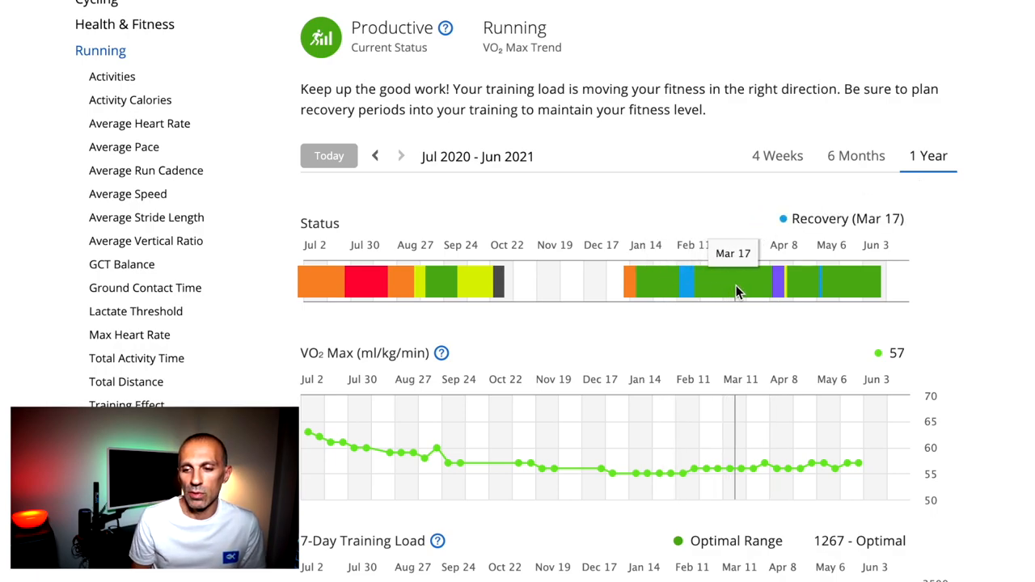
pyautogui.moveTo(802, 287)
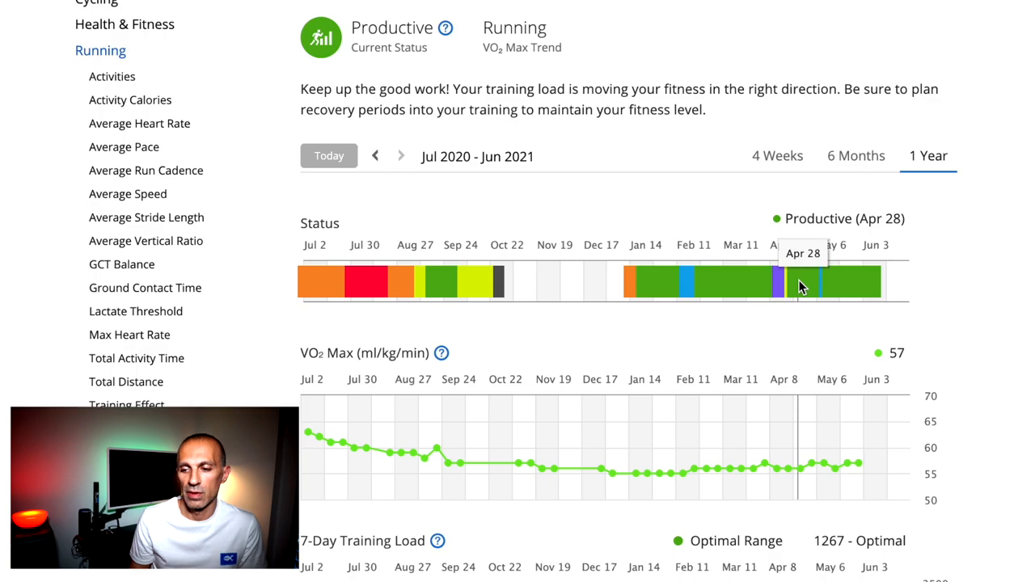
pyautogui.moveTo(821, 287)
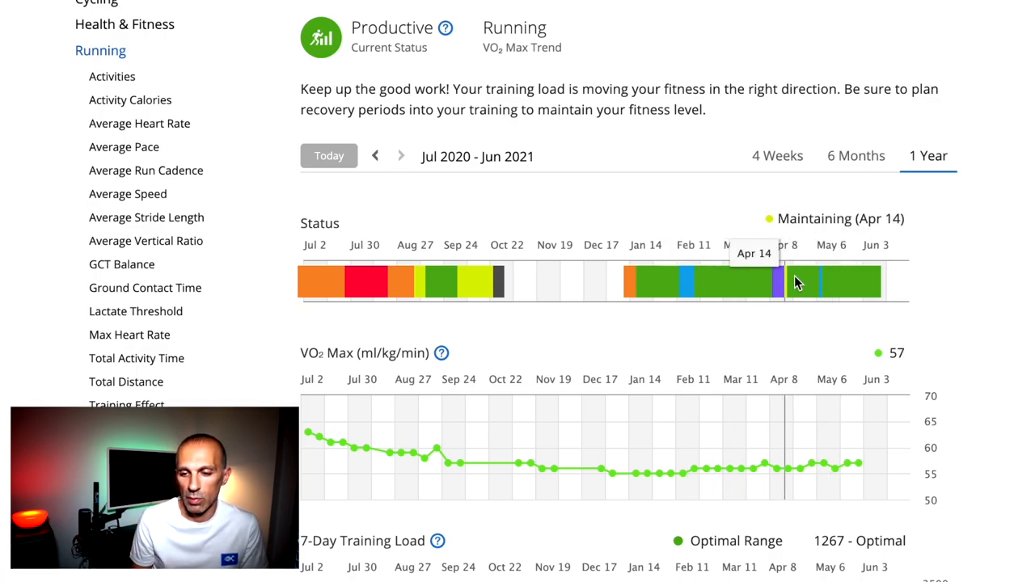
pyautogui.moveTo(778, 288)
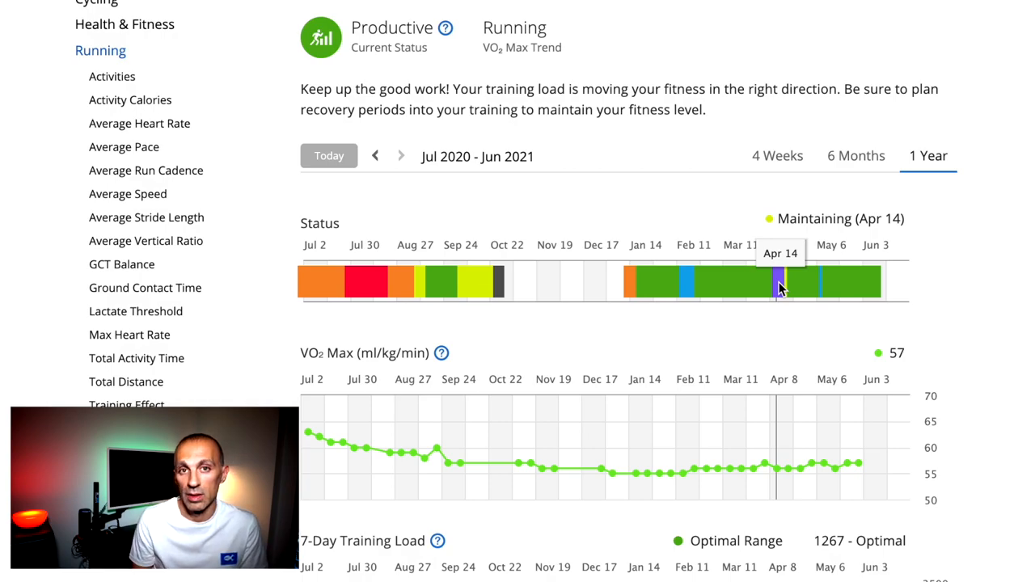
pyautogui.moveTo(772, 291)
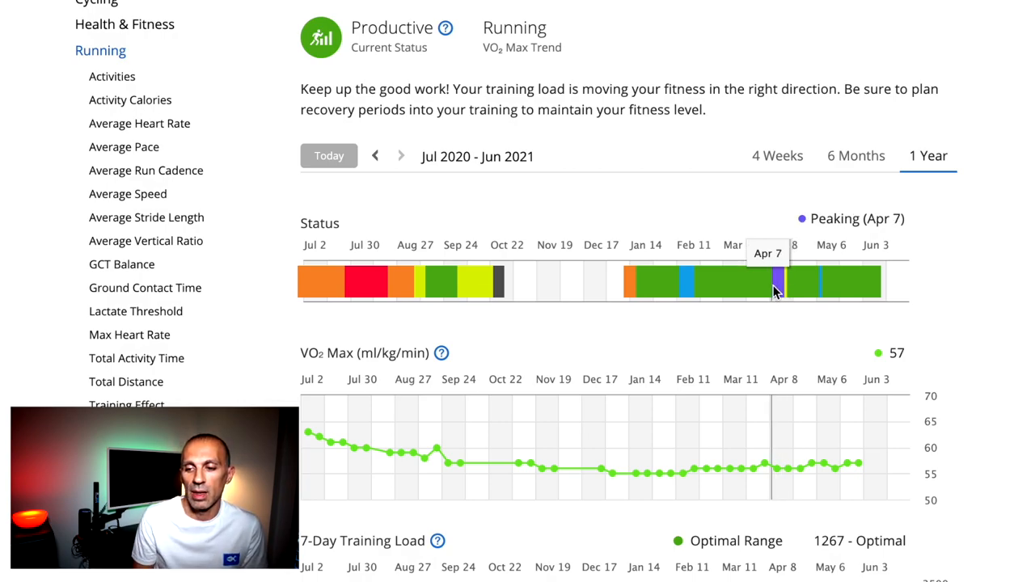
pyautogui.moveTo(577, 362)
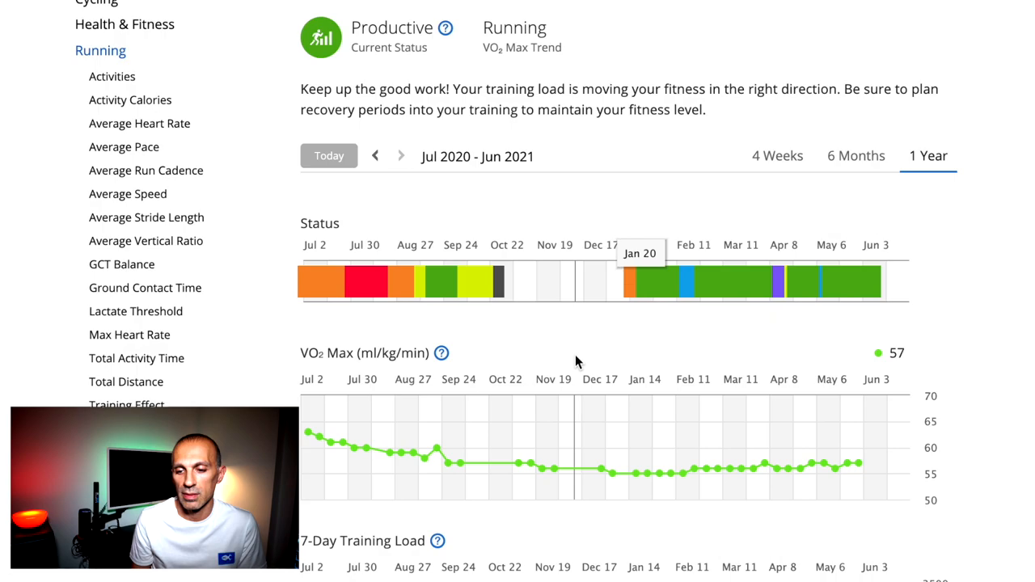
pyautogui.scroll(-3)
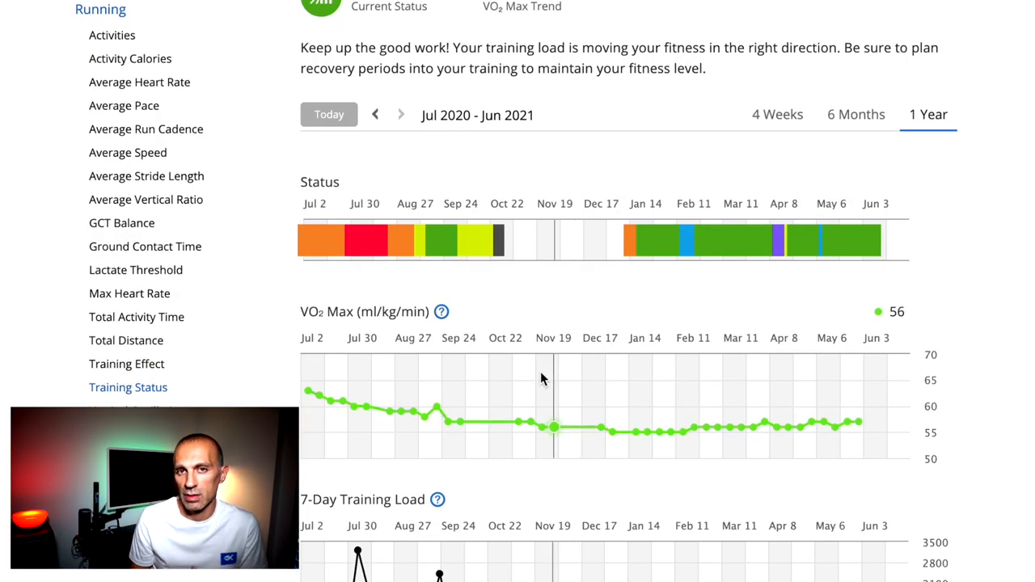
pyautogui.moveTo(489, 424)
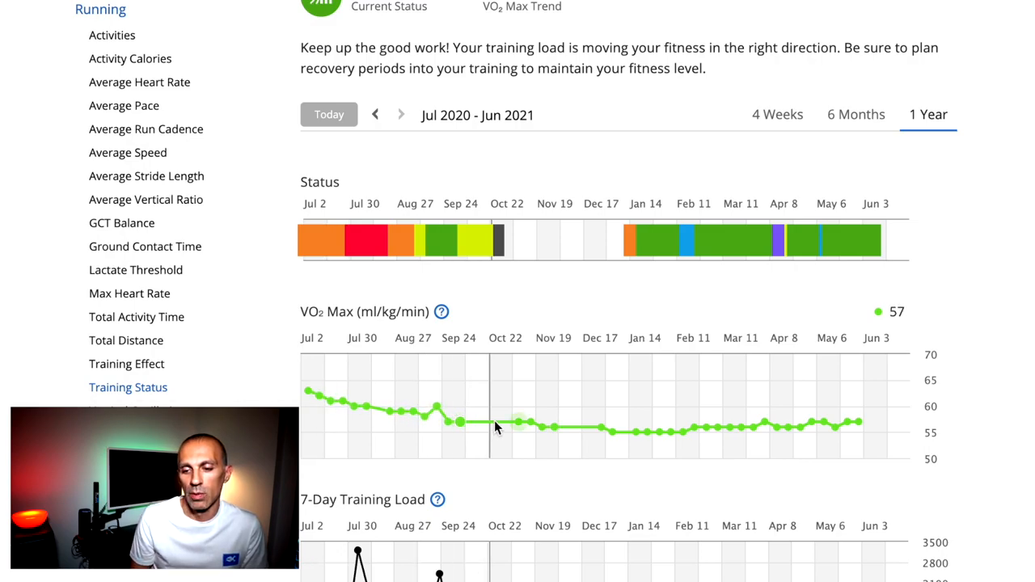
pyautogui.moveTo(813, 428)
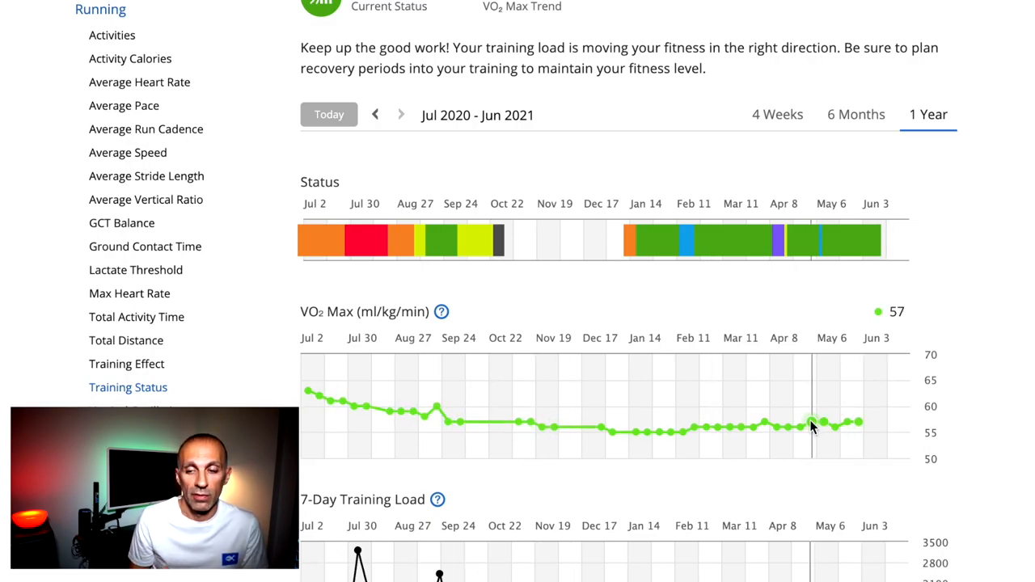
pyautogui.moveTo(546, 423)
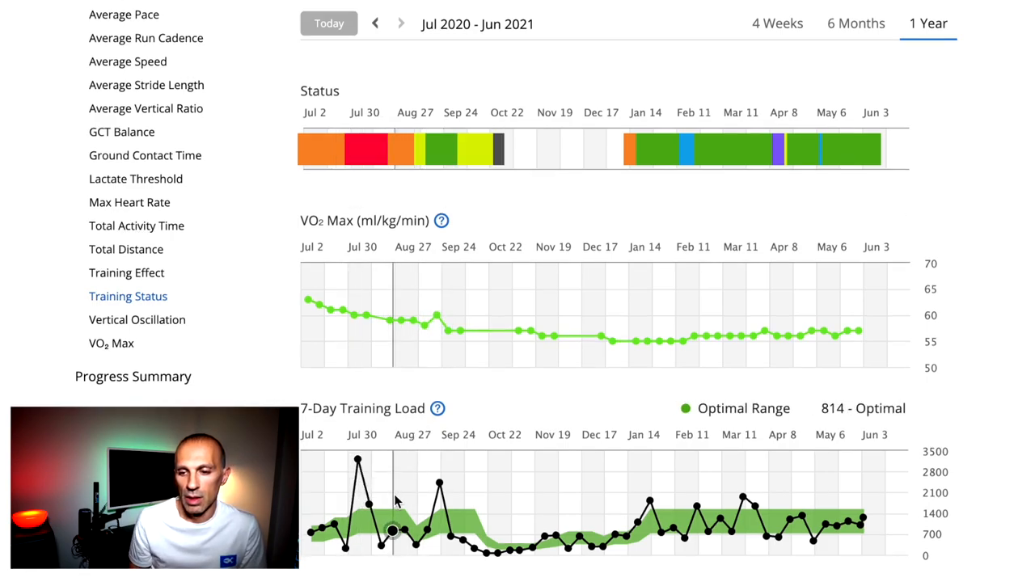
pyautogui.moveTo(439, 483)
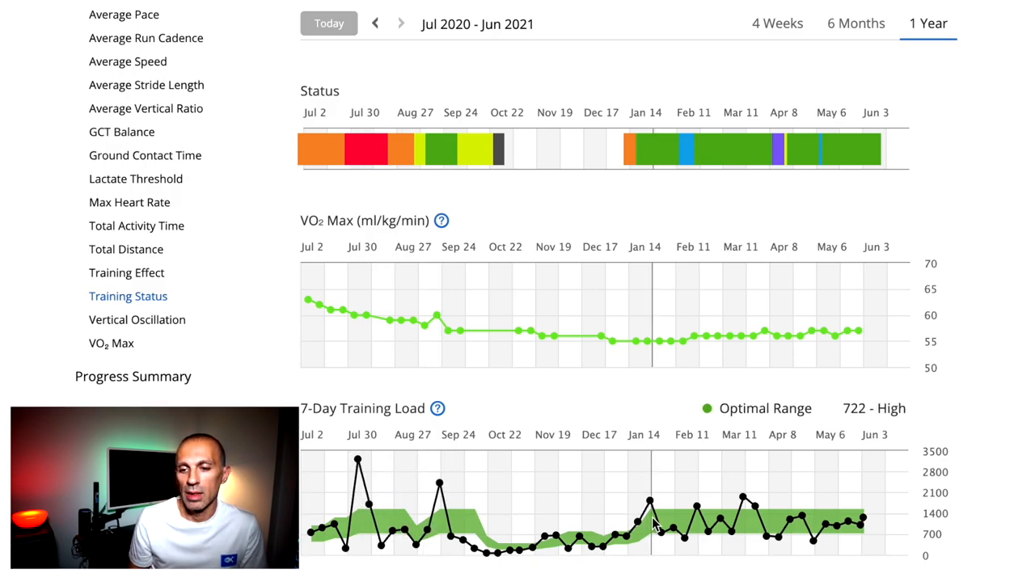
pyautogui.moveTo(742, 496)
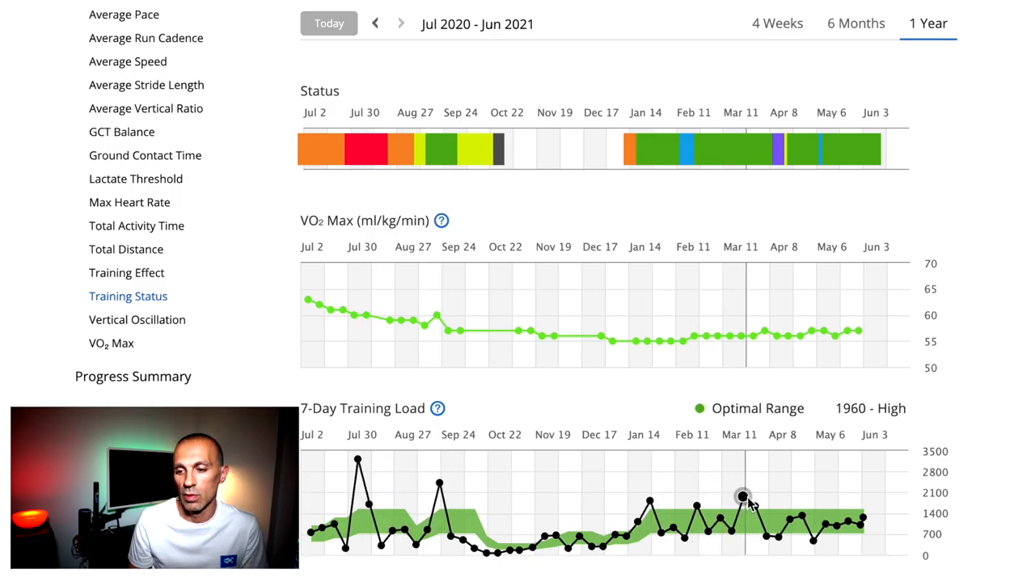
pyautogui.moveTo(812, 542)
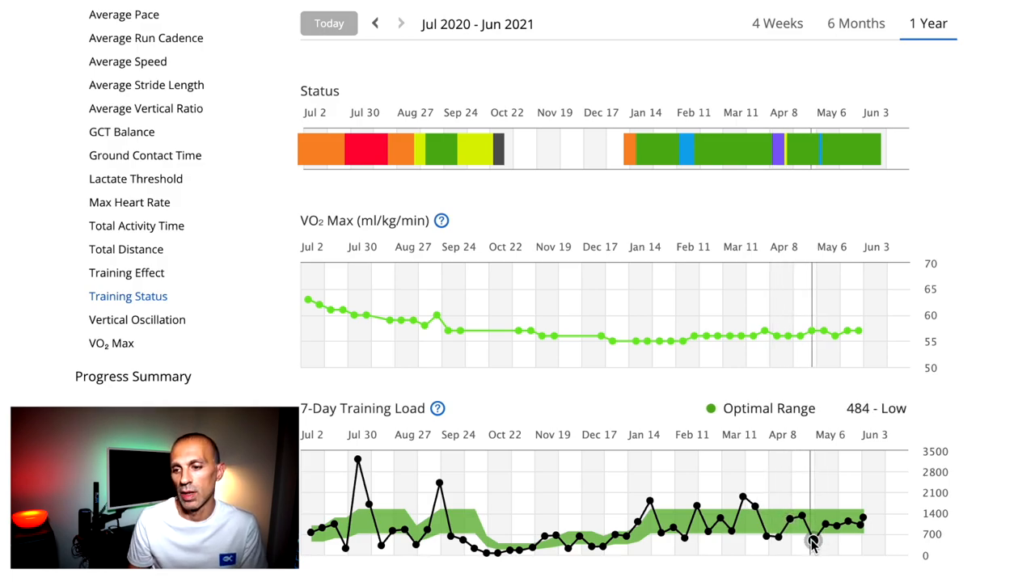
pyautogui.moveTo(849, 521)
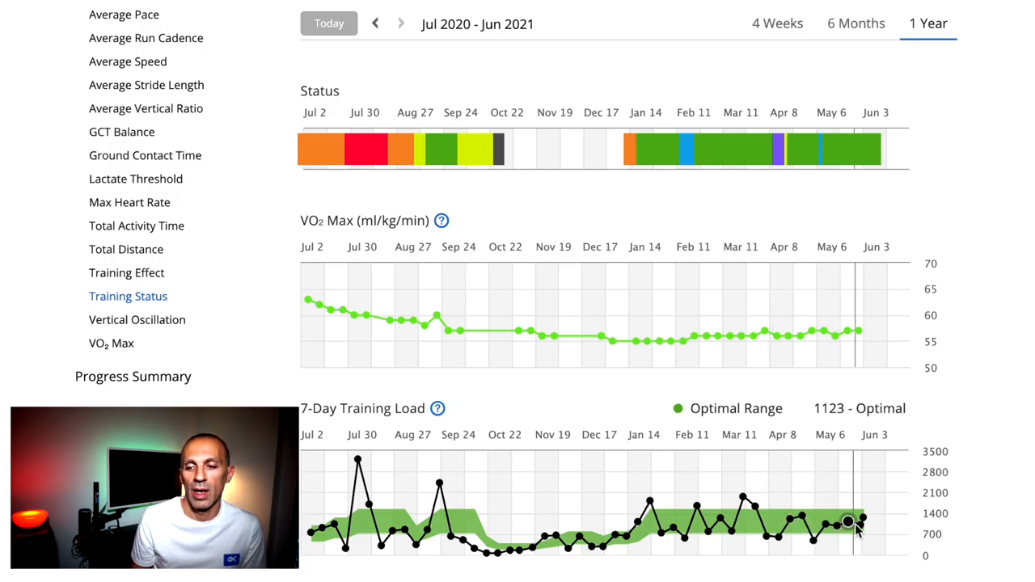
# - Open the Vertical Oscillation report, showing Jan–Jun 2021 with an 8.5 cm average
pyautogui.click(136, 319)
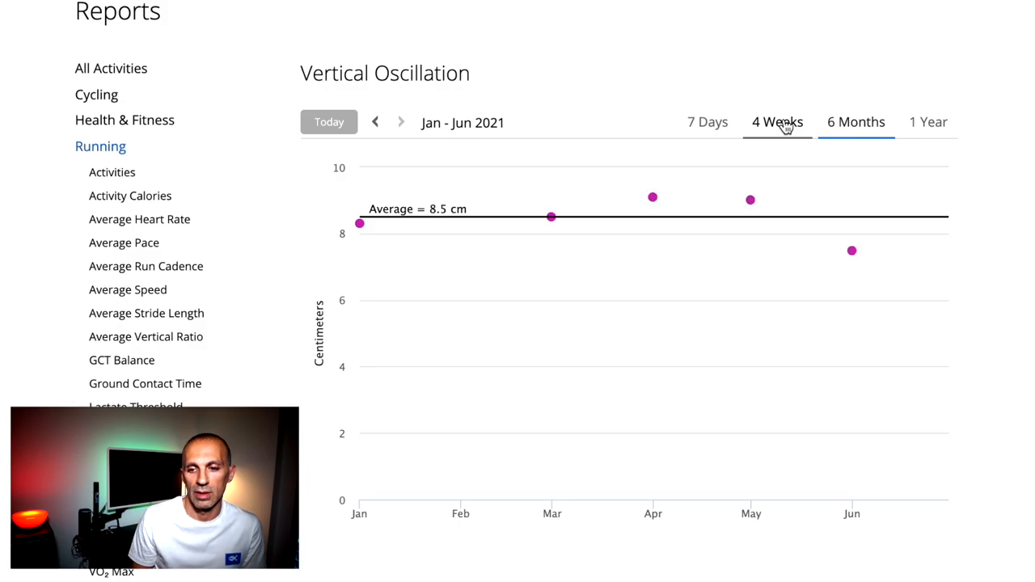
# - Switch Vertical Oscillation to 1 Year and step back two years to Jul 2018 – Jun 2019
pyautogui.click(707, 121)
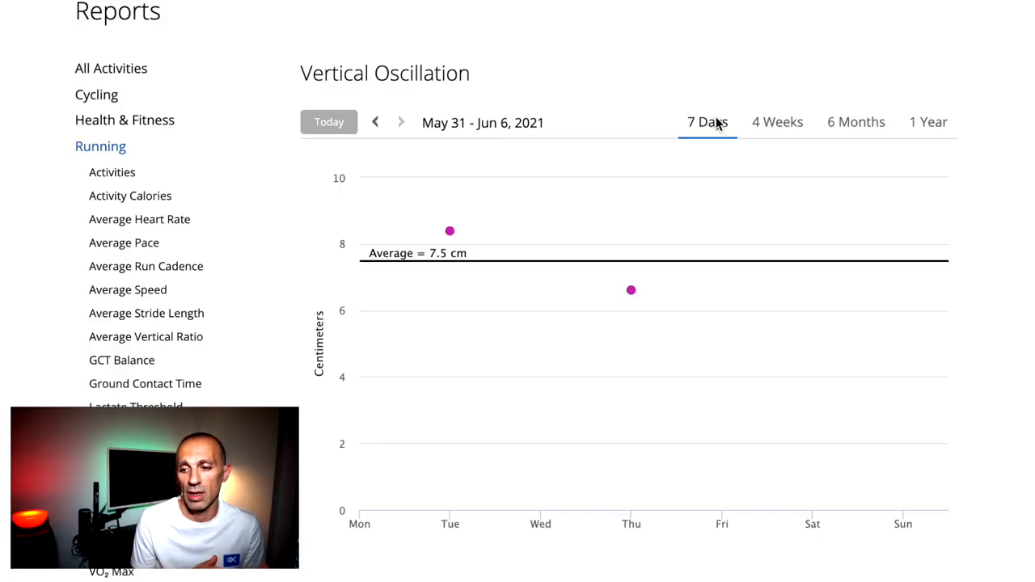
pyautogui.click(927, 121)
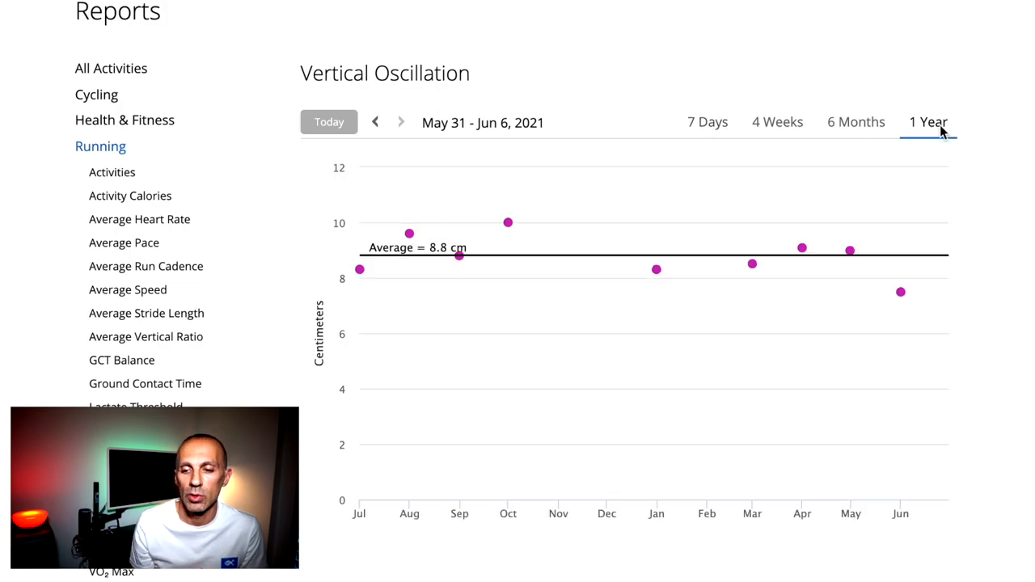
pyautogui.click(375, 122)
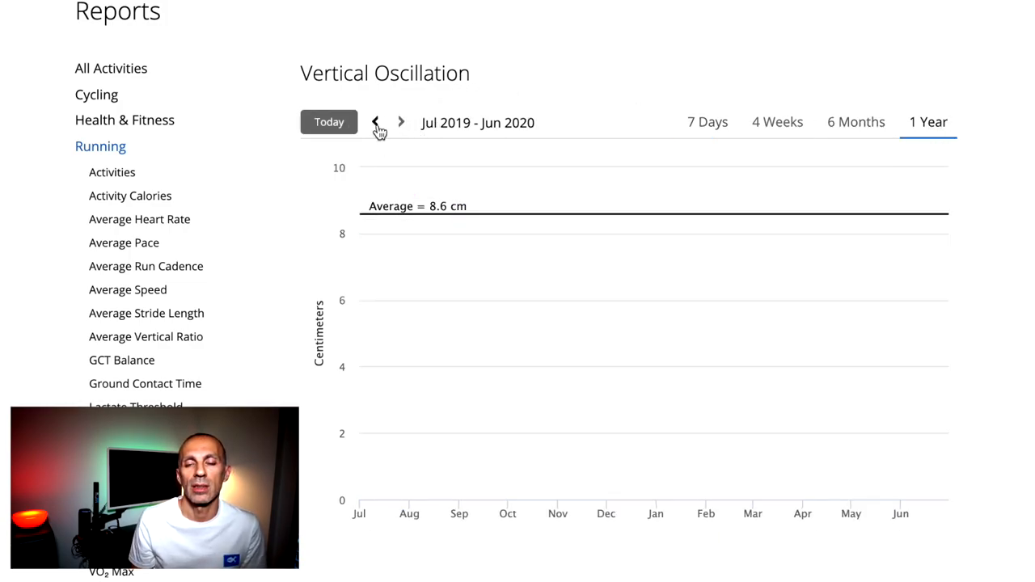
pyautogui.click(376, 122)
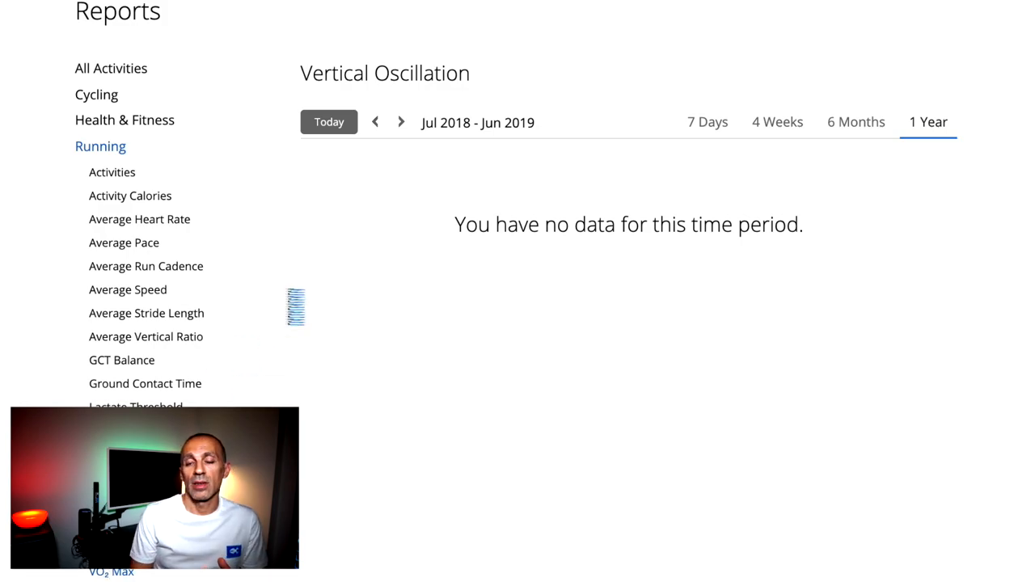
# - View the Jul 2020 – Jun 2021 VO2 Max report, then bring up the Progress Summary
pyautogui.click(111, 572)
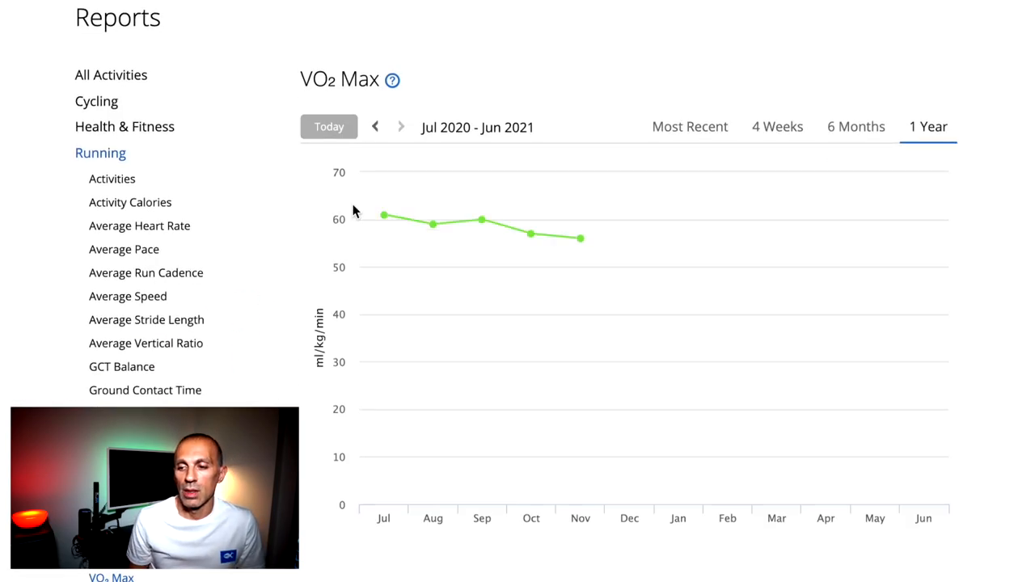
pyautogui.click(392, 79)
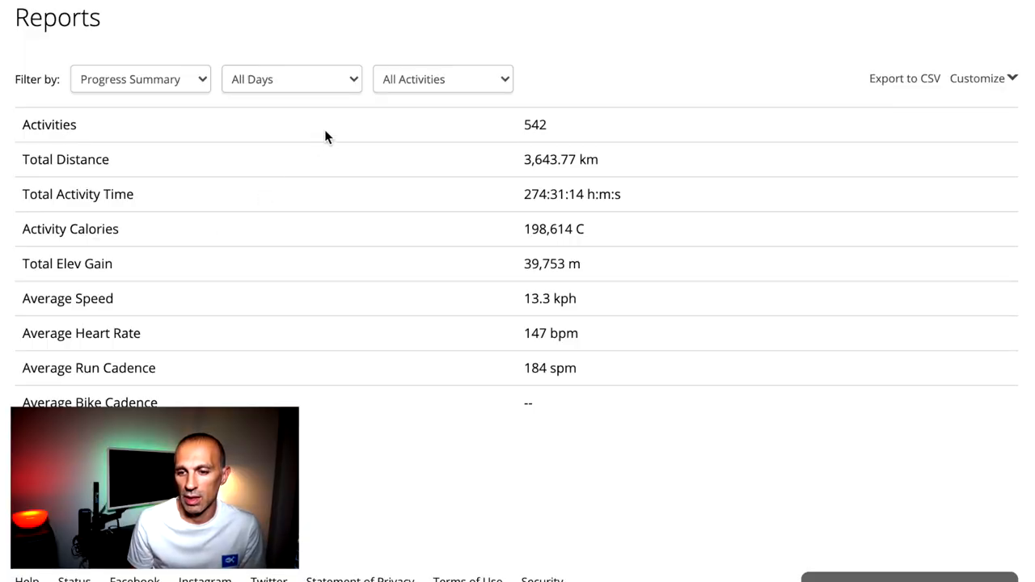
# - Filter the progress summary to Running, group it by month, and scroll the monthly table
pyautogui.click(442, 78)
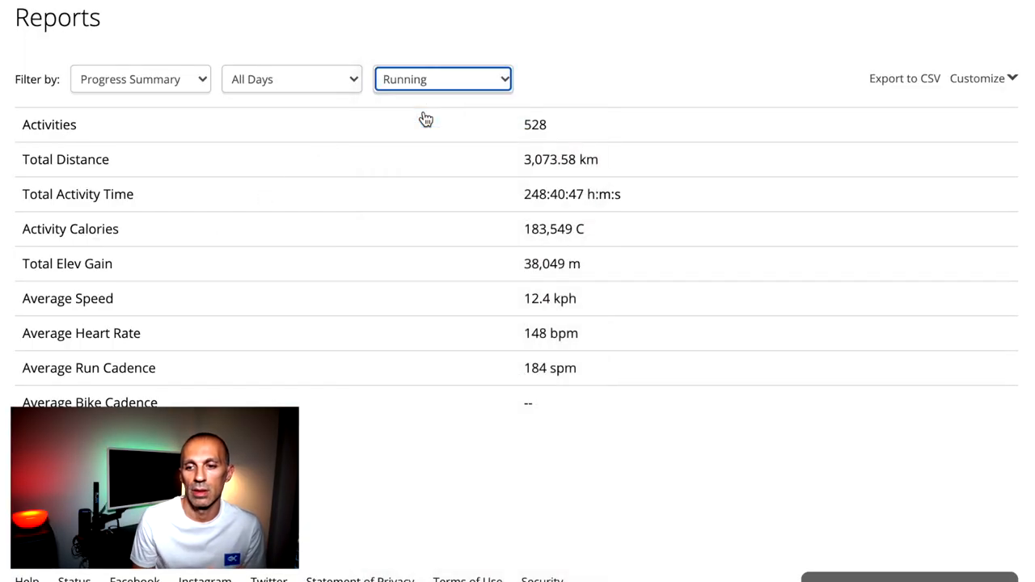
pyautogui.click(140, 78)
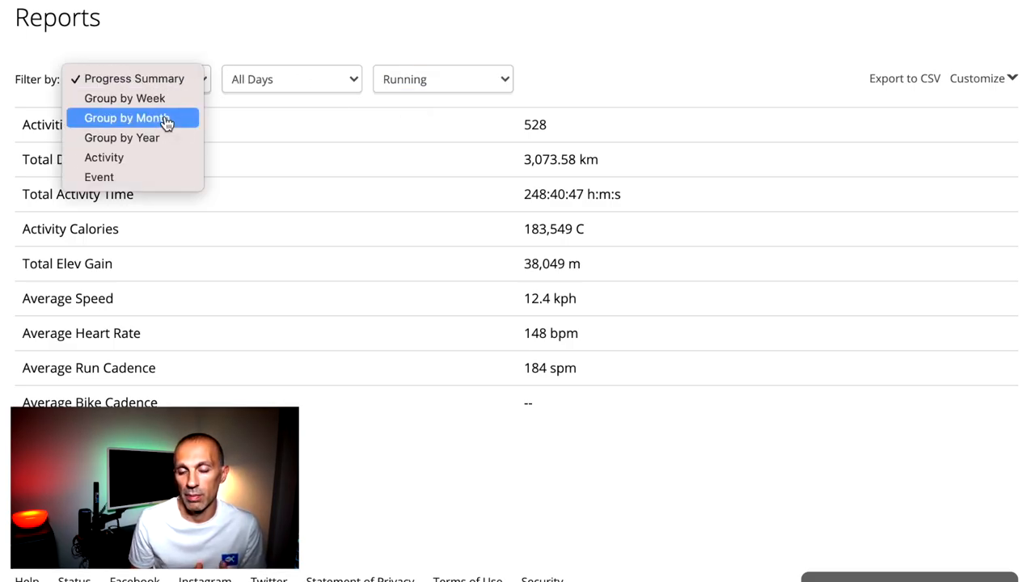
pyautogui.click(128, 117)
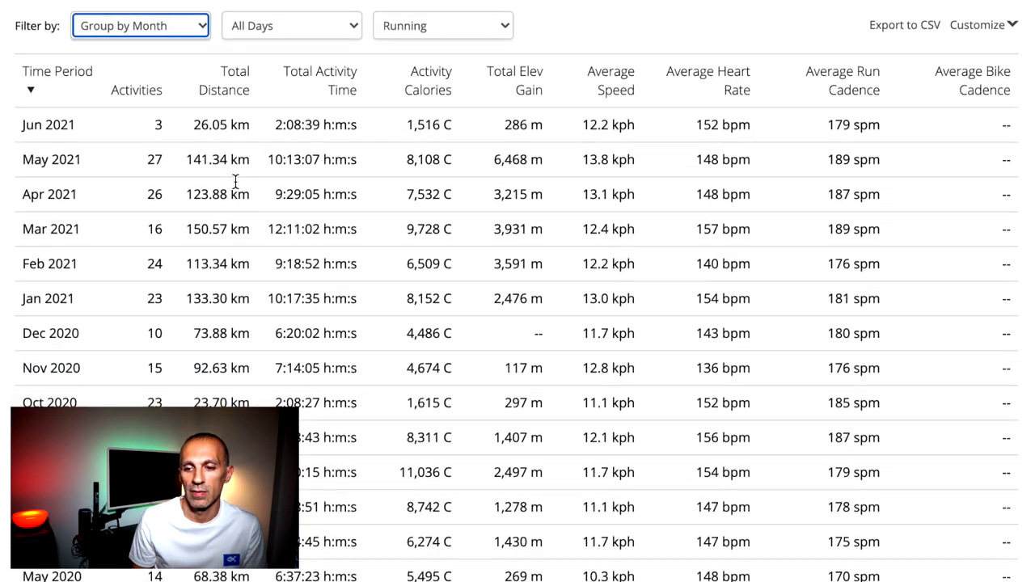
pyautogui.scroll(-3)
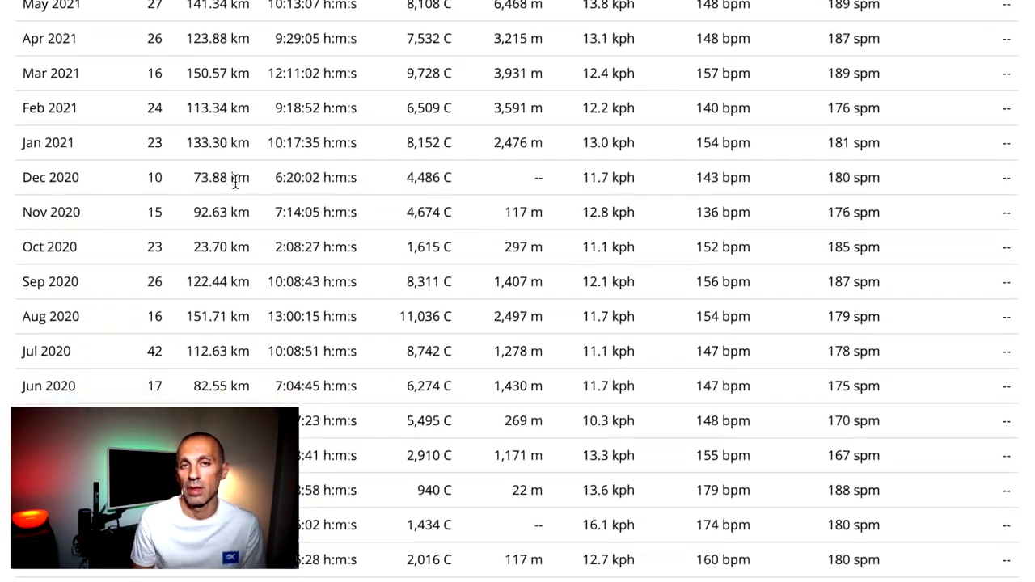
pyautogui.scroll(-3)
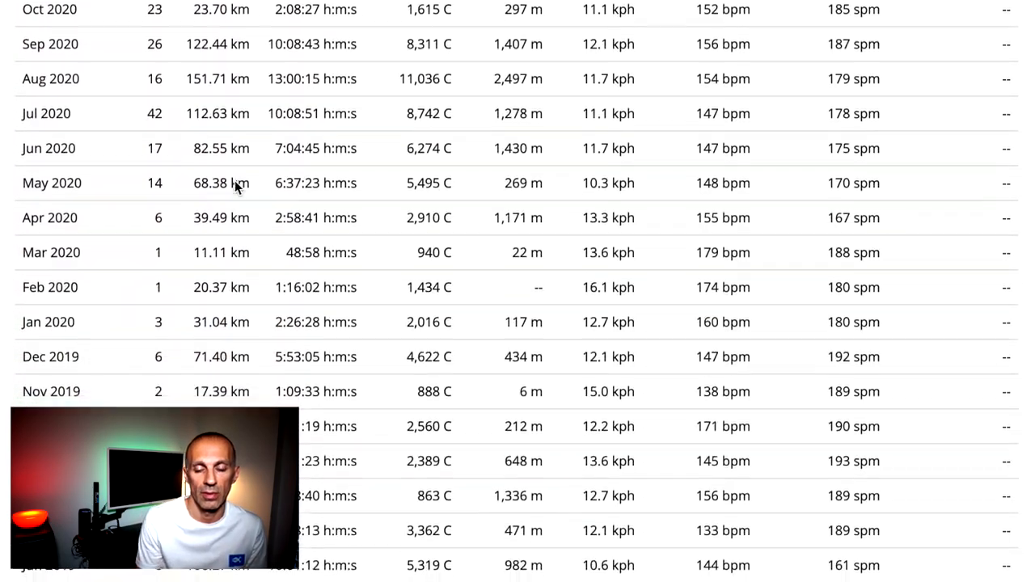
pyautogui.scroll(-3)
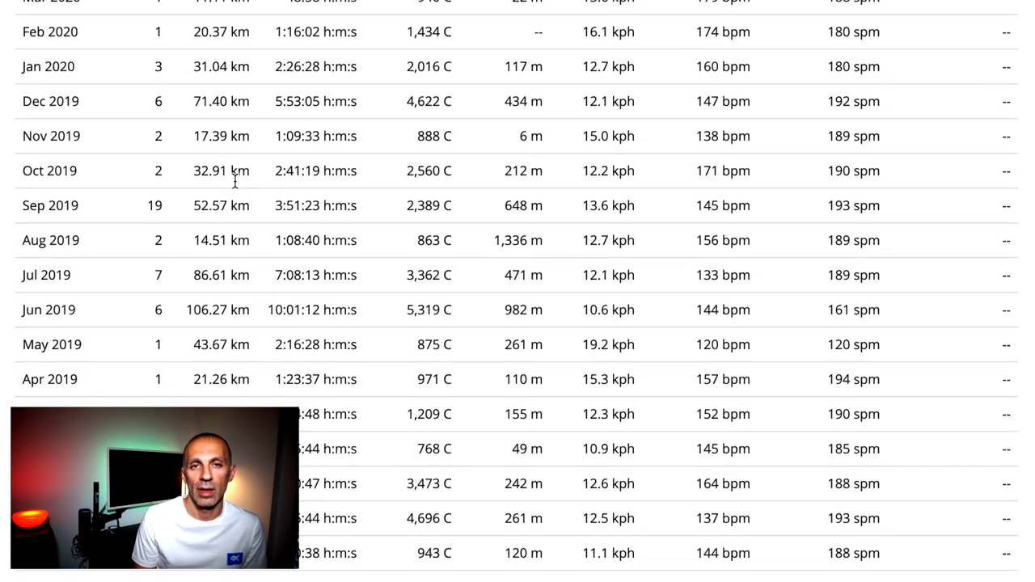
pyautogui.scroll(-3)
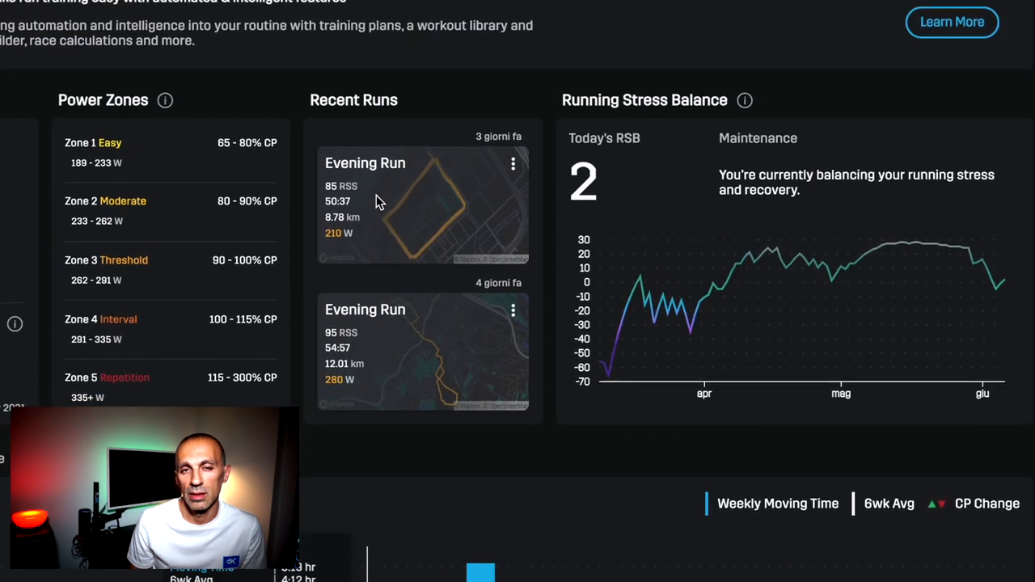
# - Scroll the Stryd dashboard past Recent Runs to the weekly moving time chart
pyautogui.scroll(-3)
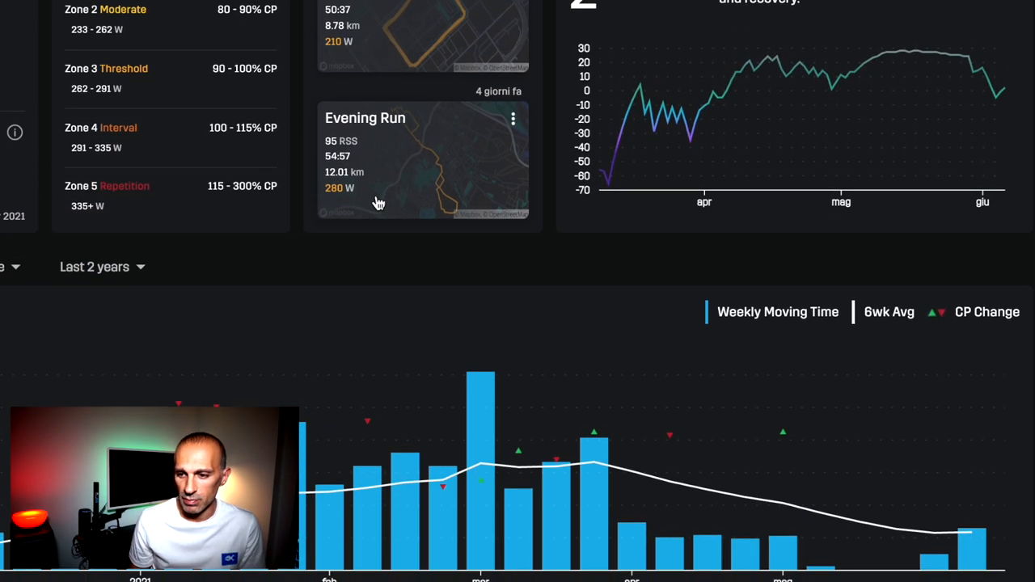